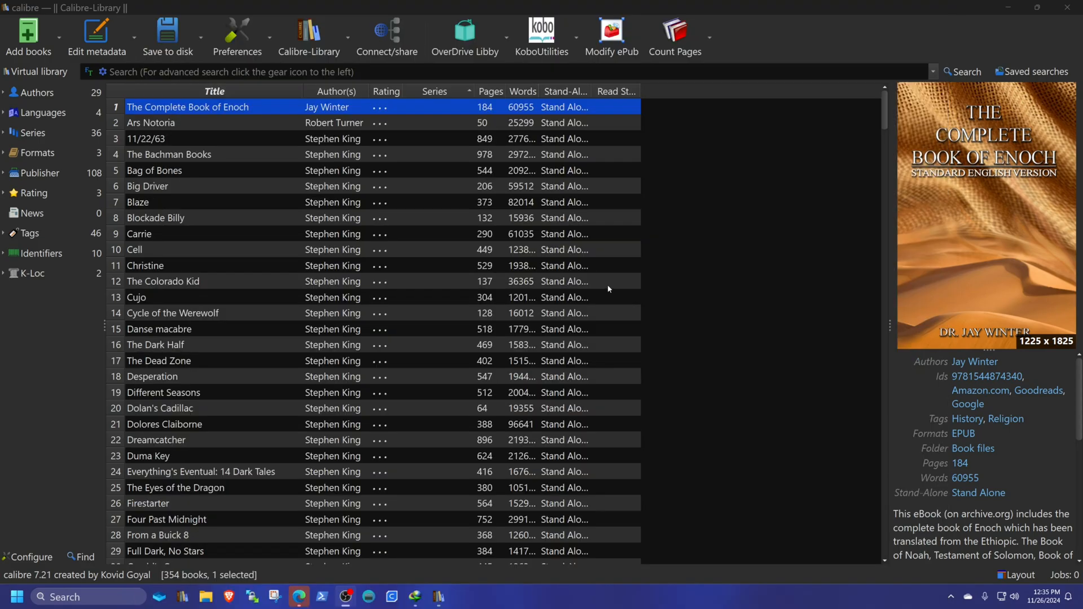
# - Show only user-installed calibre plugins in Preferences, with File type plugins expanded to DeDRM
pyautogui.click(236, 35)
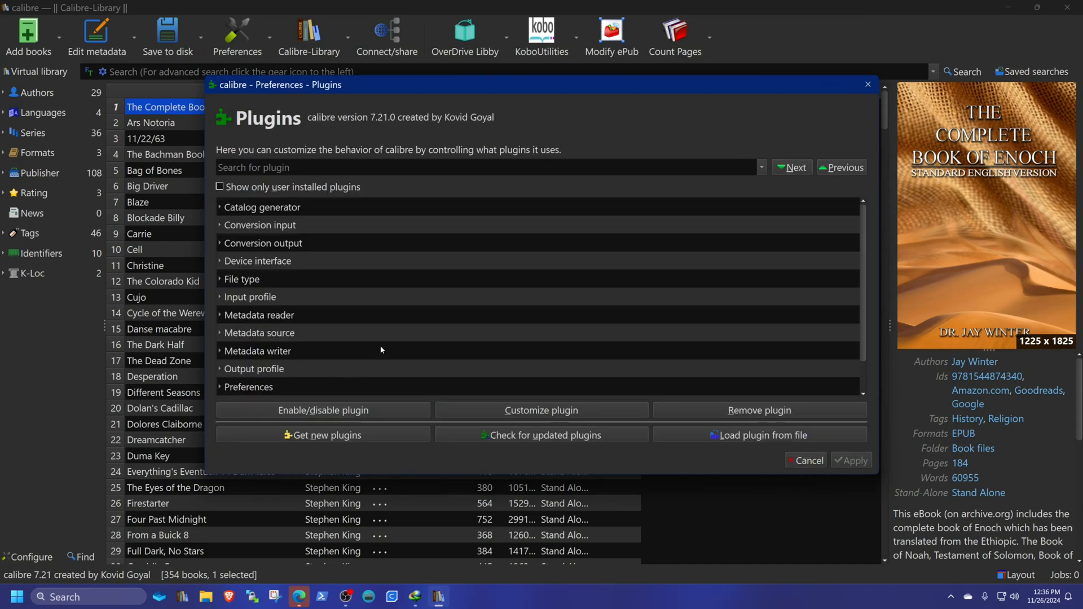
pyautogui.click(219, 187)
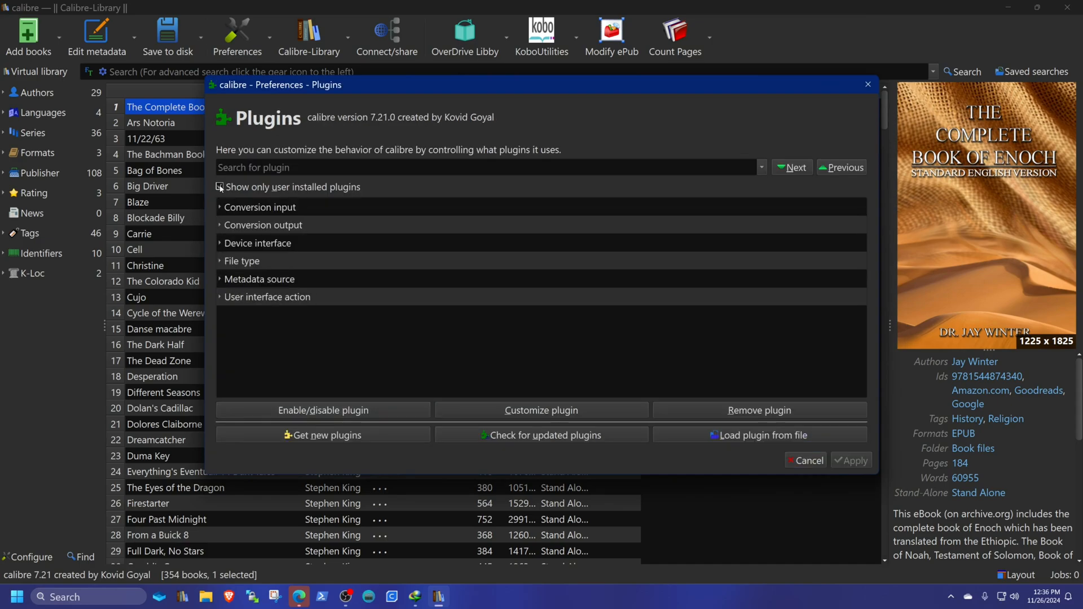
pyautogui.click(219, 187)
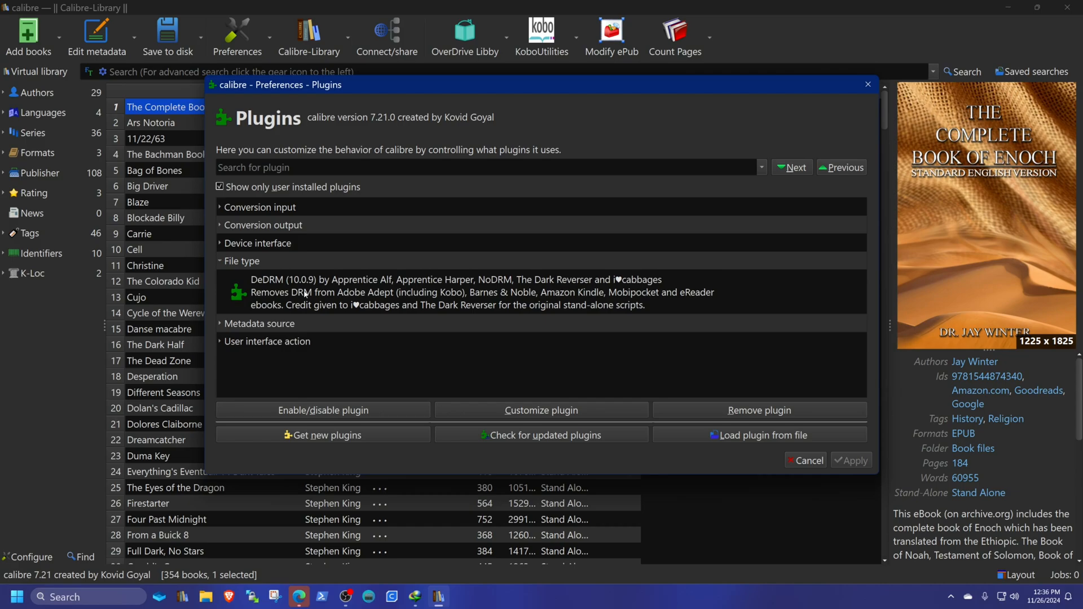
pyautogui.moveTo(279, 286)
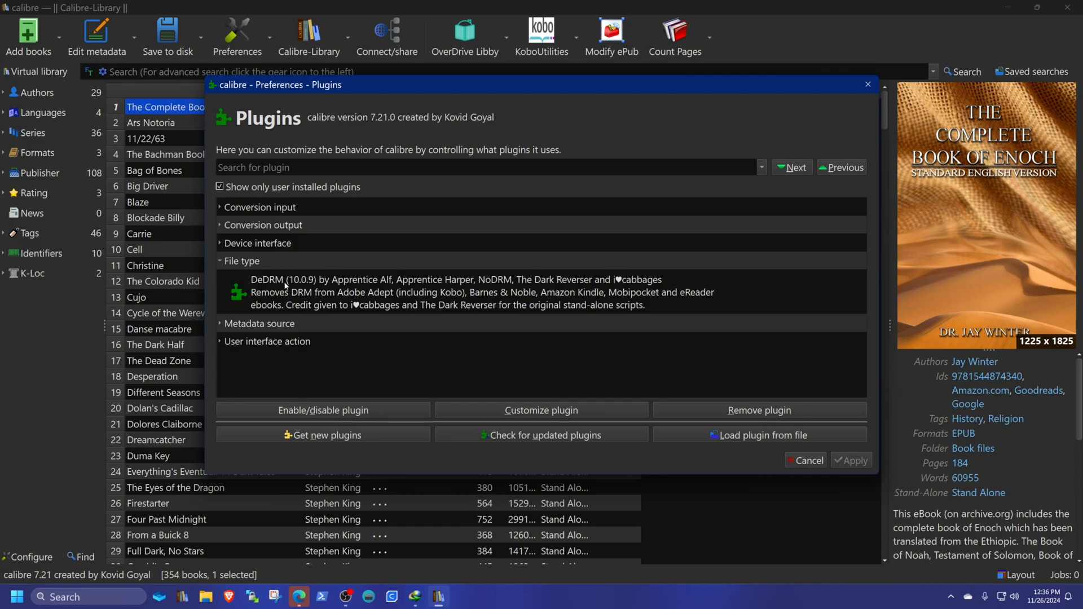
pyautogui.moveTo(306, 287)
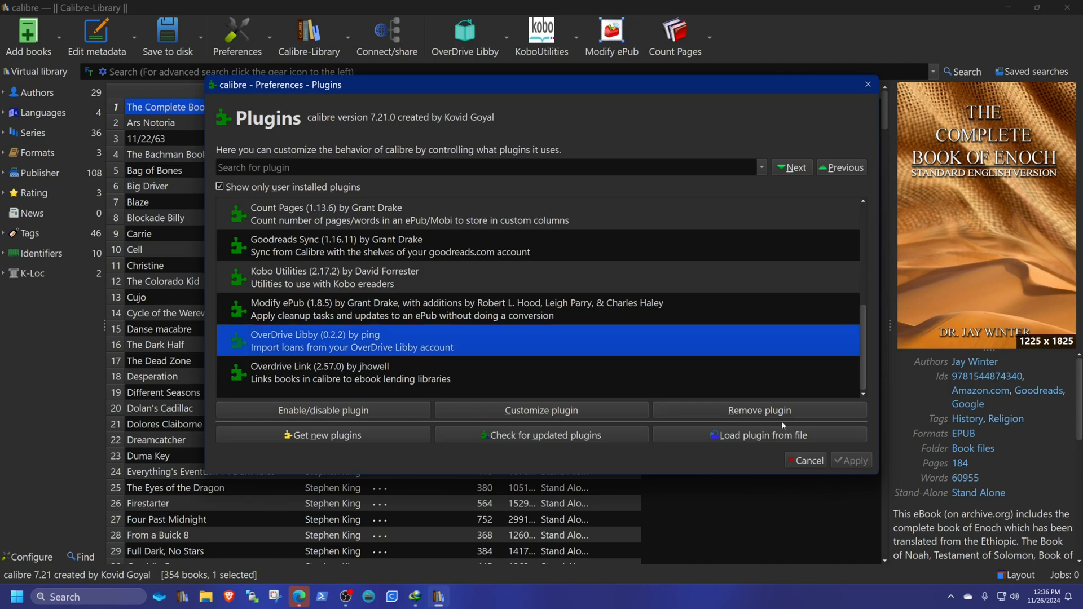
pyautogui.moveTo(739, 426)
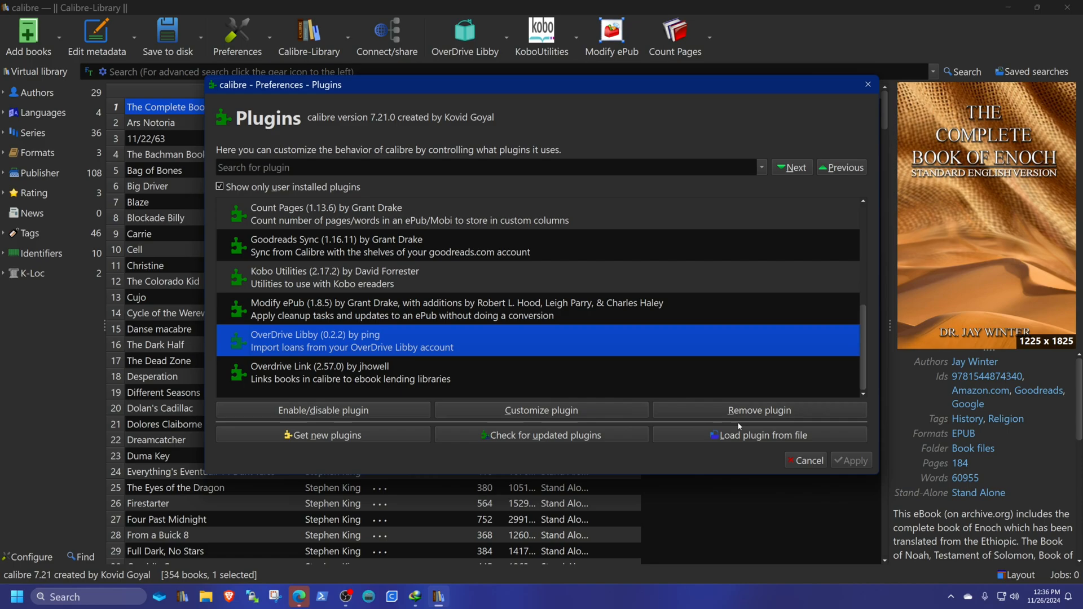
# - Remove the OverDrive Libby plugin and reinstall it from the 'overdriv' catalogue search
pyautogui.click(758, 409)
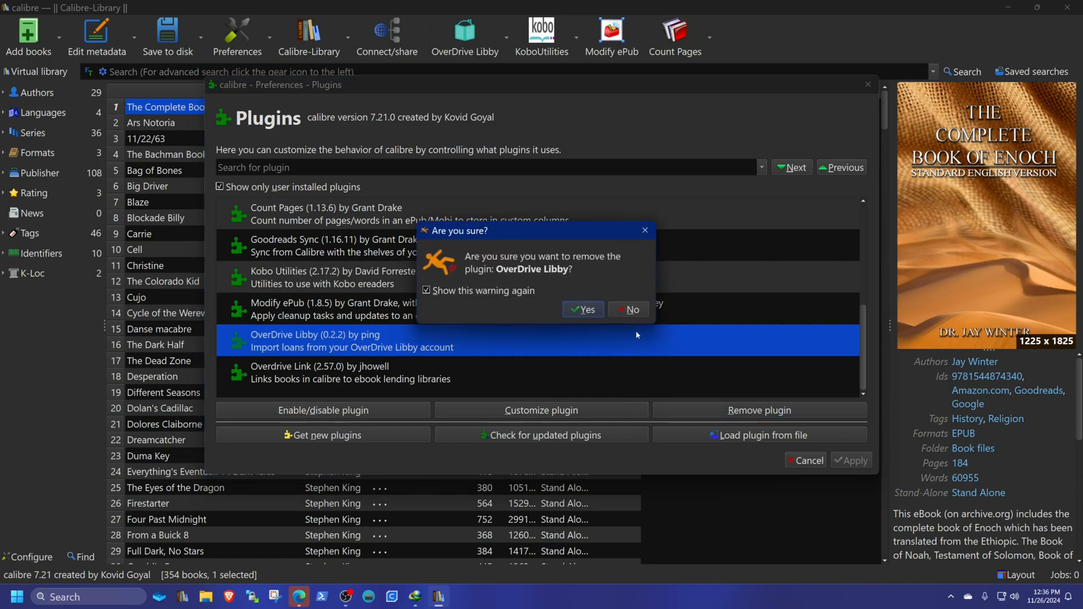
pyautogui.click(582, 310)
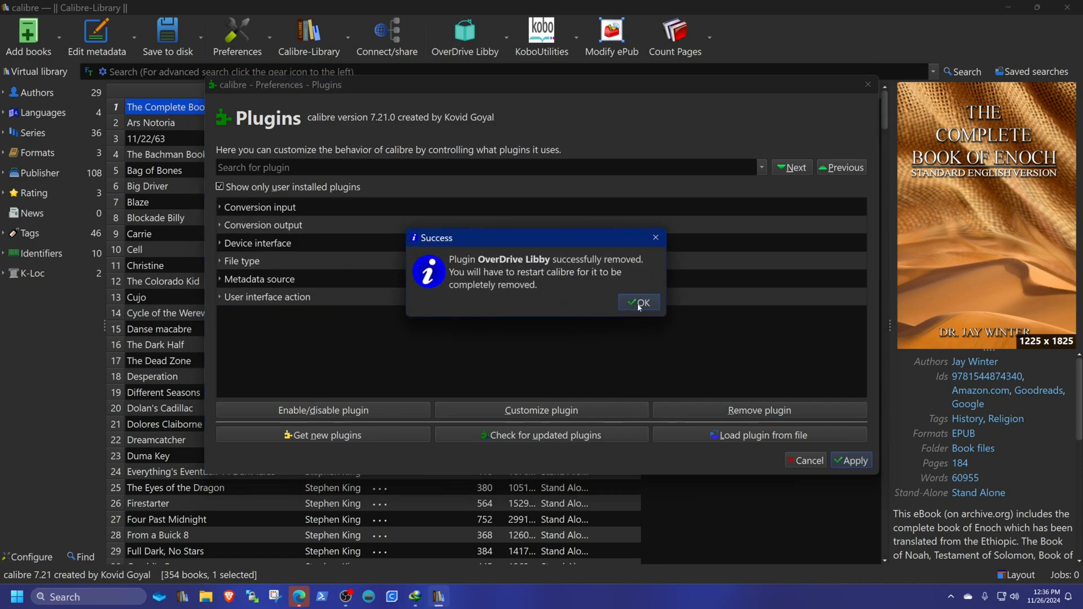
pyautogui.click(639, 302)
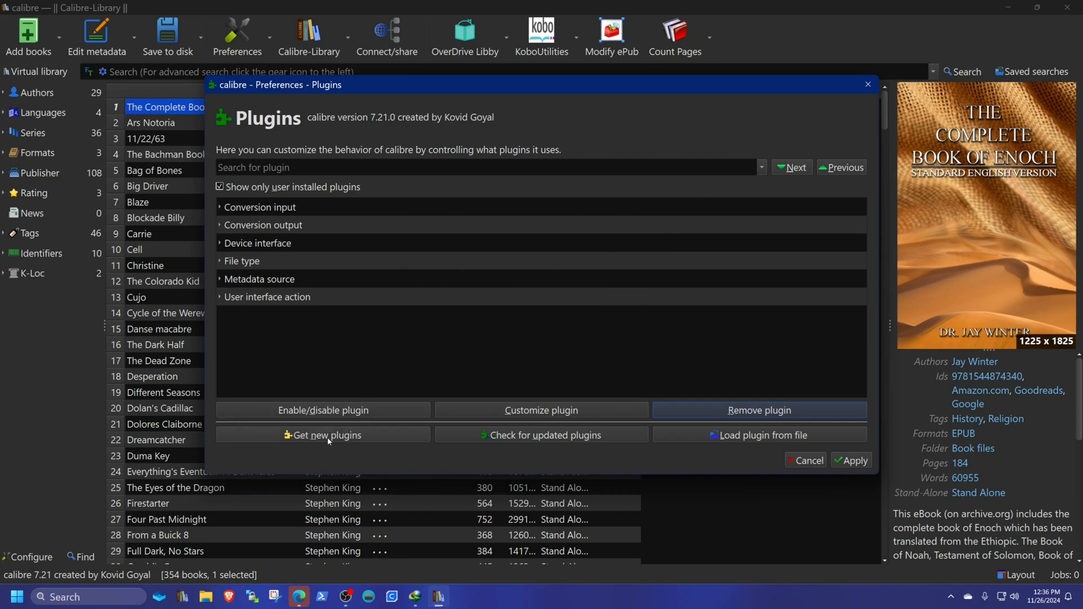
pyautogui.click(323, 435)
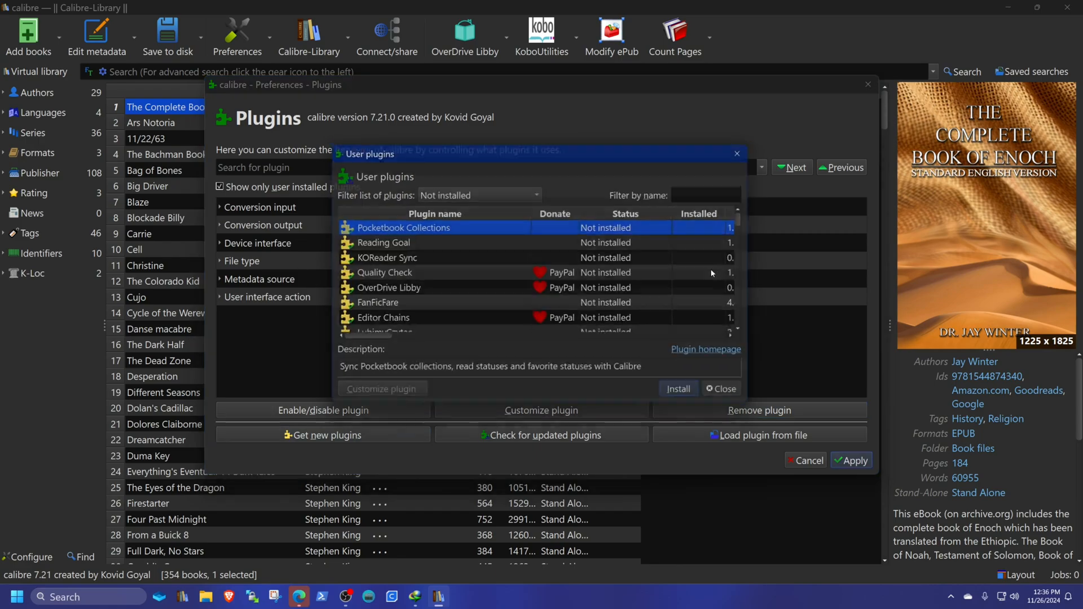
pyautogui.click(717, 192)
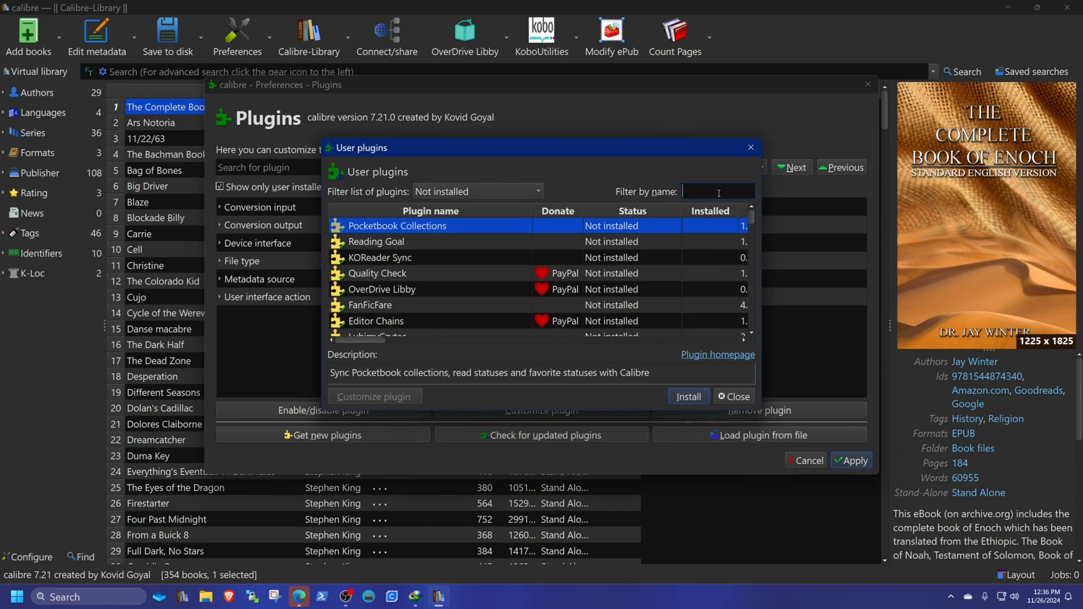
pyautogui.write('overdriv')
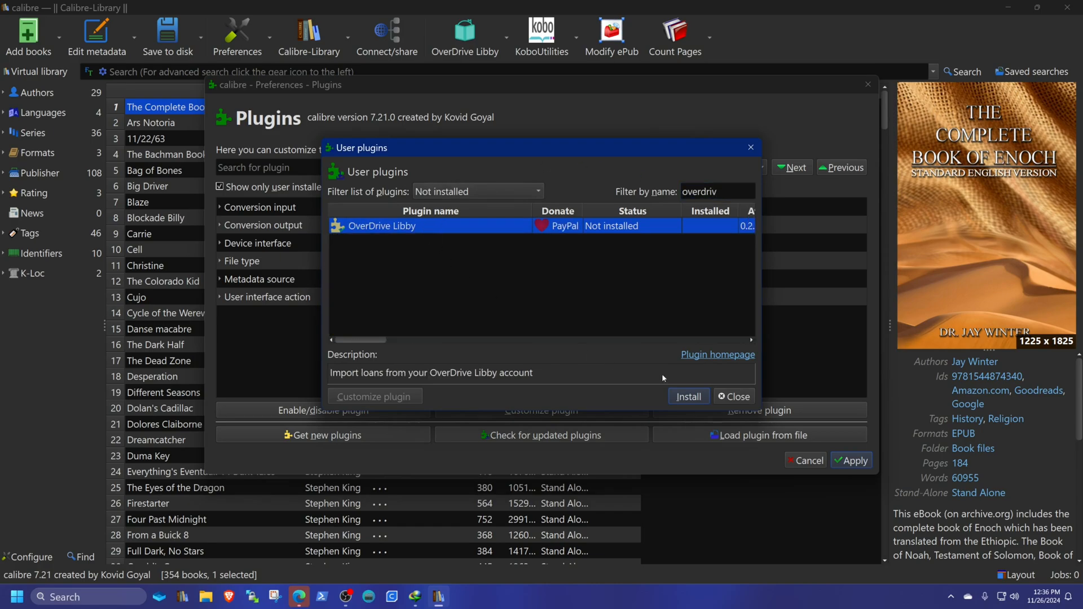
pyautogui.click(687, 396)
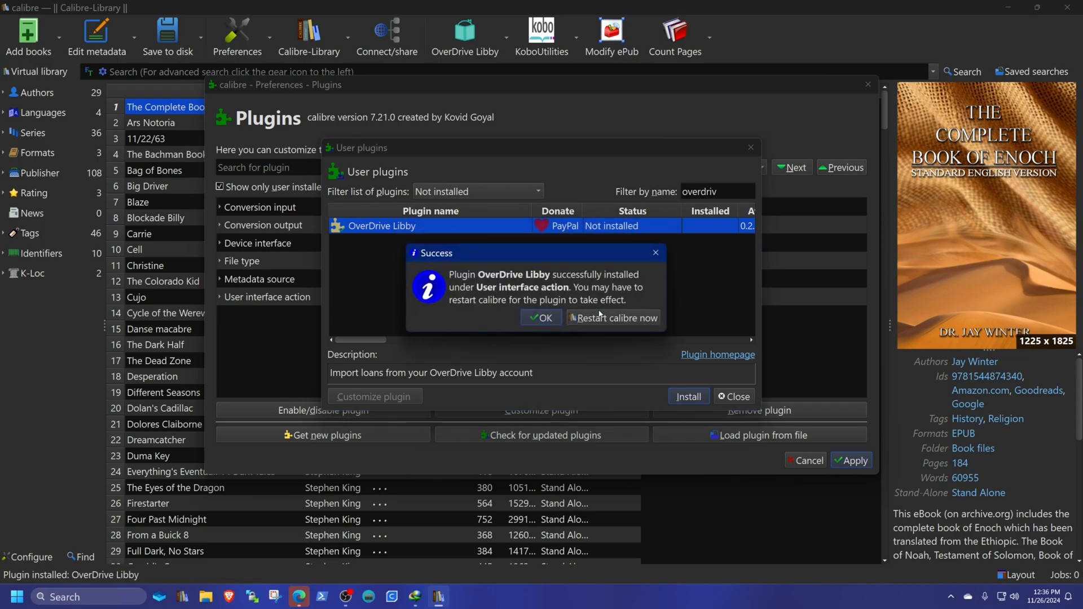
pyautogui.click(541, 317)
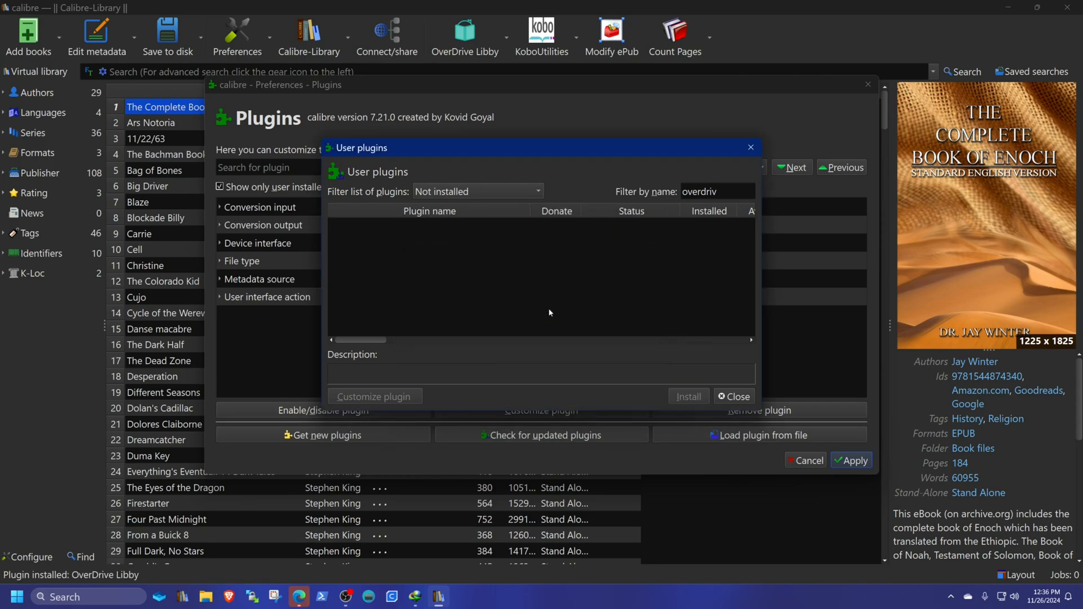
# - Install the DeACSM plugin, accepting the security warning
pyautogui.tripleClick(716, 192)
pyautogui.write('dea')
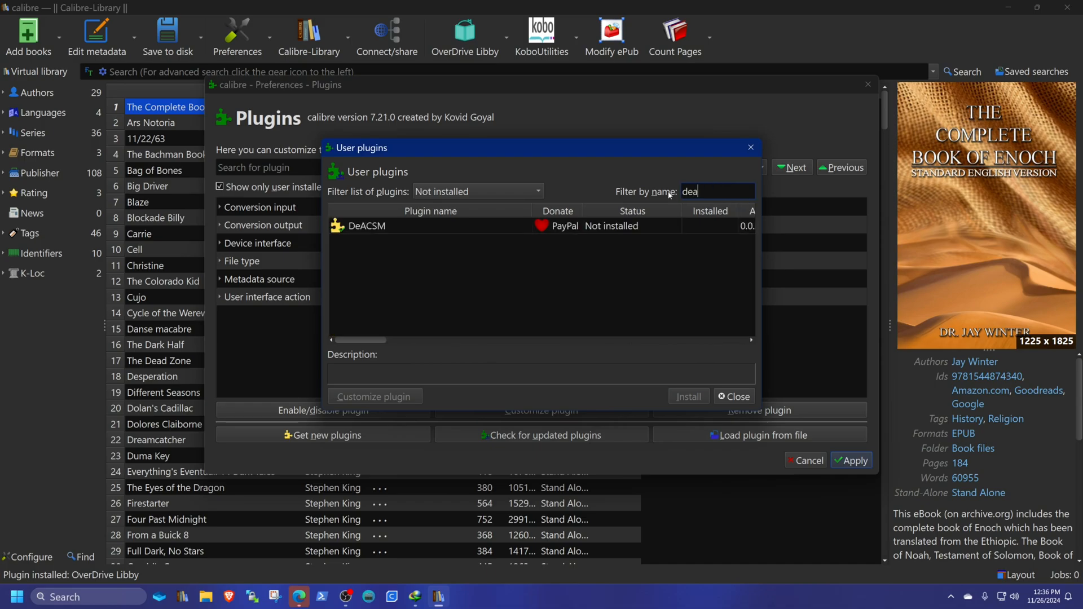
pyautogui.click(367, 226)
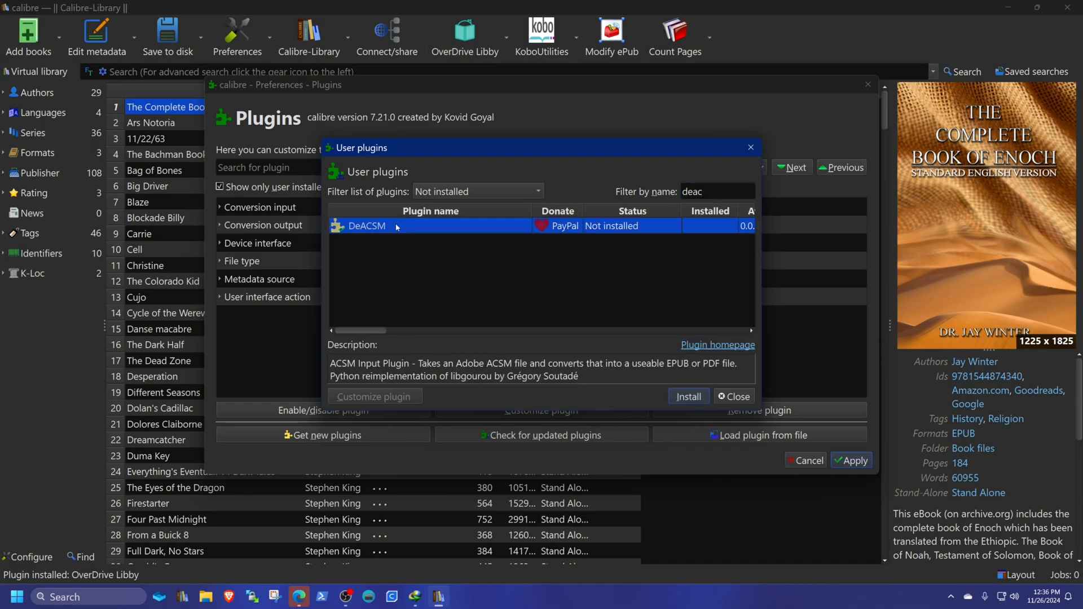
pyautogui.moveTo(470, 233)
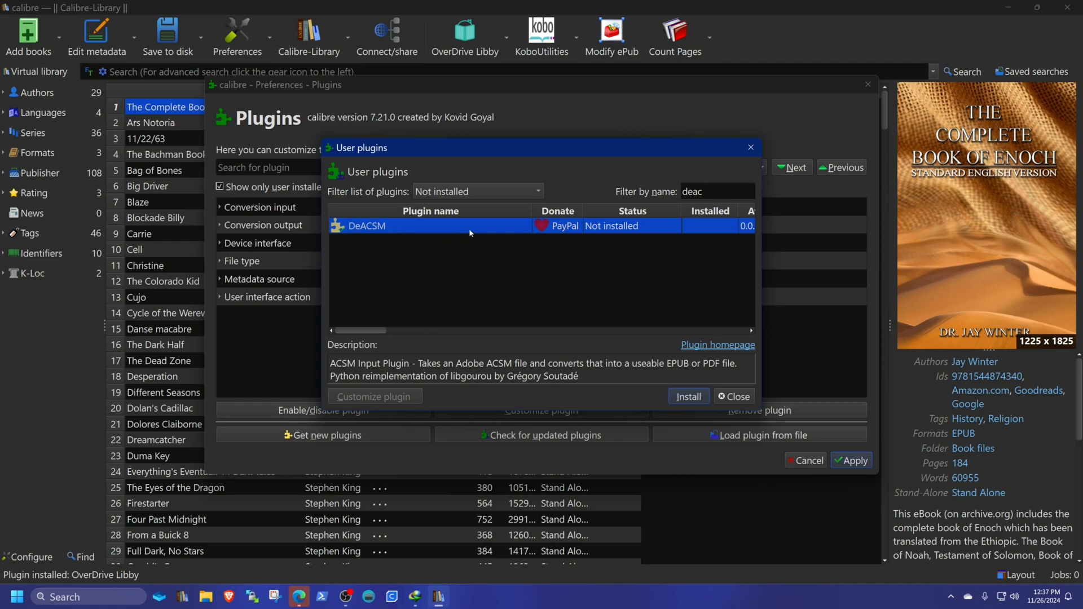
pyautogui.moveTo(523, 379)
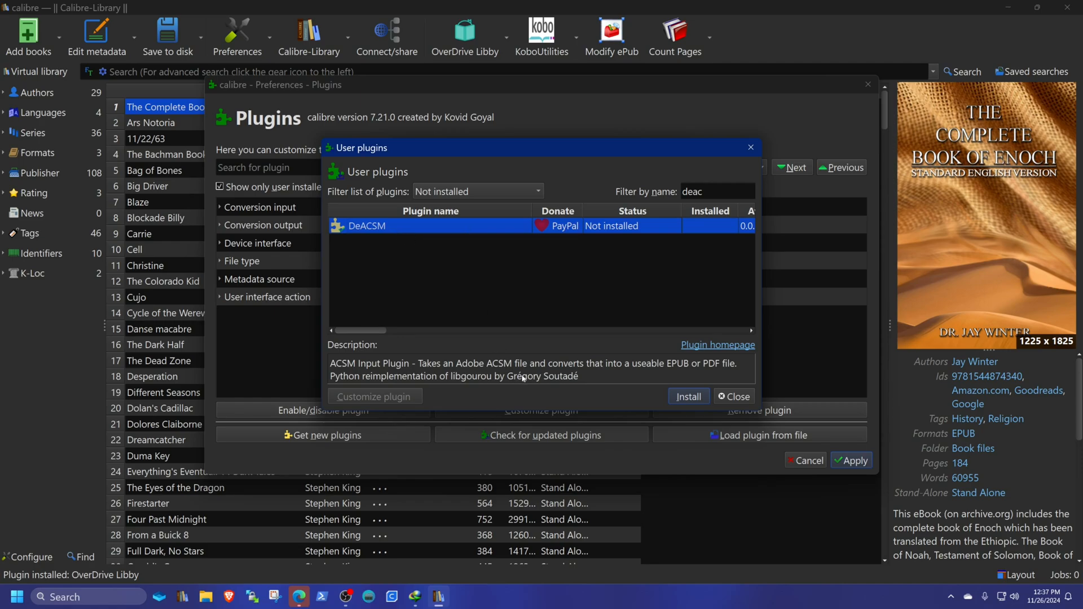
pyautogui.moveTo(531, 290)
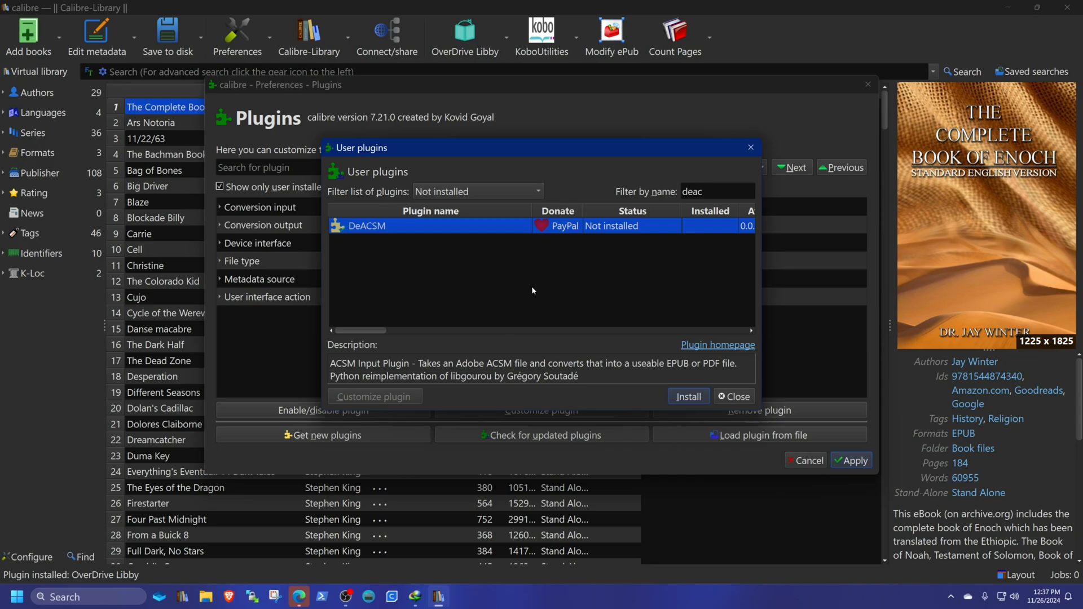
pyautogui.moveTo(480, 234)
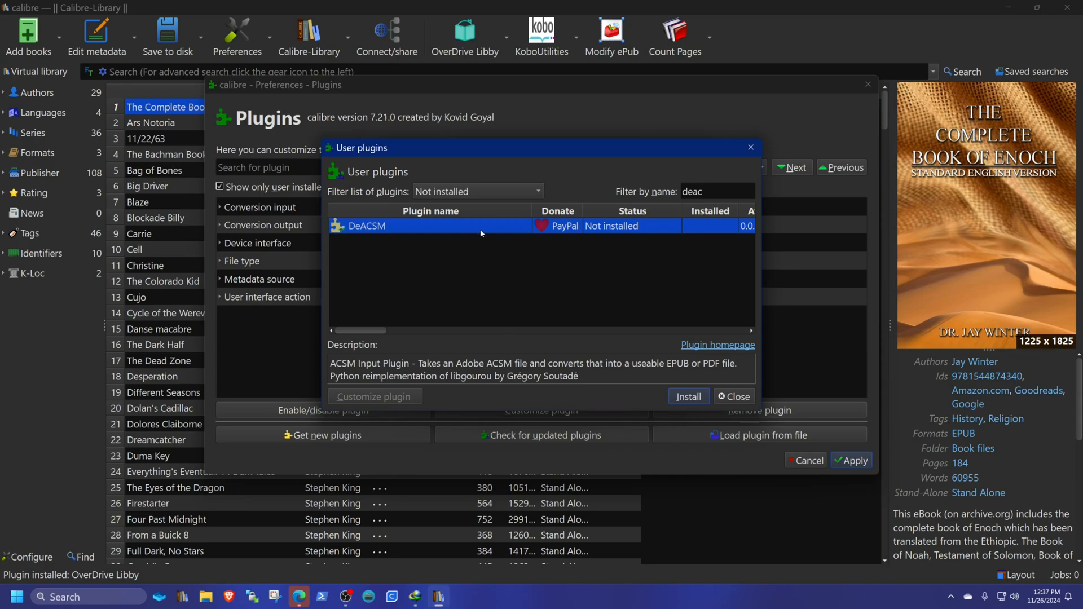
pyautogui.moveTo(468, 229)
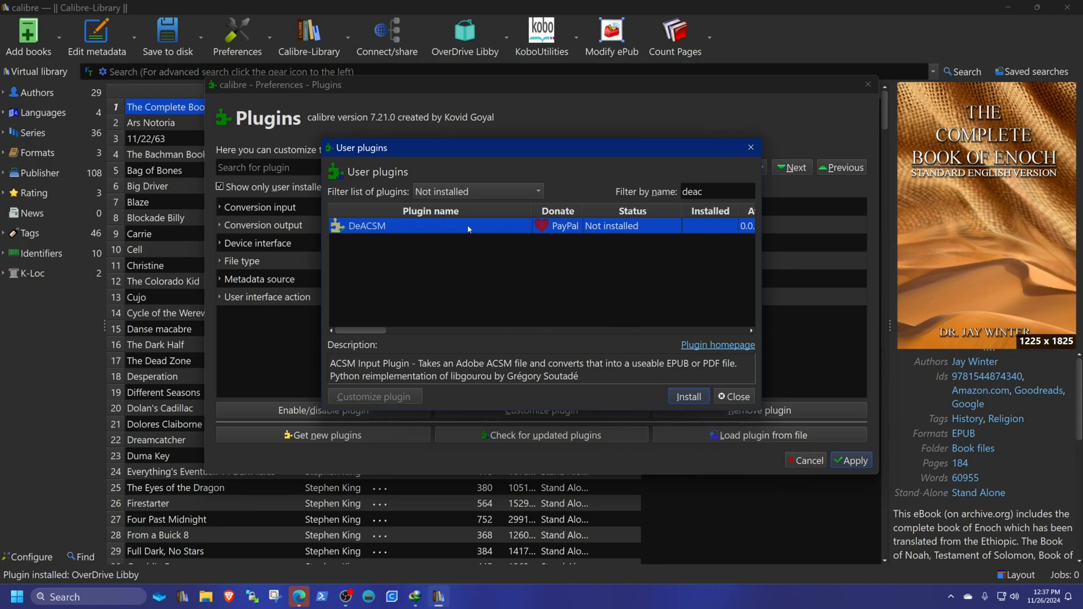
pyautogui.click(688, 396)
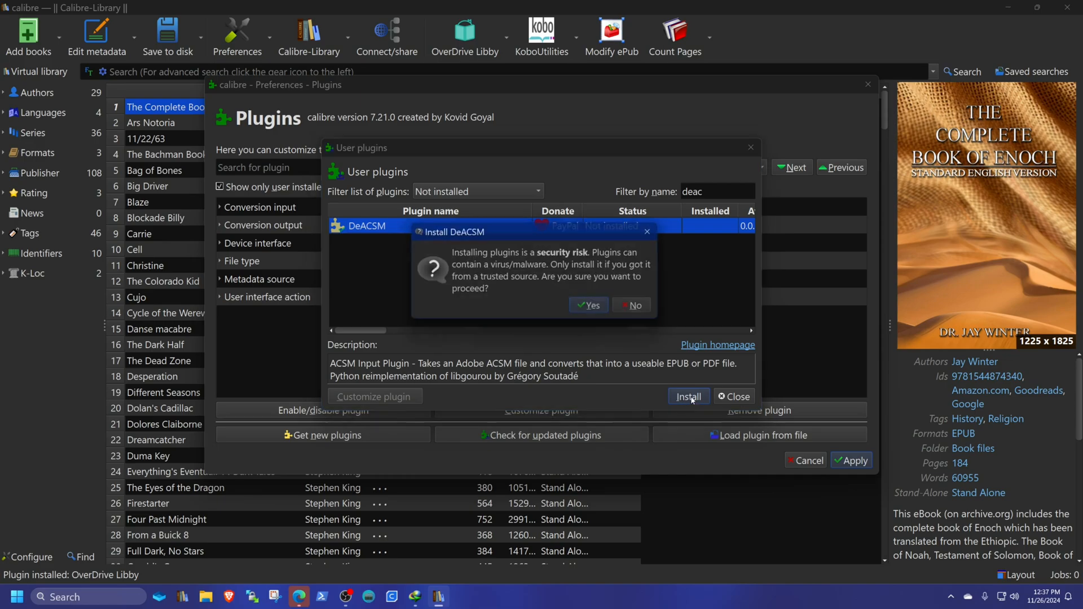
pyautogui.click(587, 304)
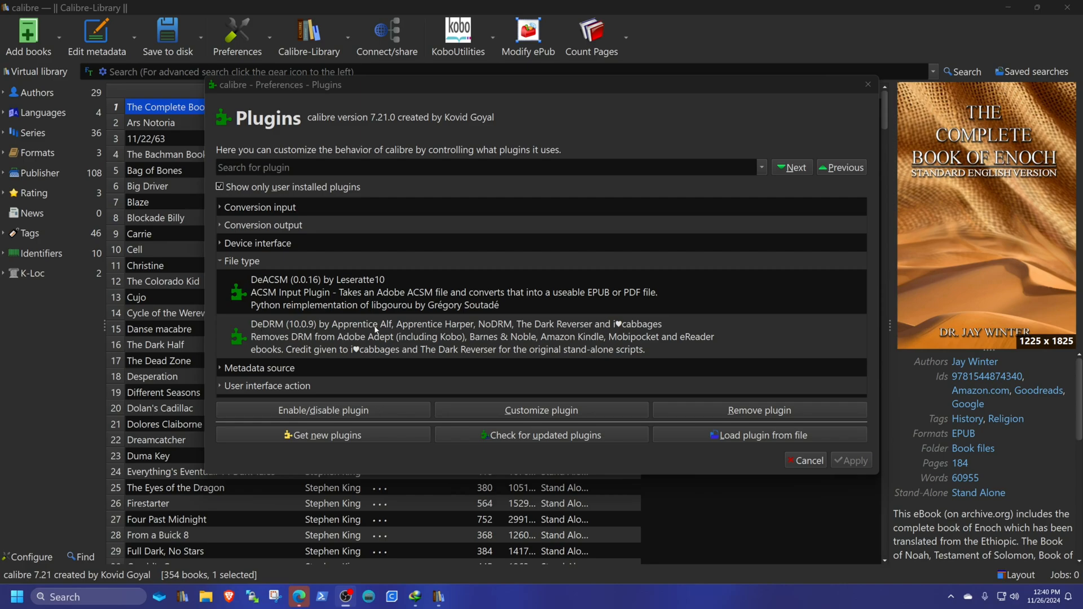
pyautogui.click(323, 435)
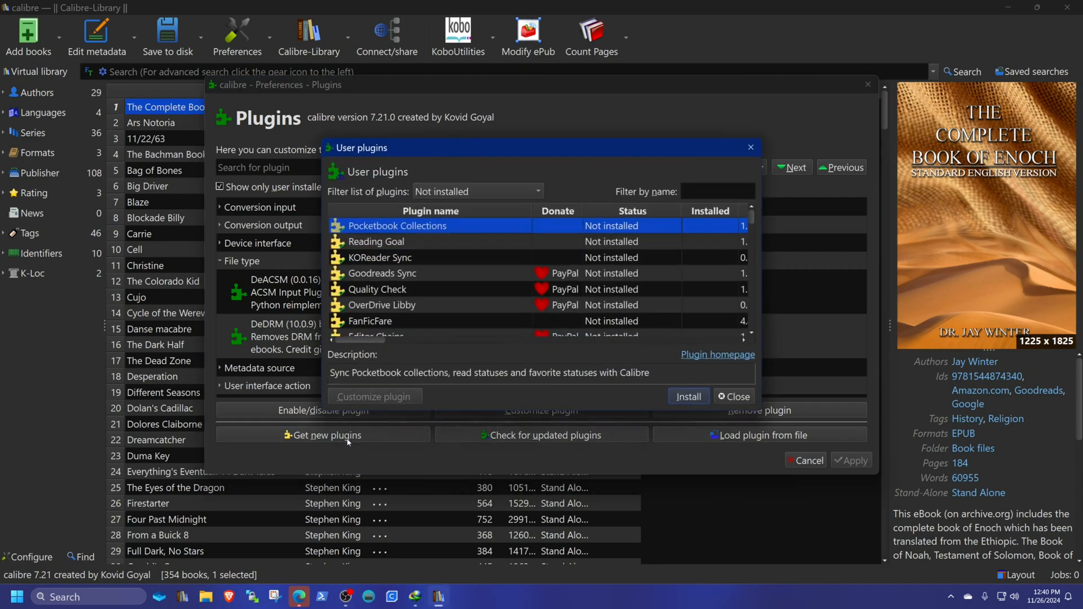
pyautogui.click(717, 191)
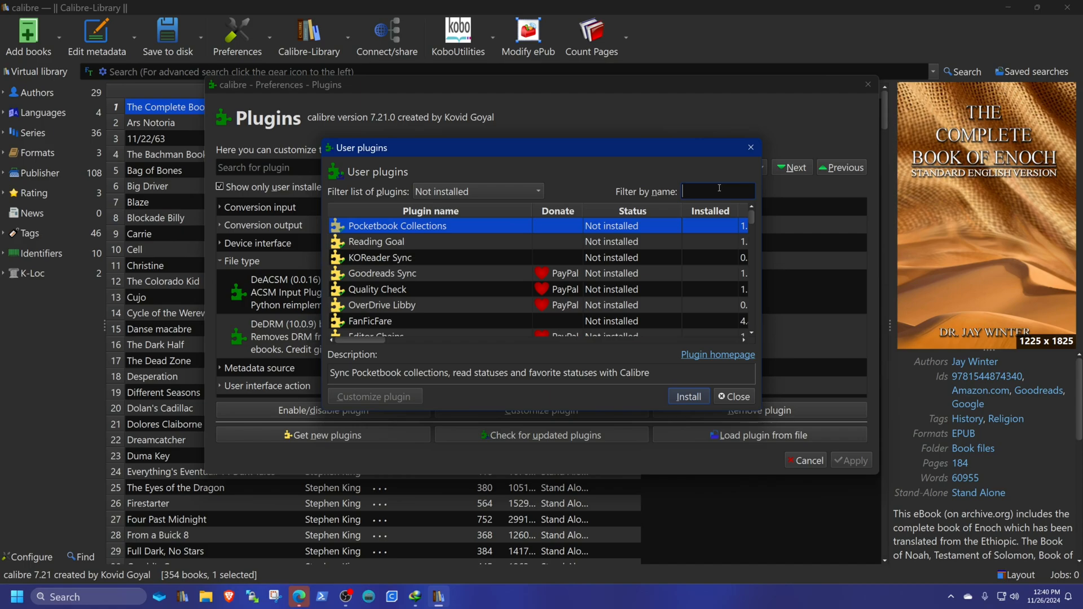
pyautogui.write('over')
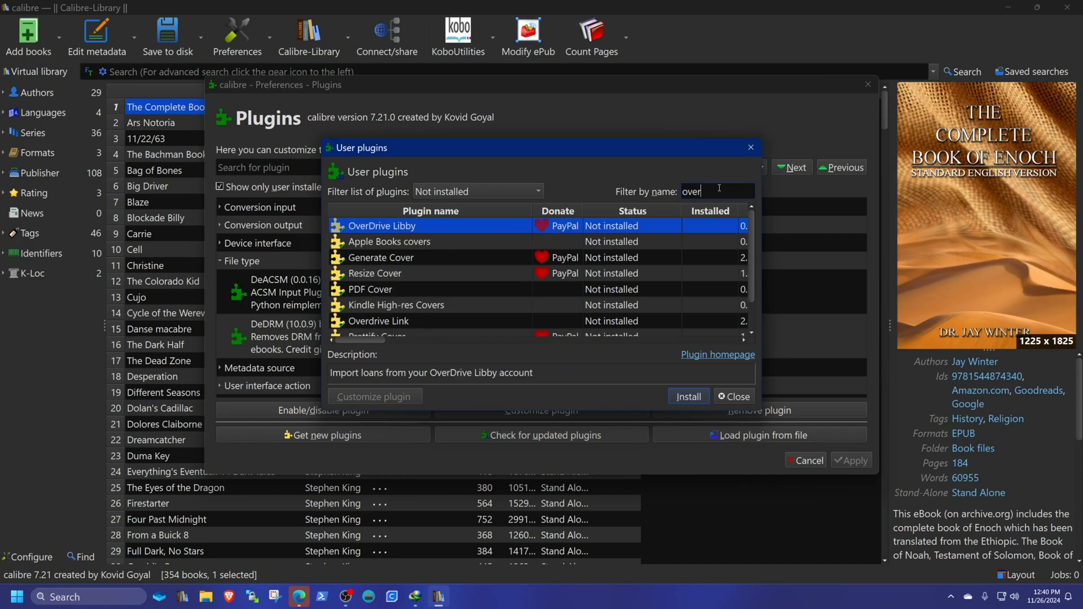
pyautogui.write('dri')
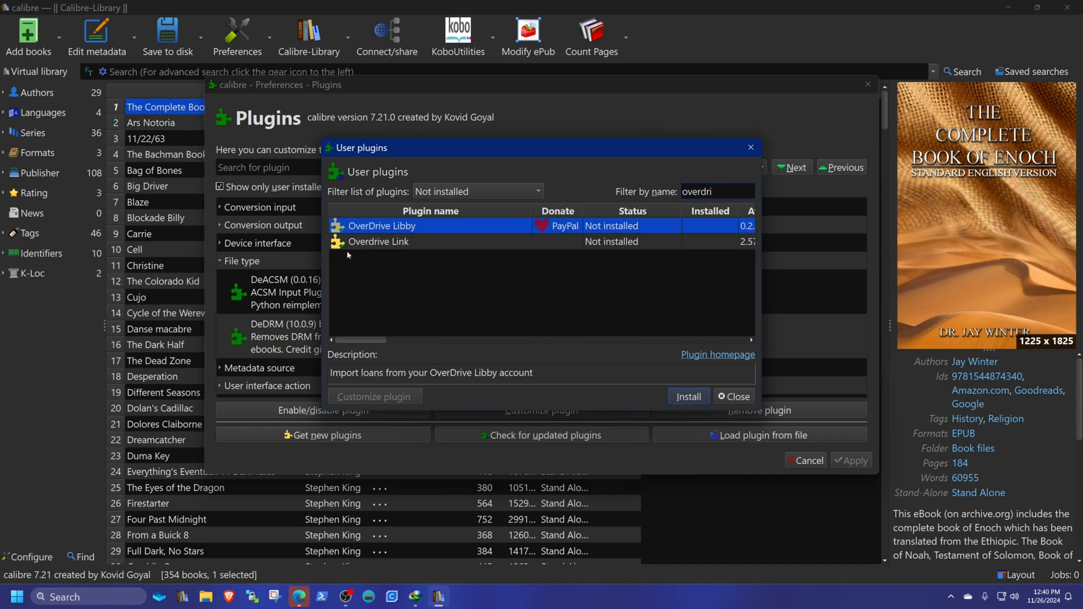
pyautogui.moveTo(729, 379)
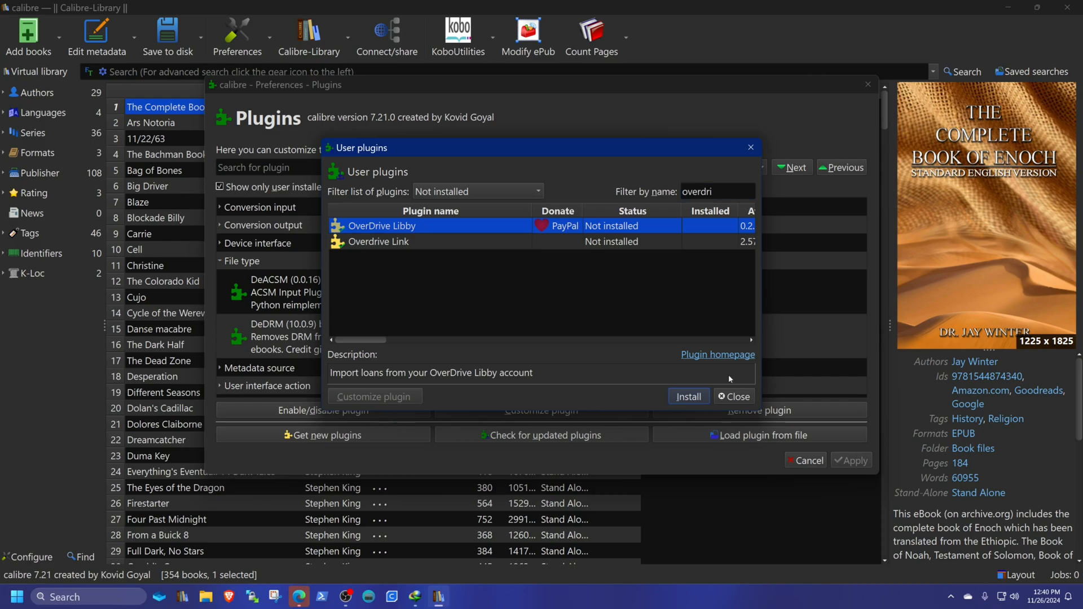
pyautogui.click(688, 396)
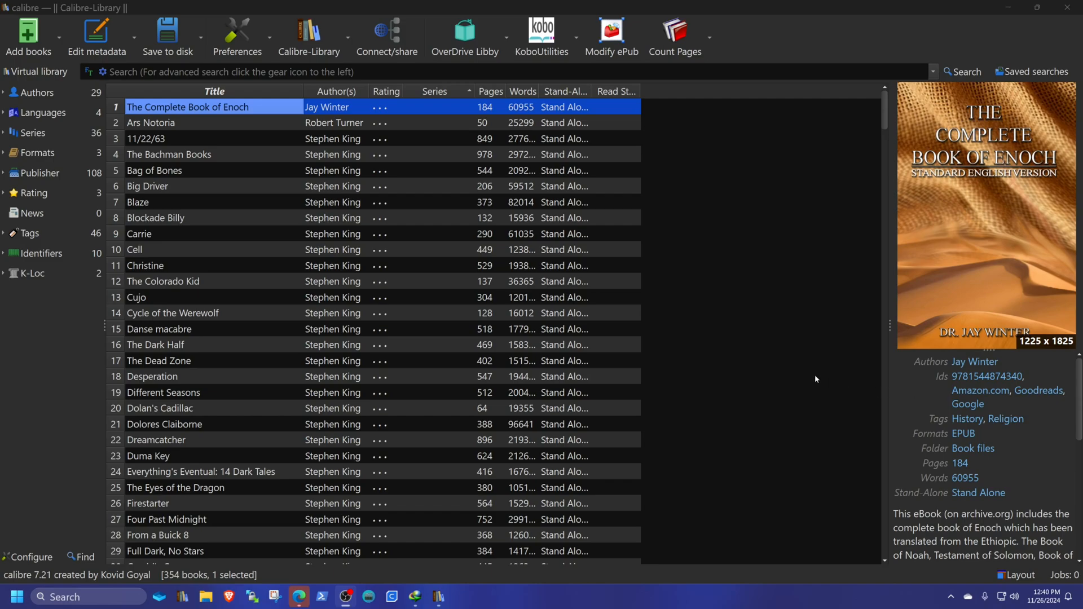
pyautogui.moveTo(465, 34)
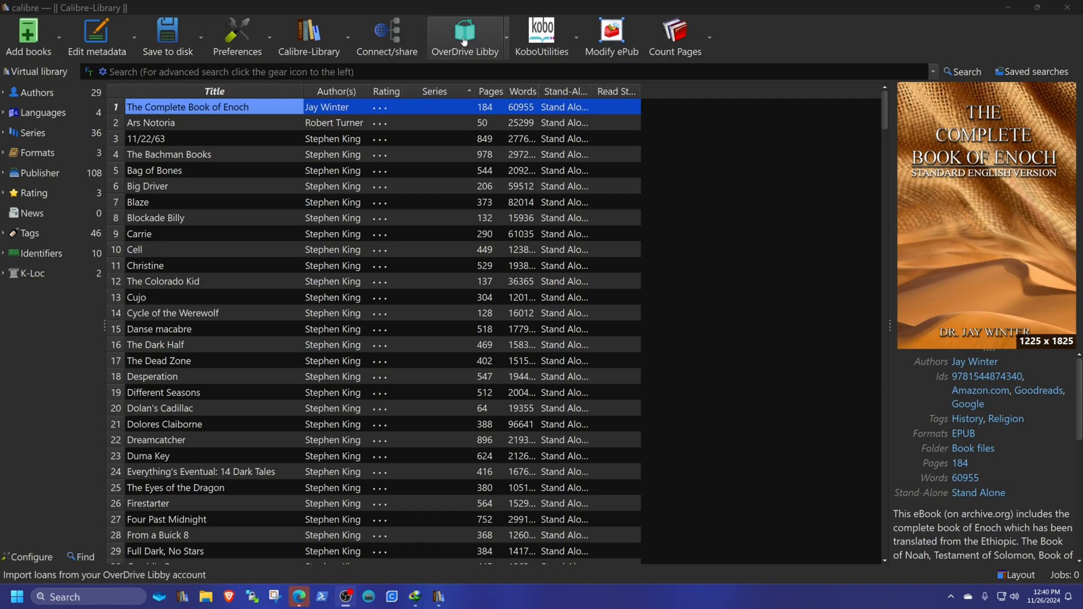
# - Check the unconfigured OverDrive Libby settings and follow the Libby Setup Code link
pyautogui.click(464, 36)
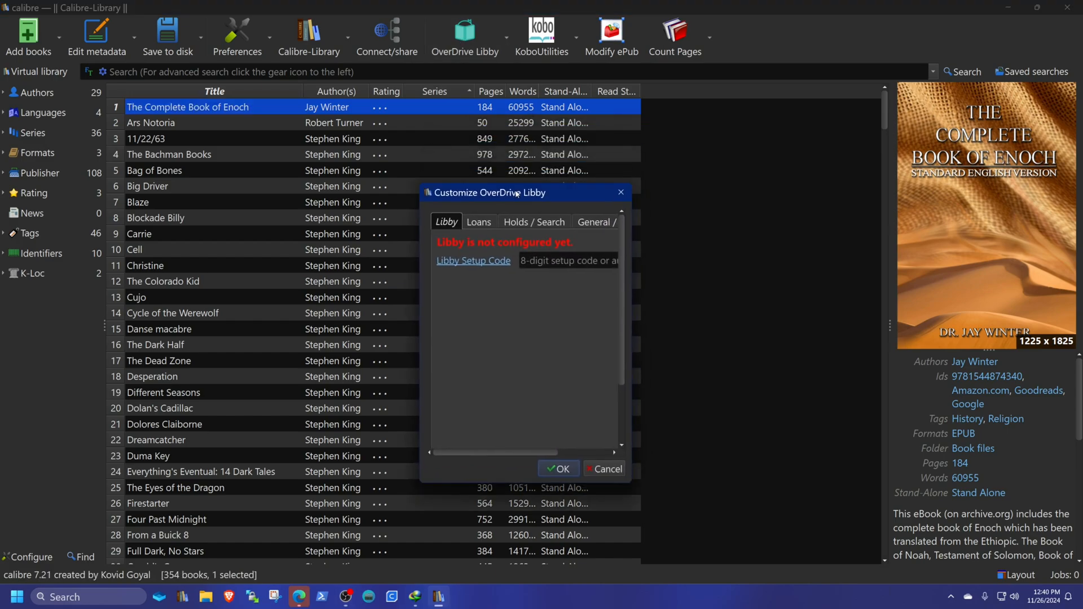
pyautogui.moveTo(633, 278)
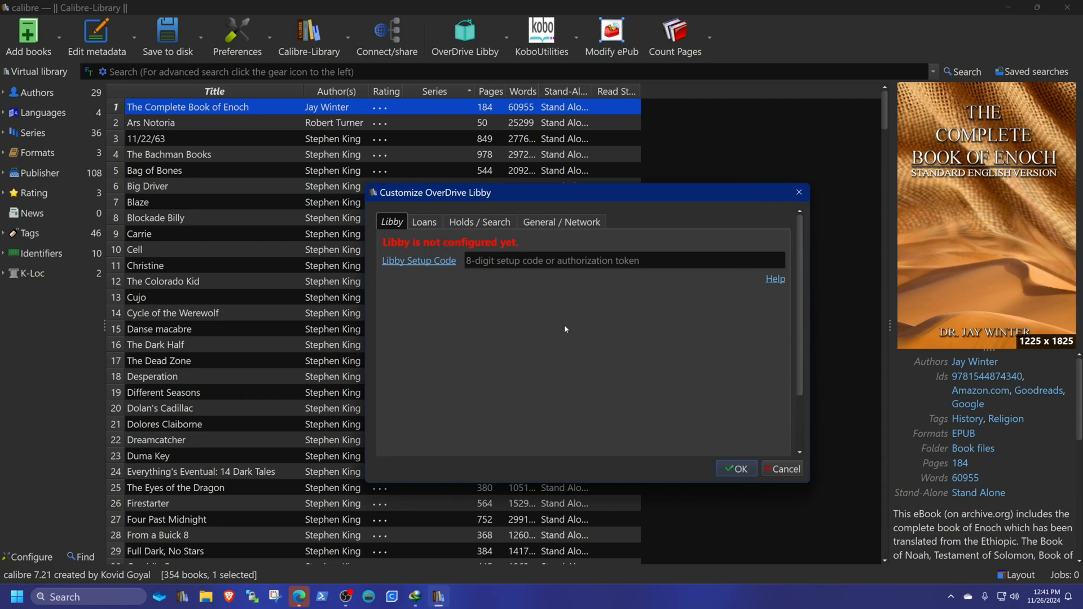
pyautogui.moveTo(766, 295)
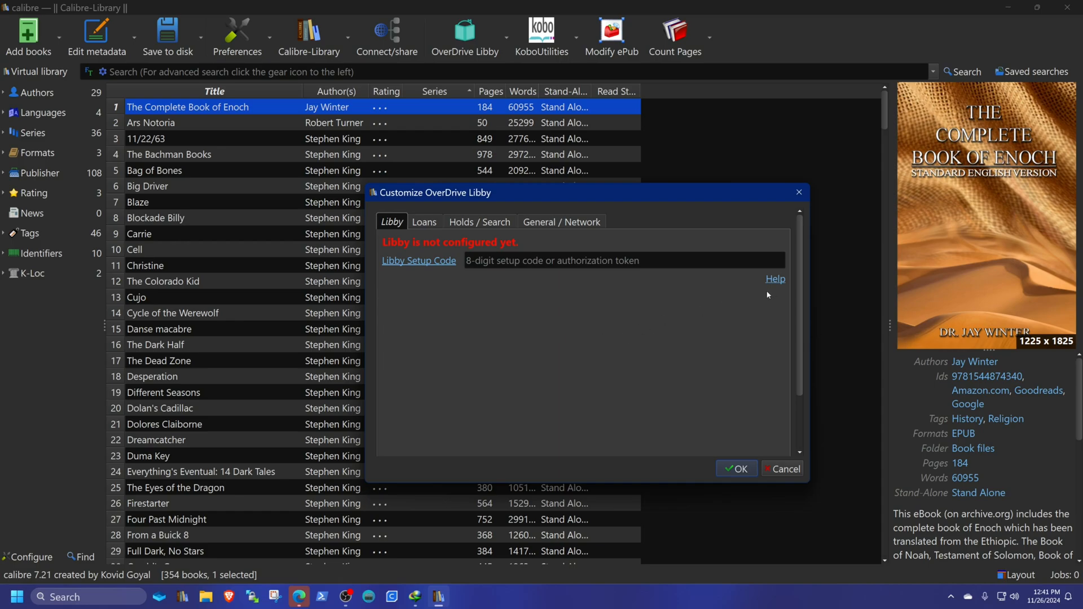
pyautogui.moveTo(418, 261)
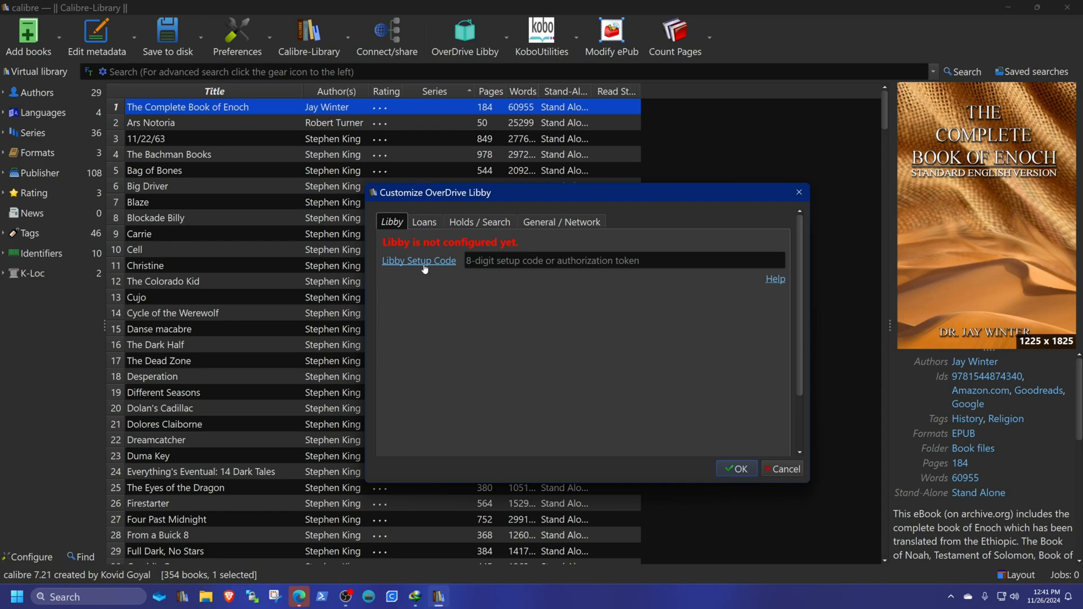
pyautogui.click(418, 261)
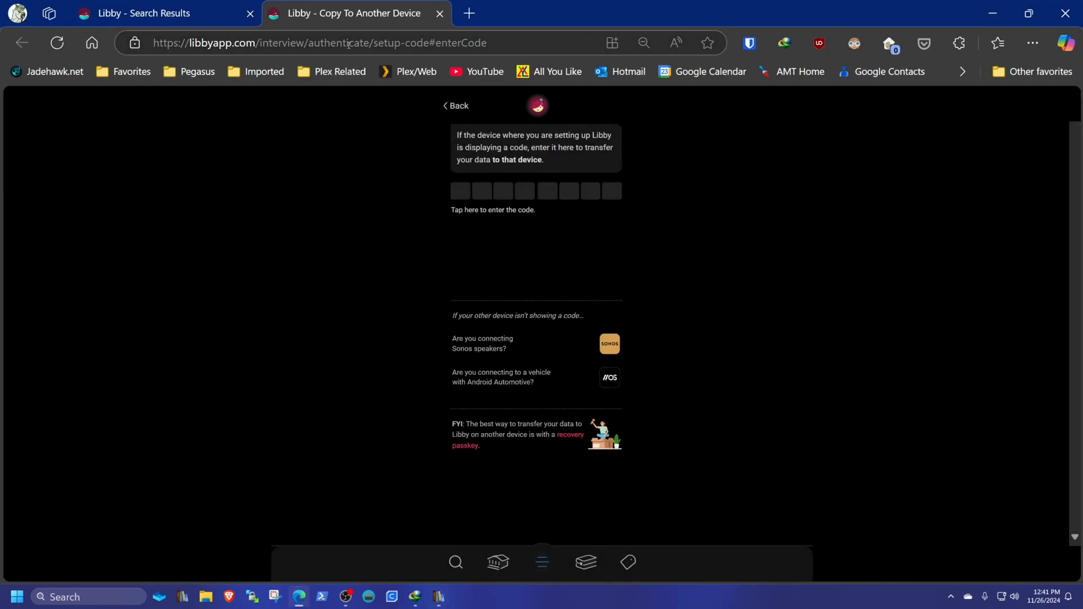
# - Generate an 8-digit Libby setup code via the Sonos option, then return to calibre
pyautogui.click(436, 596)
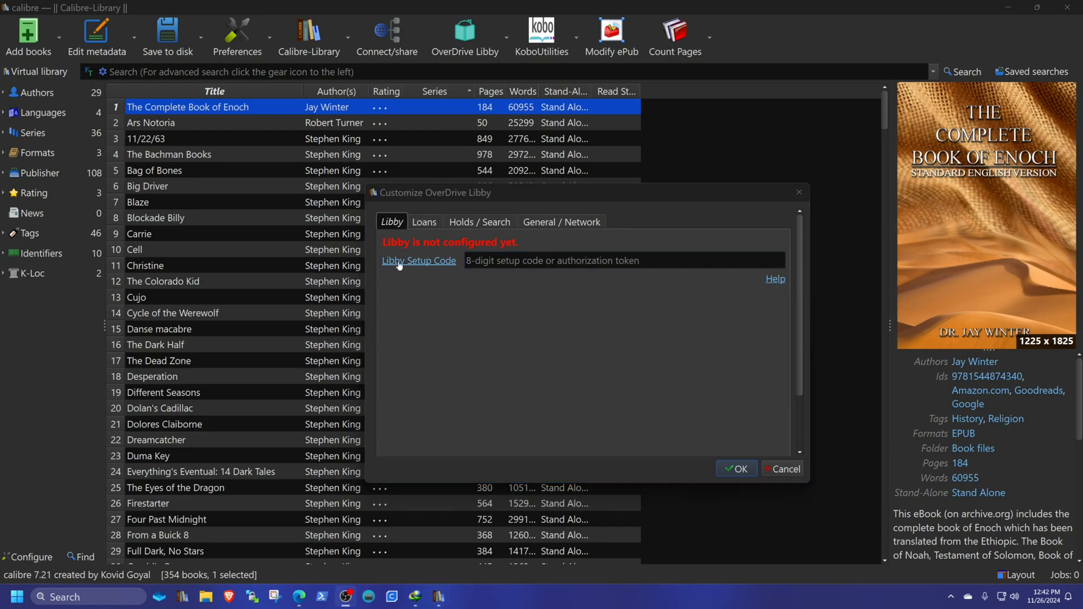
pyautogui.moveTo(424, 267)
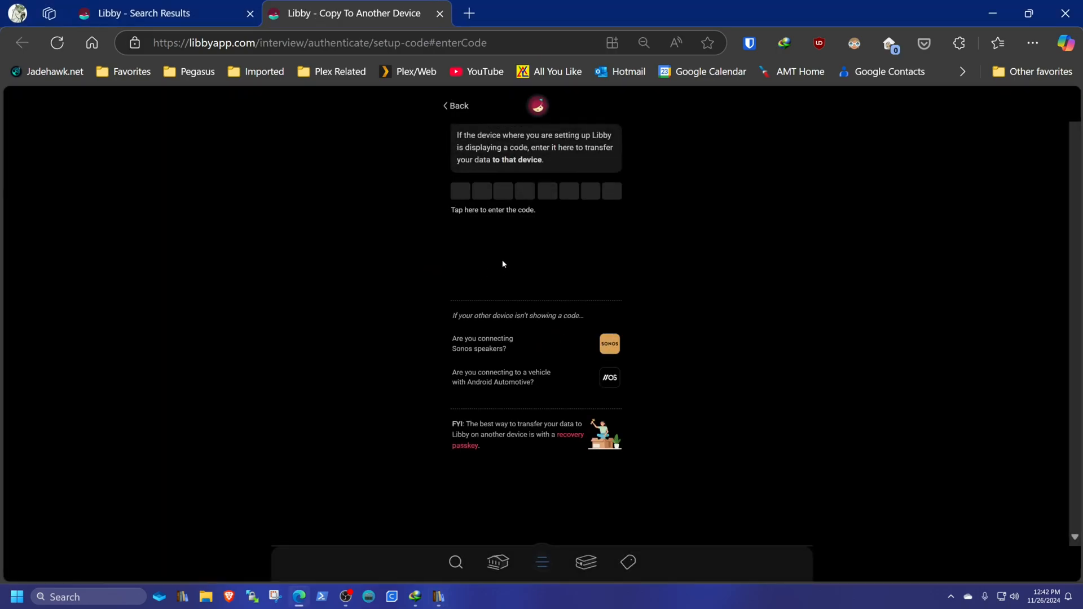
pyautogui.moveTo(619, 350)
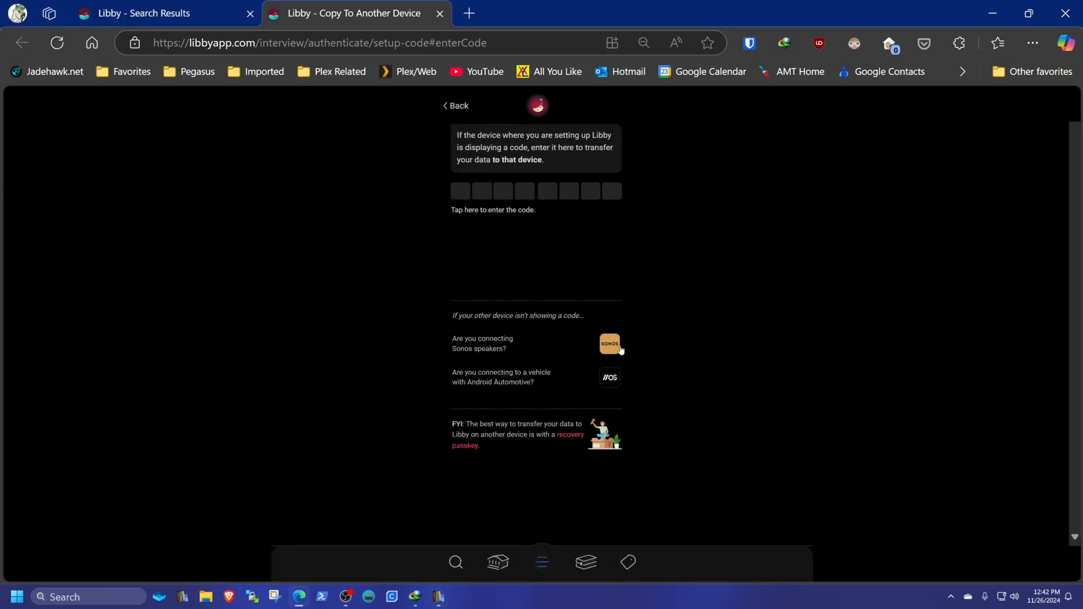
pyautogui.moveTo(609, 347)
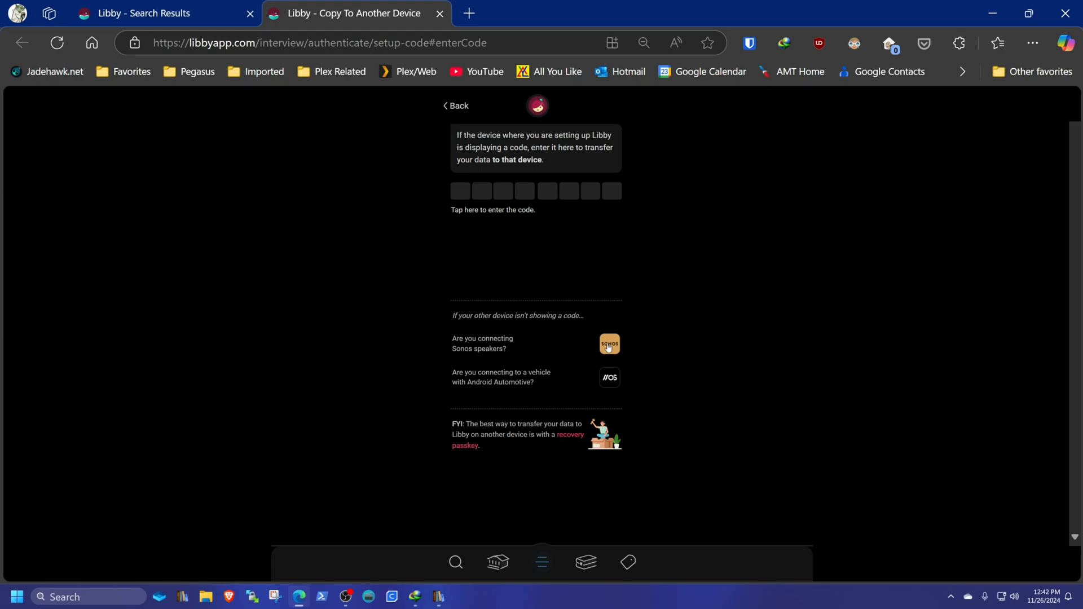
pyautogui.click(609, 344)
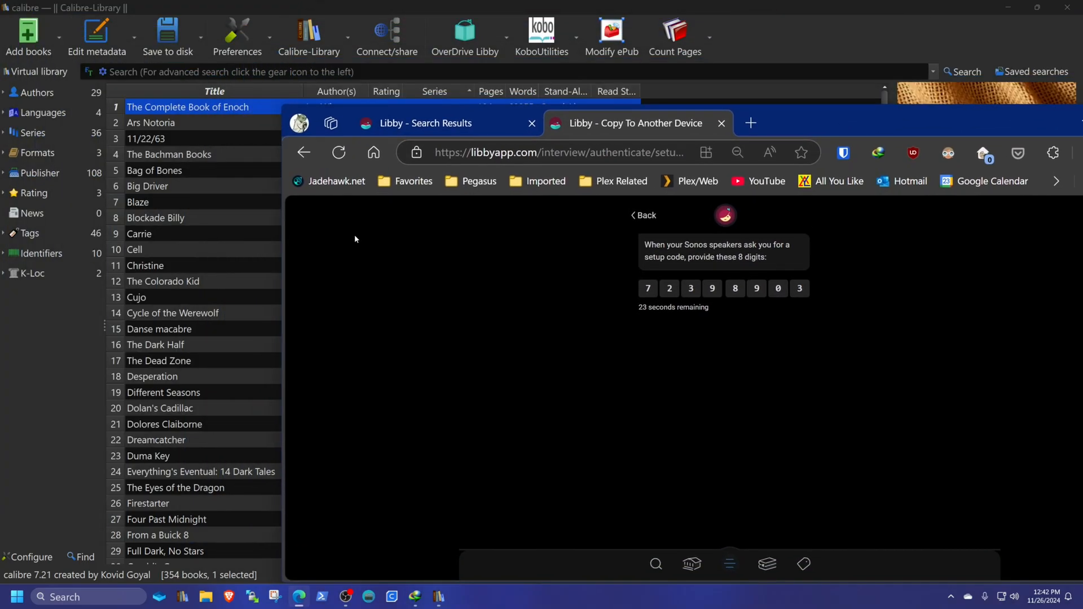
pyautogui.click(465, 34)
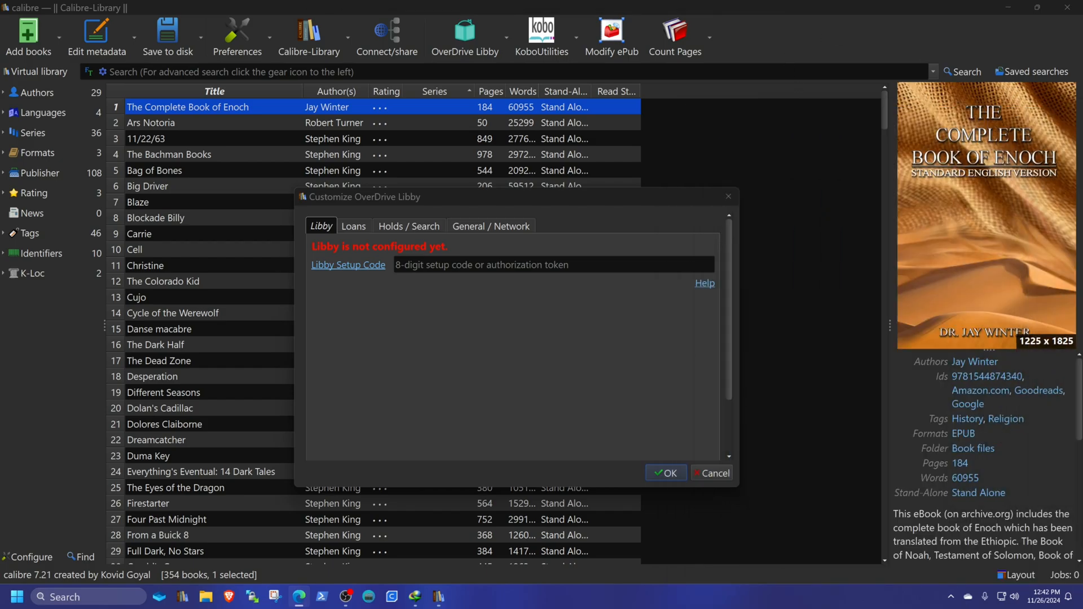
# - Link OverDrive Libby with the 8-digit code, then review the Loans and three Cards
pyautogui.click(484, 264)
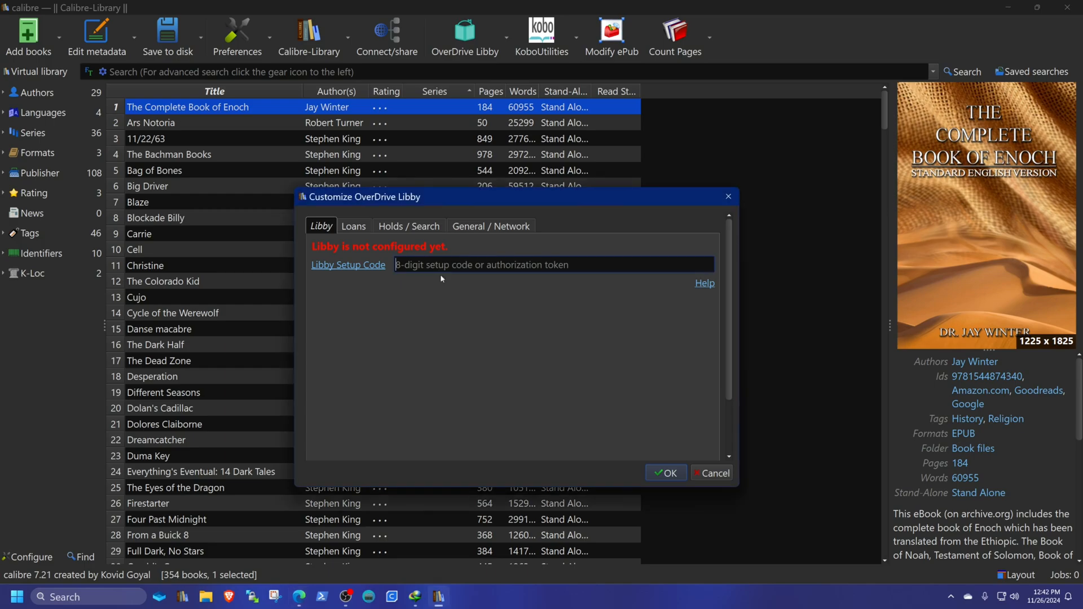
pyautogui.moveTo(613, 348)
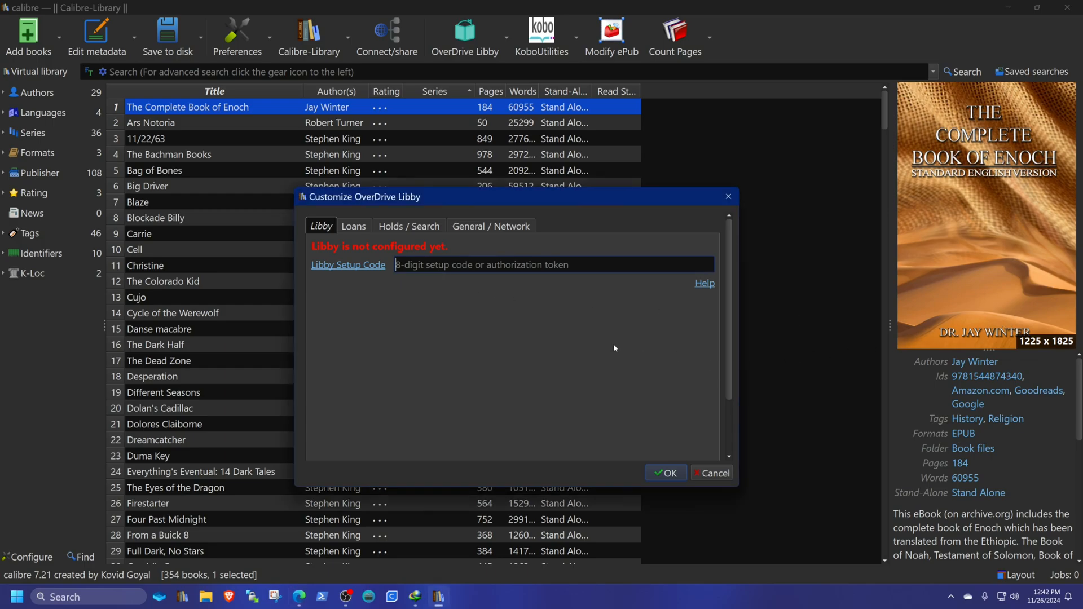
pyautogui.moveTo(614, 349)
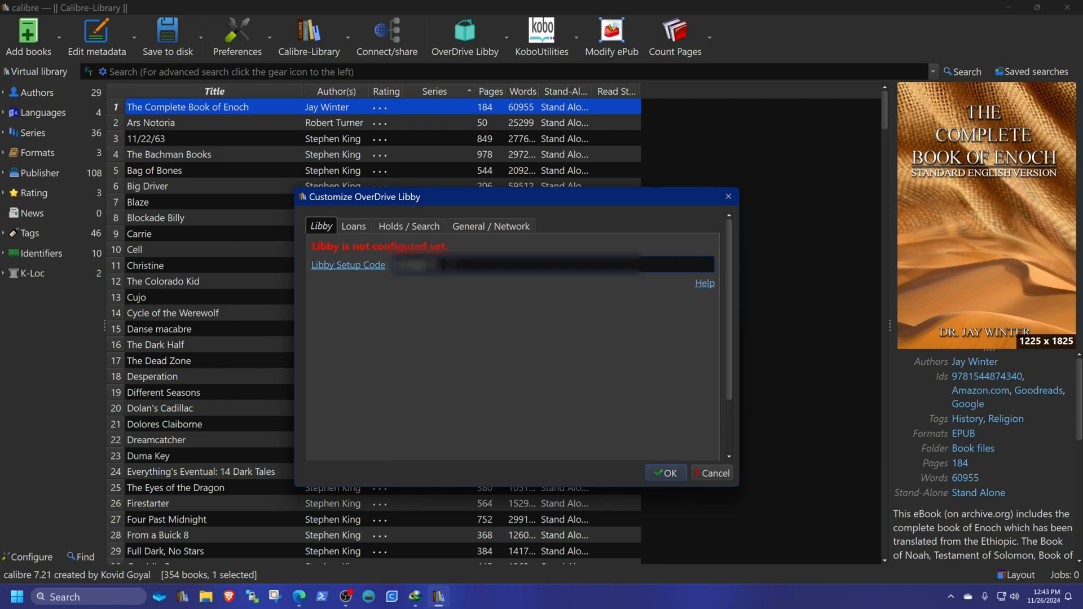
pyautogui.click(711, 473)
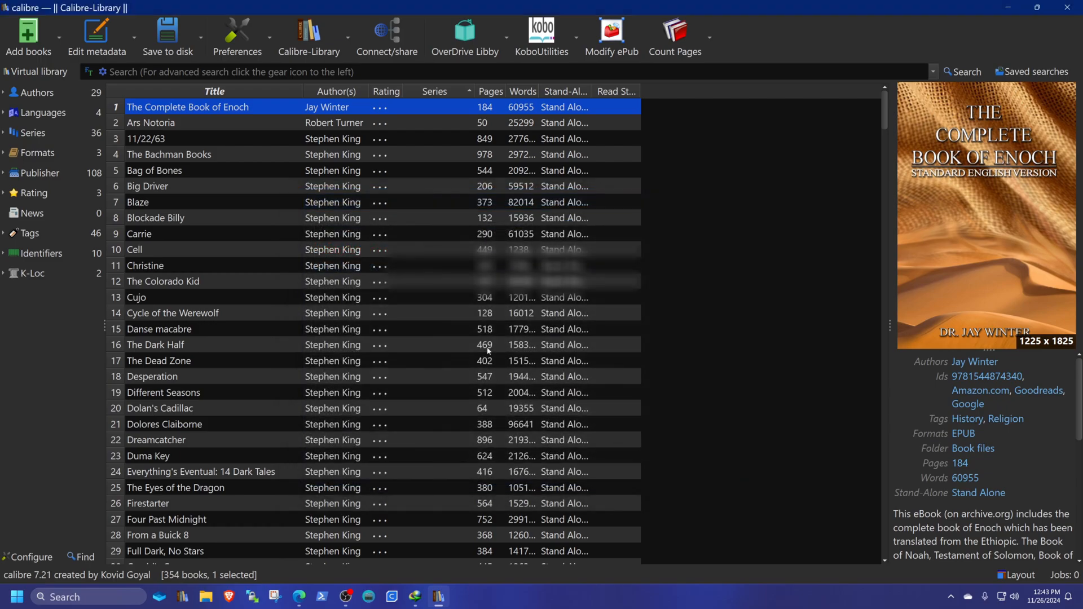
pyautogui.click(464, 38)
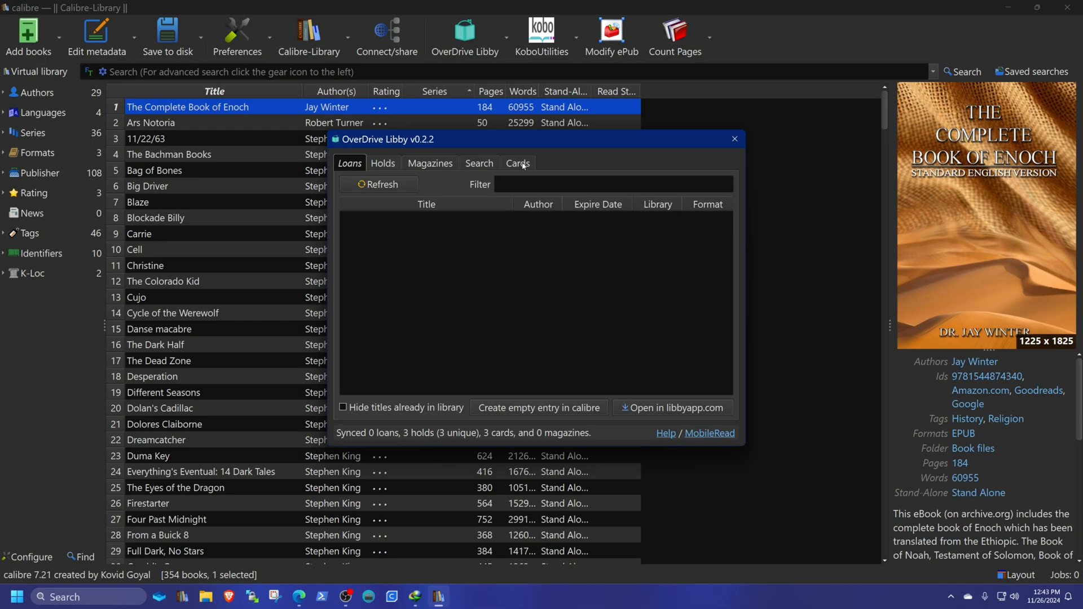
pyautogui.click(518, 163)
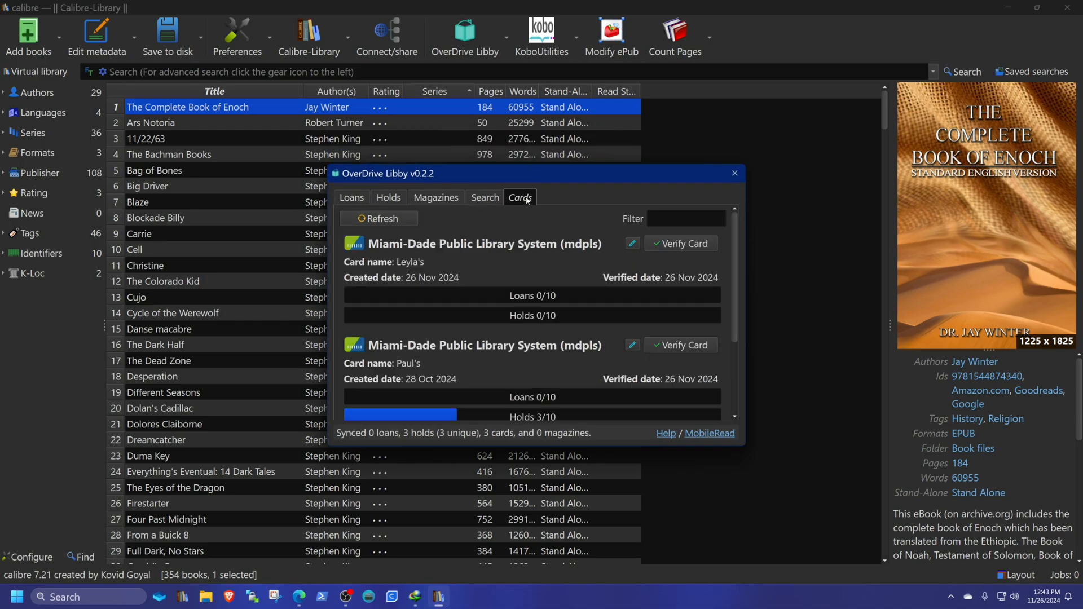
pyautogui.moveTo(732, 290)
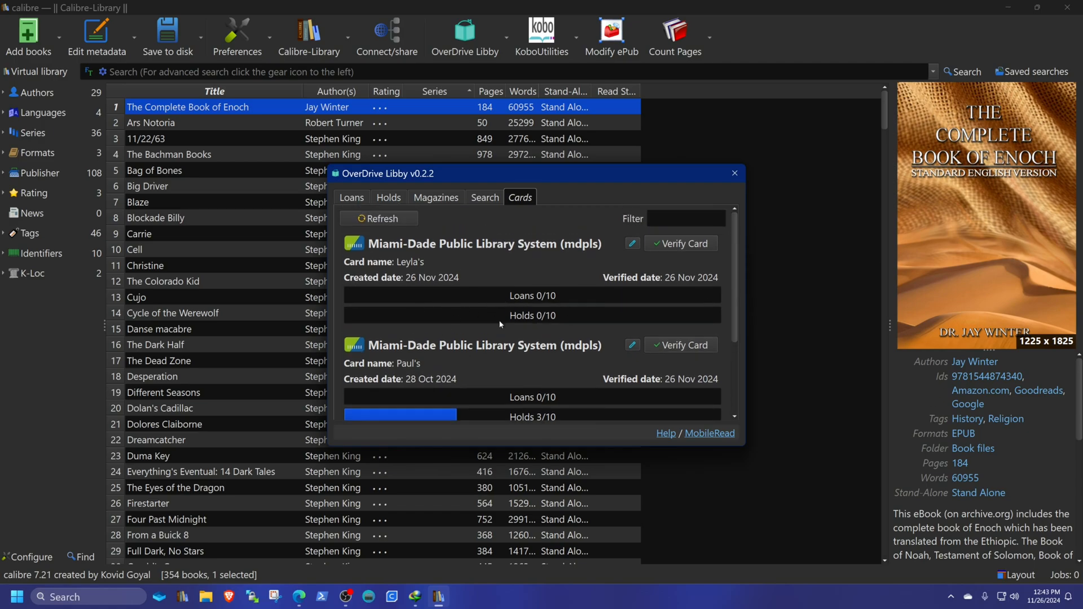
pyautogui.moveTo(725, 260)
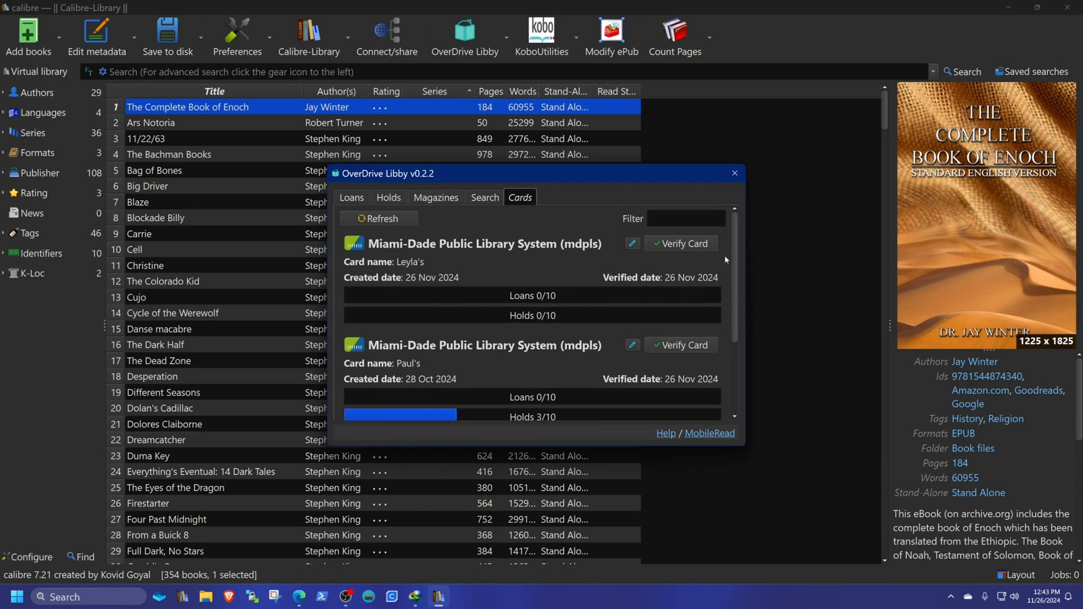
pyautogui.click(351, 172)
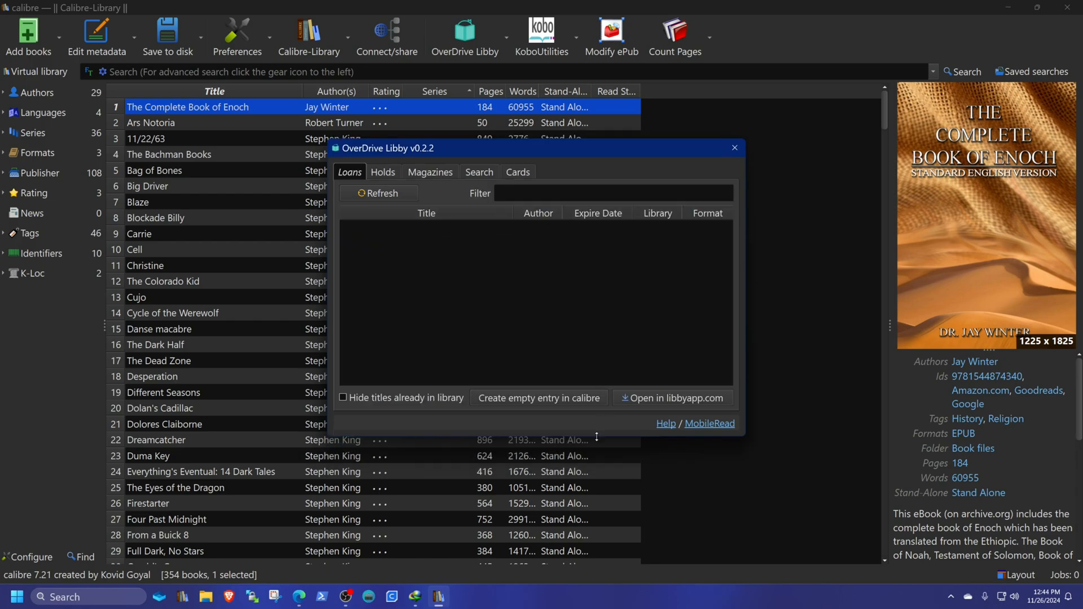
pyautogui.click(519, 172)
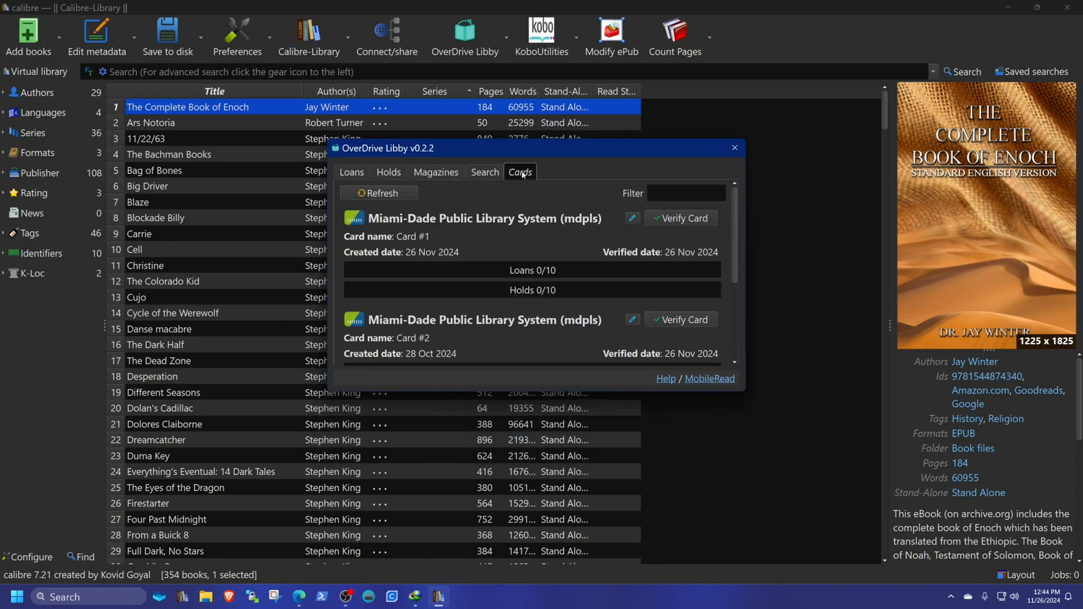
pyautogui.moveTo(452, 339)
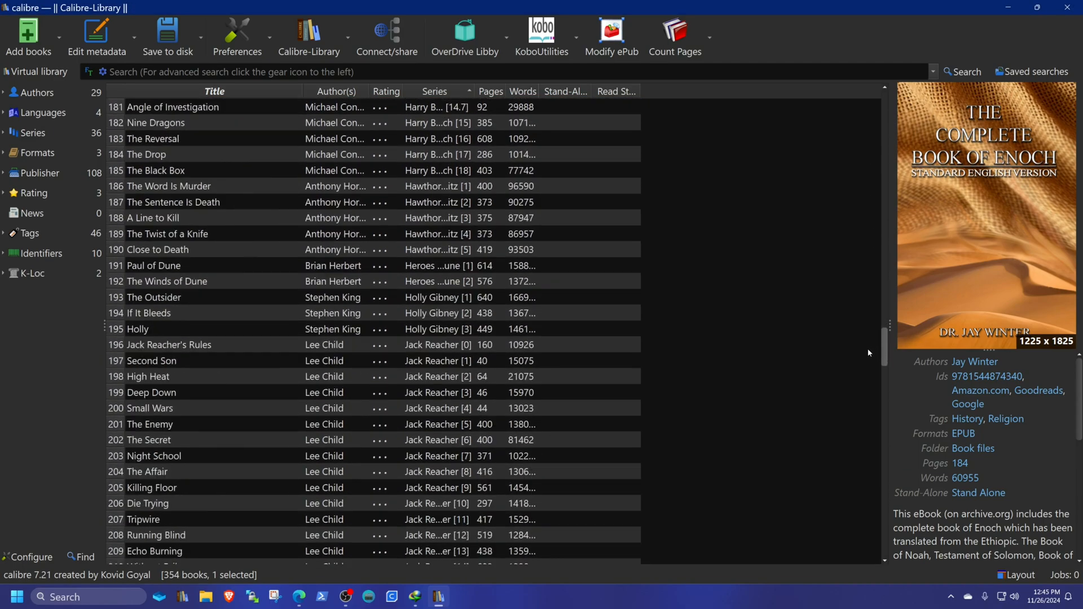
# - Scroll the series-sorted library down to the Michael Bennett books
pyautogui.scroll(-3)
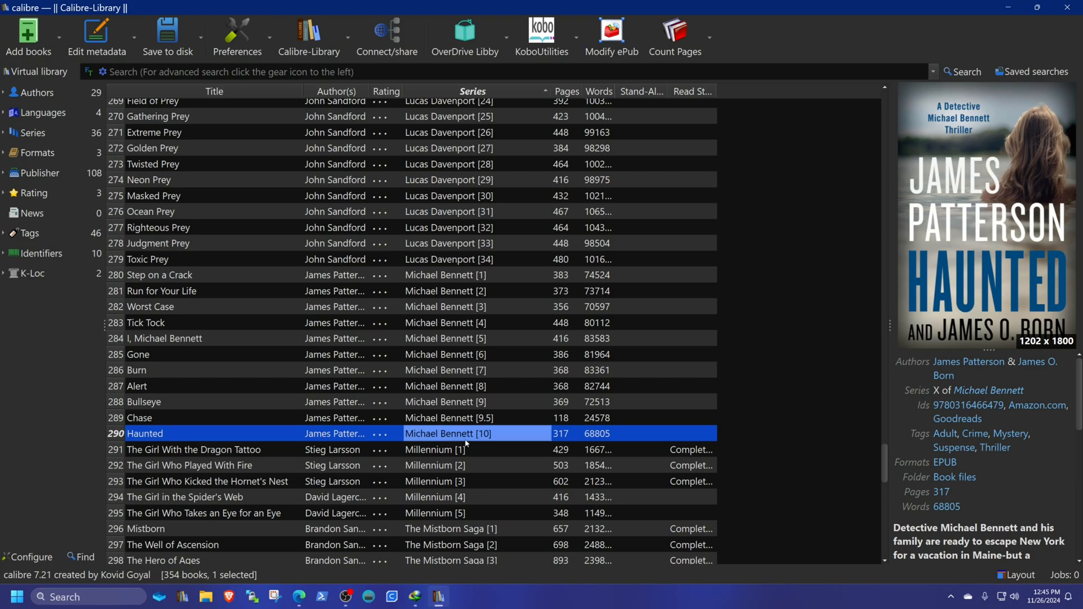
pyautogui.moveTo(465, 433)
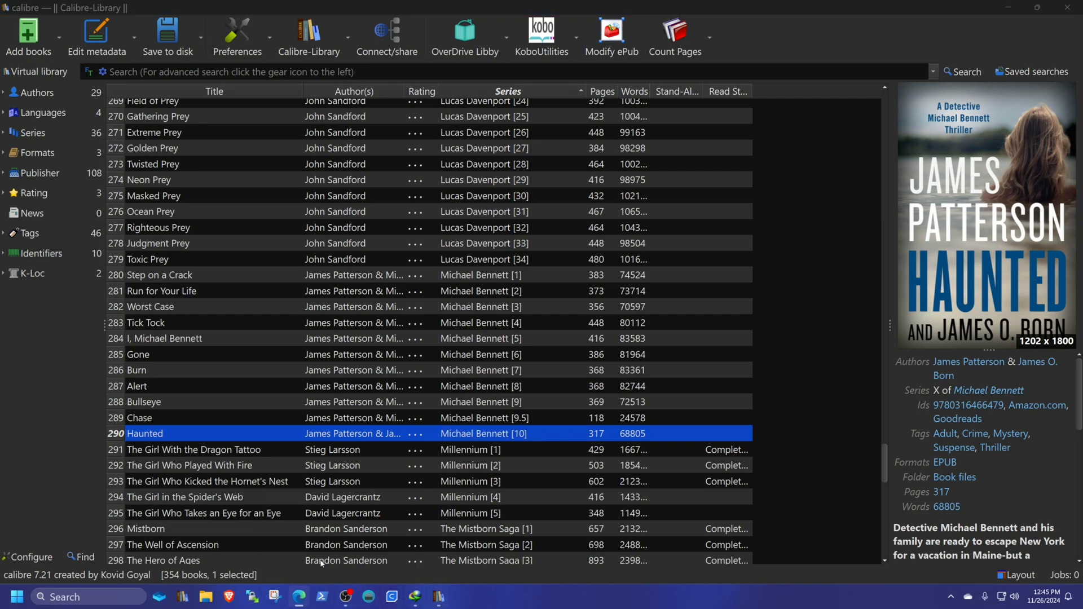
pyautogui.moveTo(320, 564)
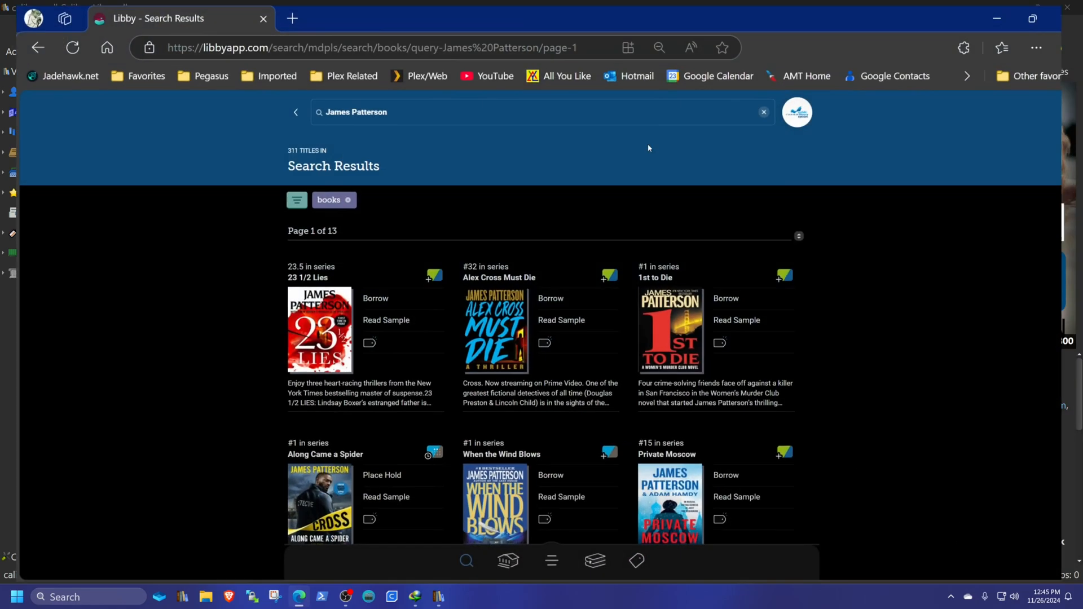
# - Borrow Manhunt from Miami-Dade Public Library and return to the results
pyautogui.scroll(-3)
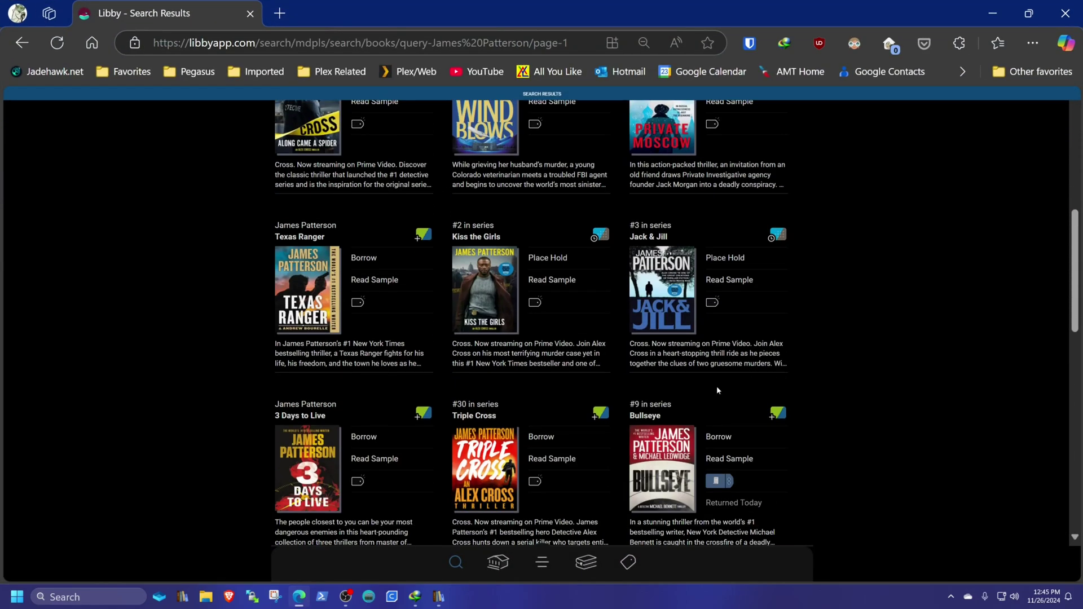
pyautogui.scroll(-3)
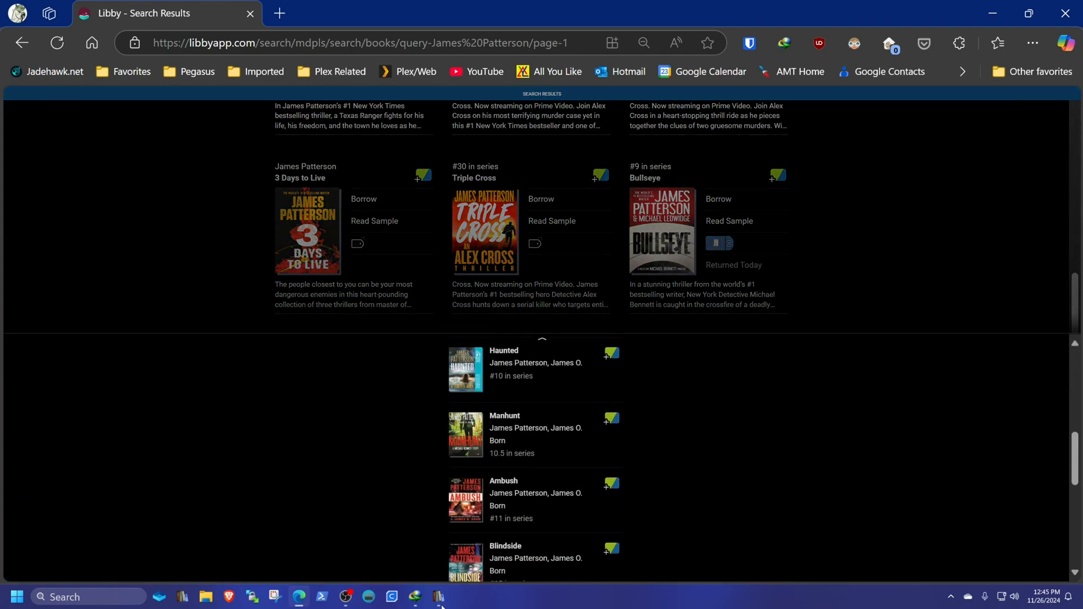
pyautogui.moveTo(492, 455)
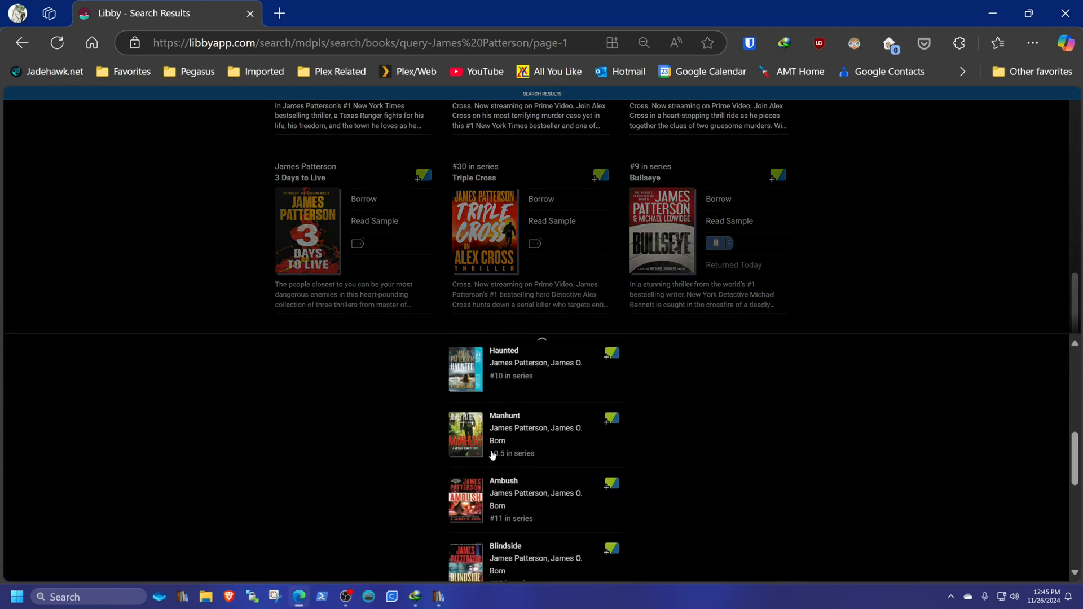
pyautogui.moveTo(505, 506)
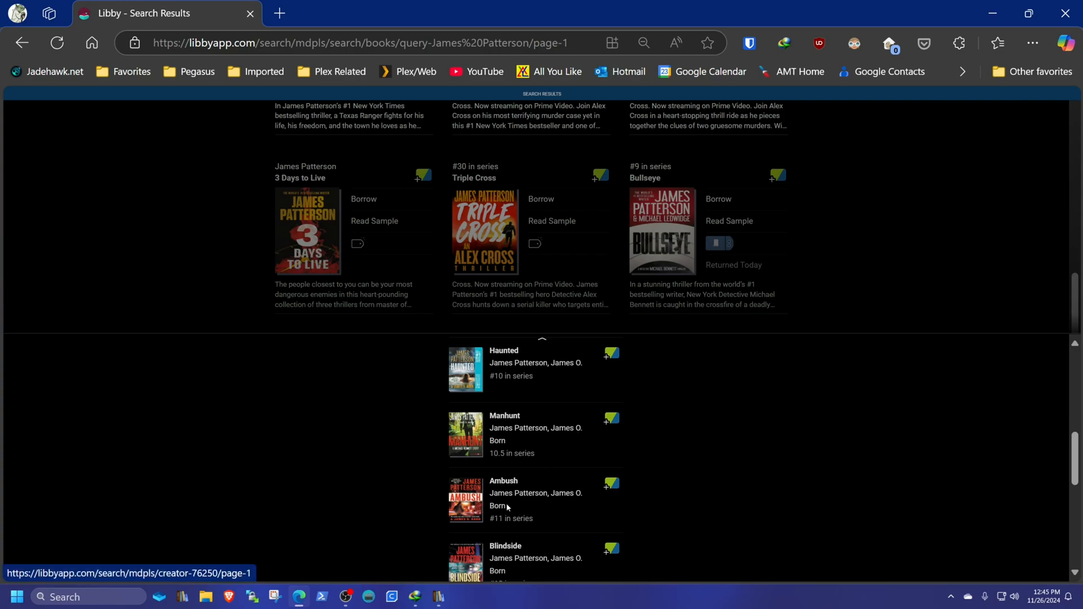
pyautogui.click(505, 434)
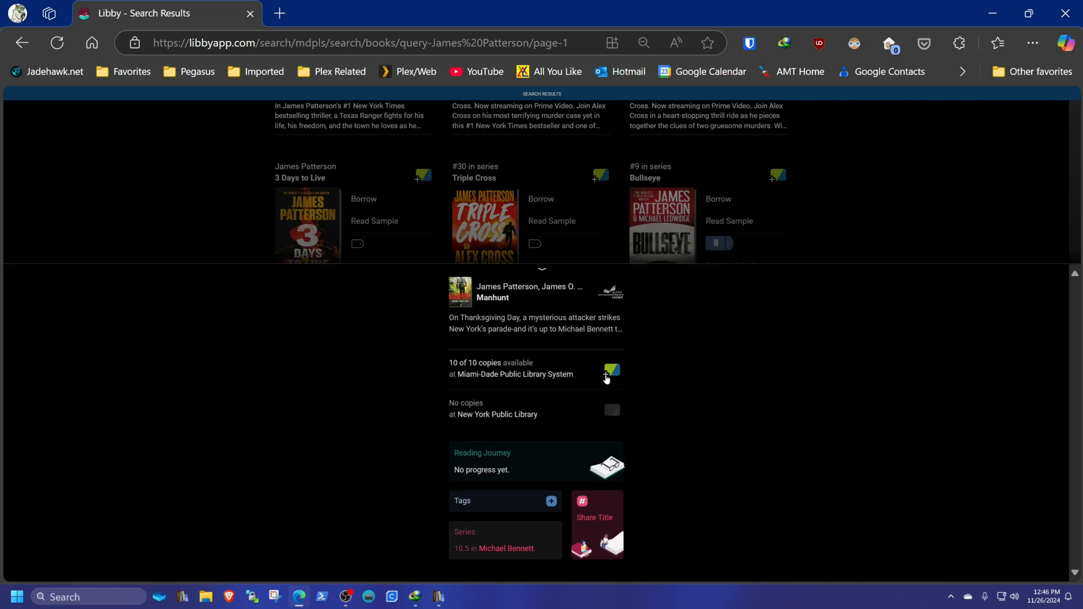
pyautogui.click(610, 372)
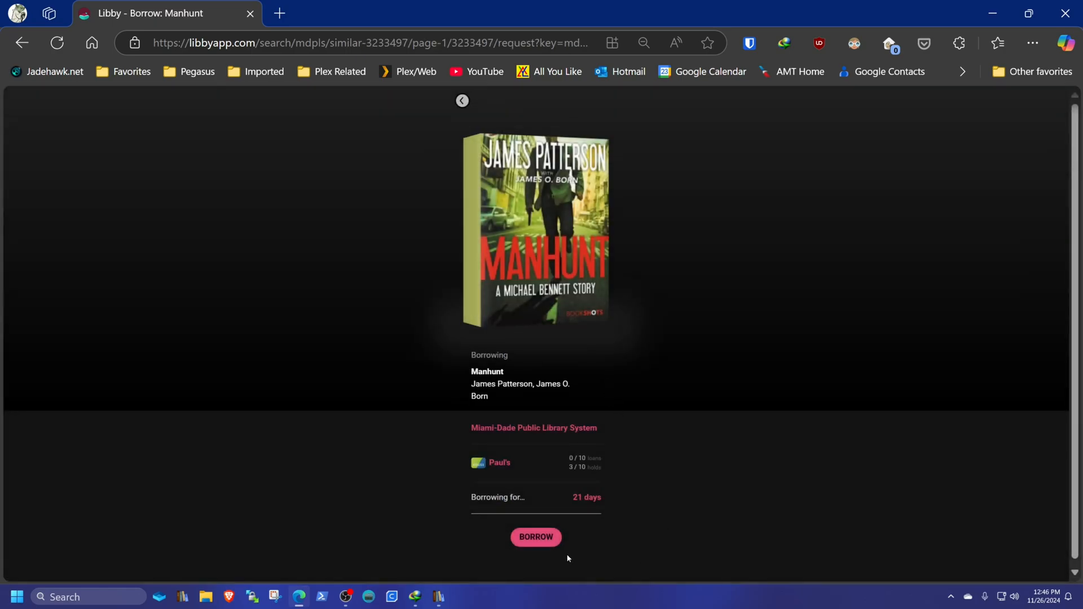
pyautogui.click(535, 536)
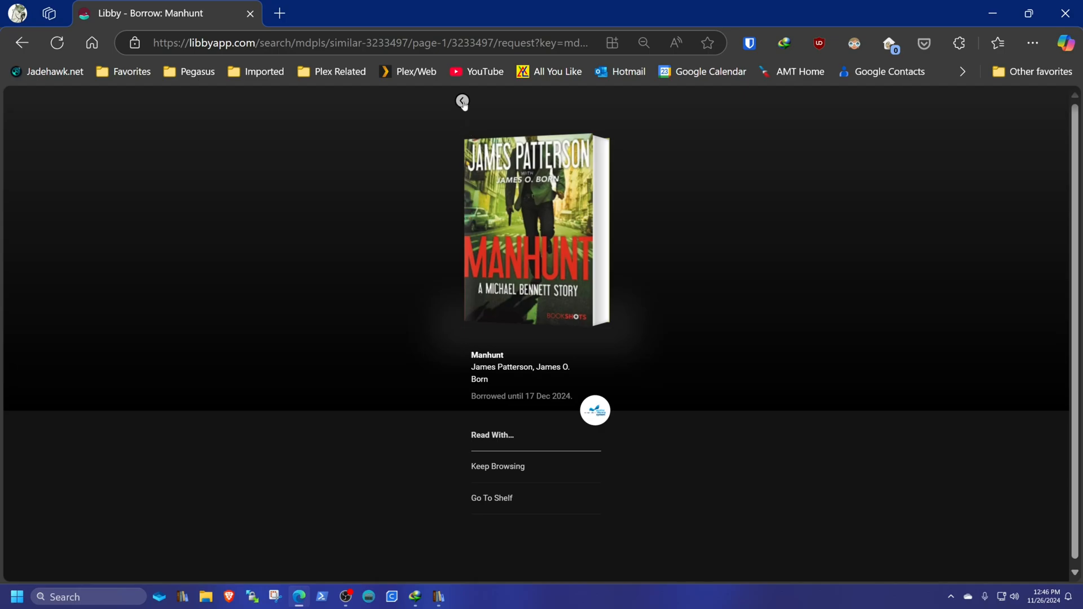
pyautogui.click(496, 466)
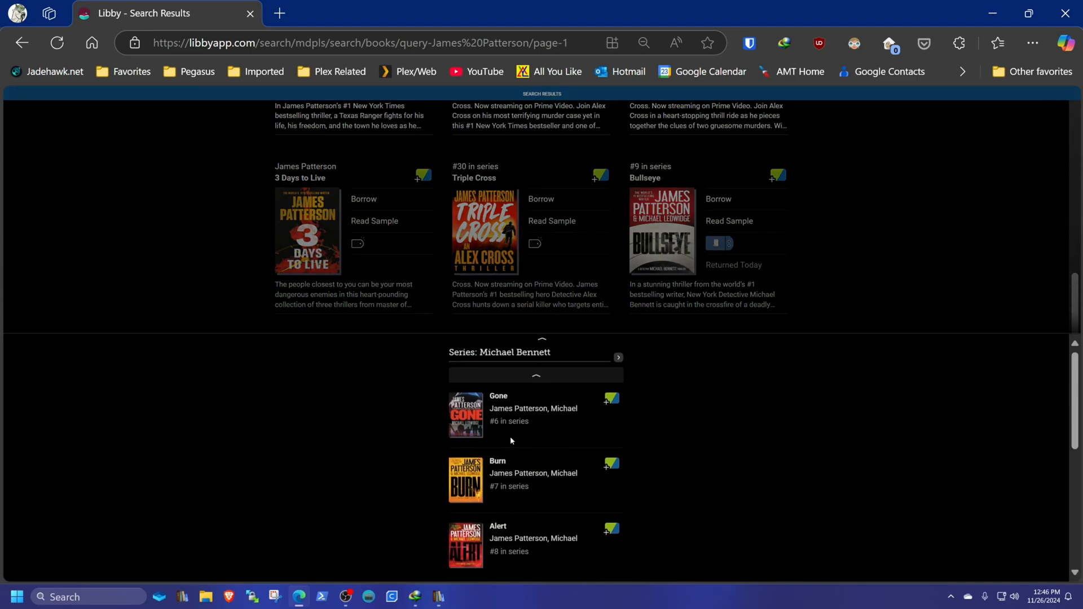
# - Borrow Ambush from Miami-Dade Public Library
pyautogui.scroll(-3)
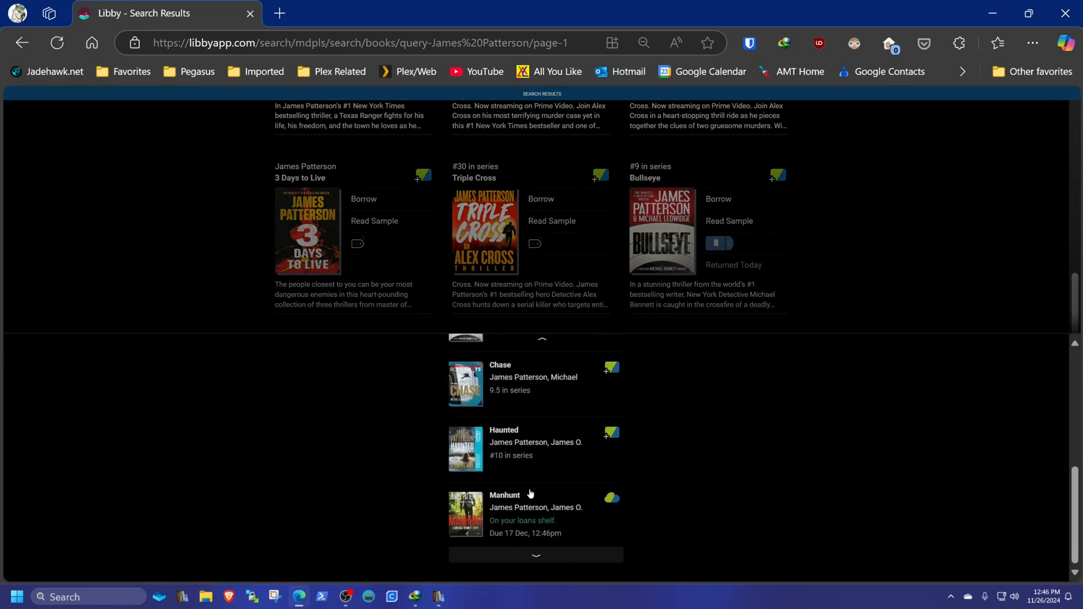
pyautogui.moveTo(510, 525)
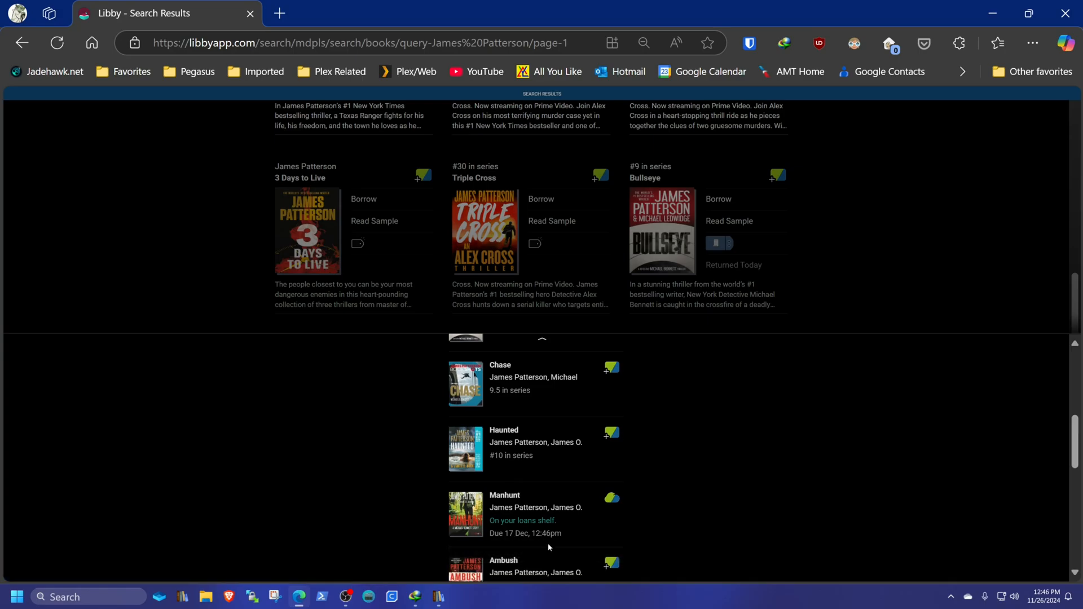
pyautogui.scroll(-3)
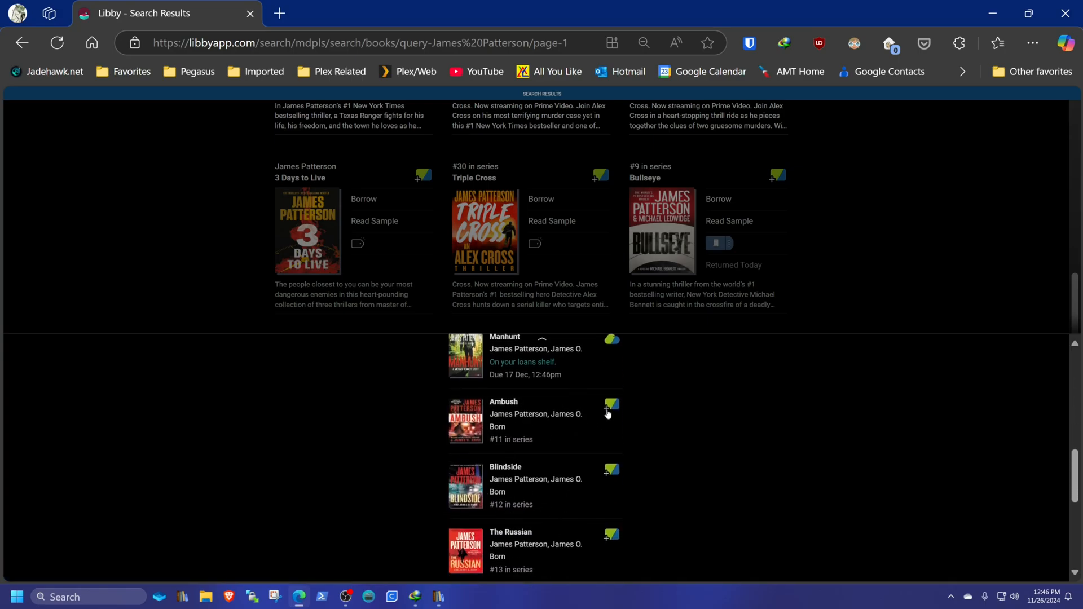
pyautogui.click(504, 402)
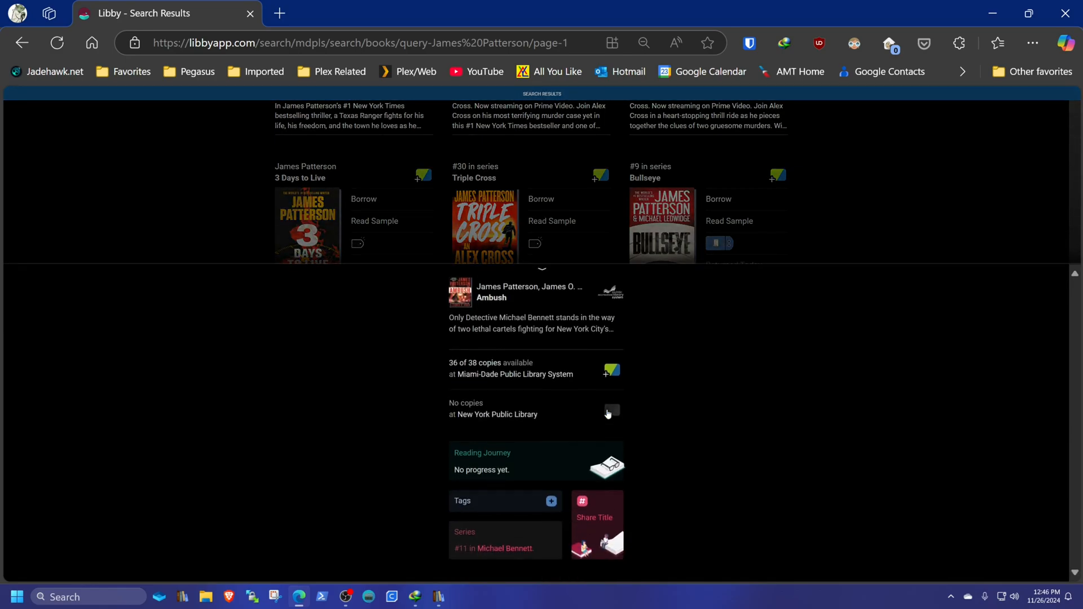
pyautogui.moveTo(604, 378)
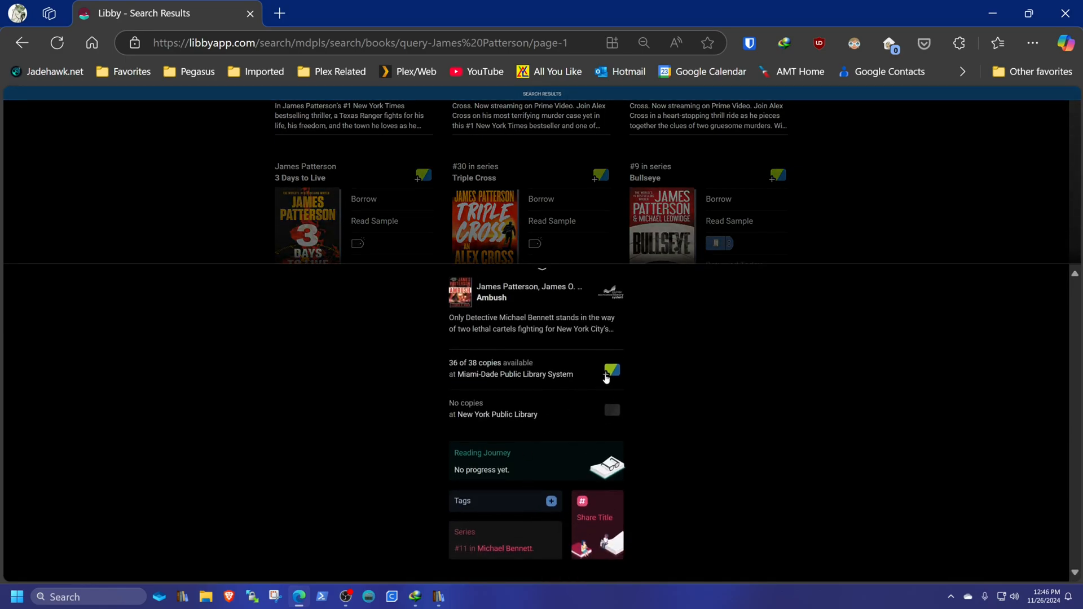
pyautogui.click(612, 371)
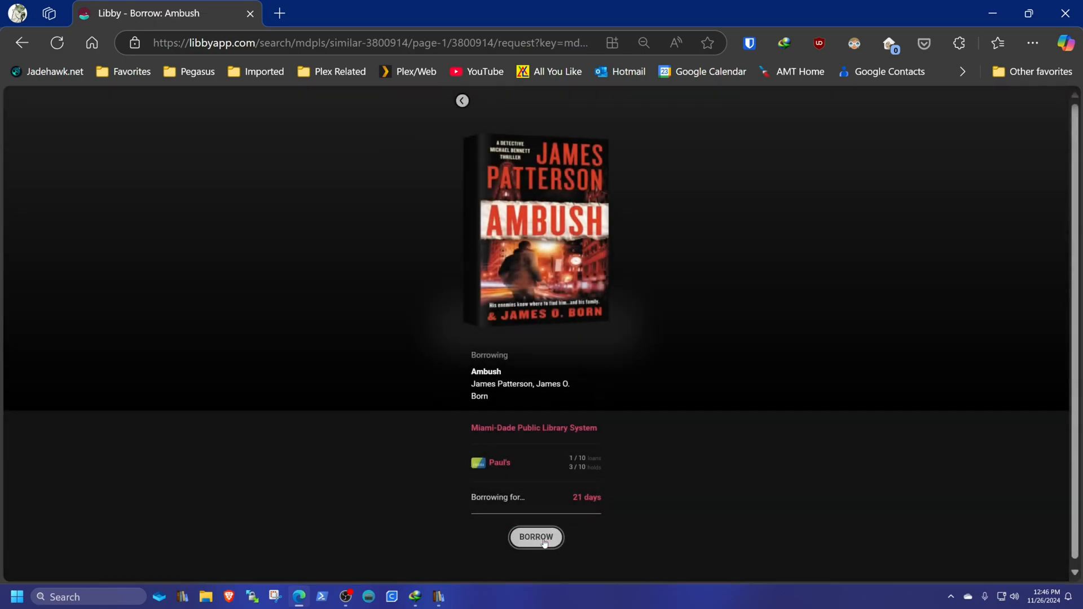
pyautogui.click(536, 537)
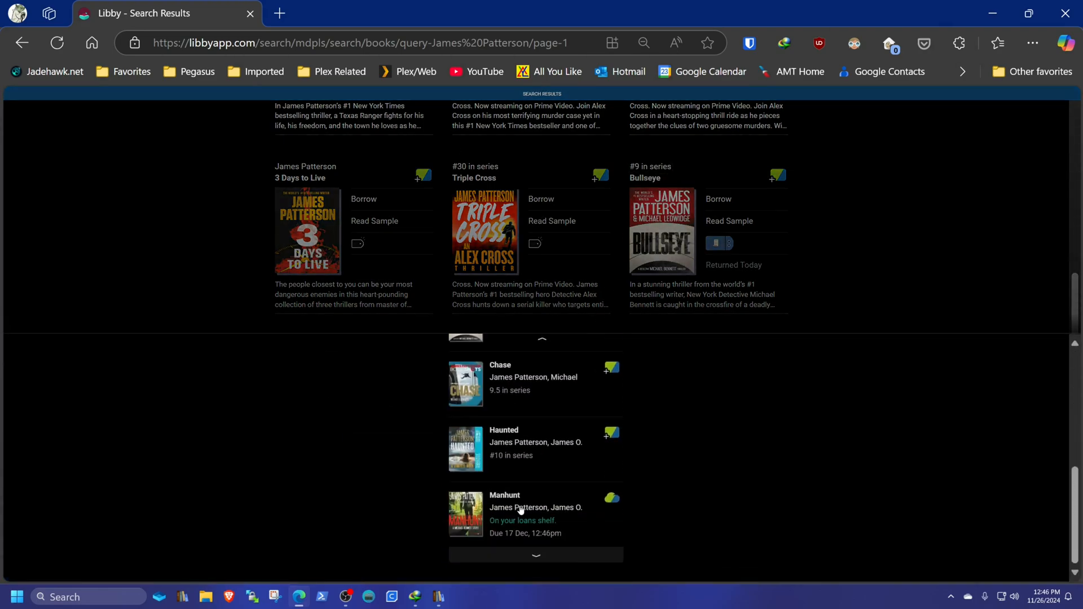
# - Borrow Blindside from Miami-Dade Public Library, due 17 Dec 2024
pyautogui.scroll(-3)
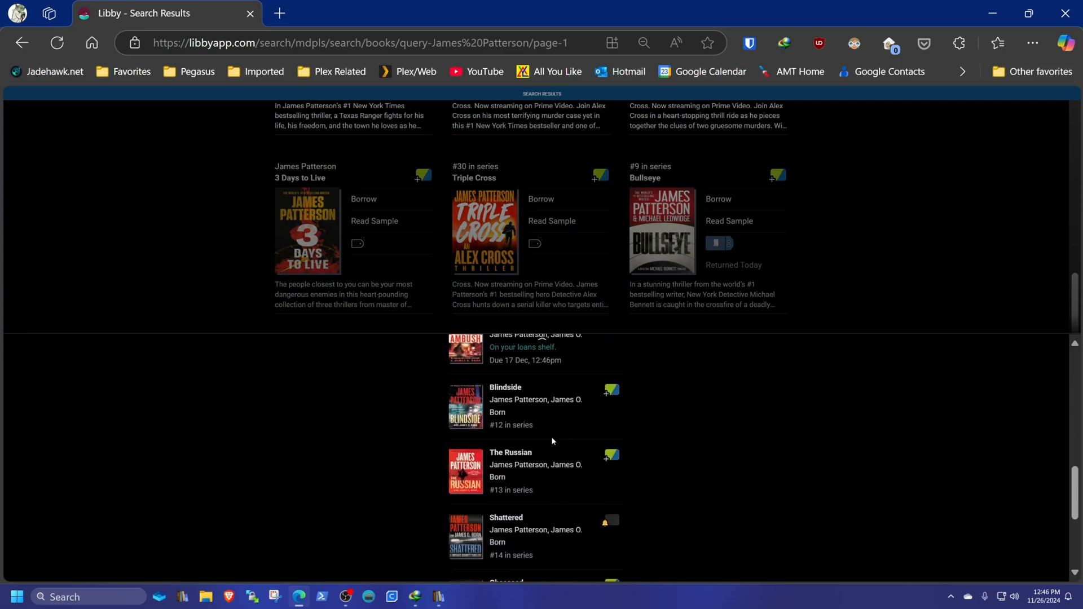
pyautogui.scroll(3)
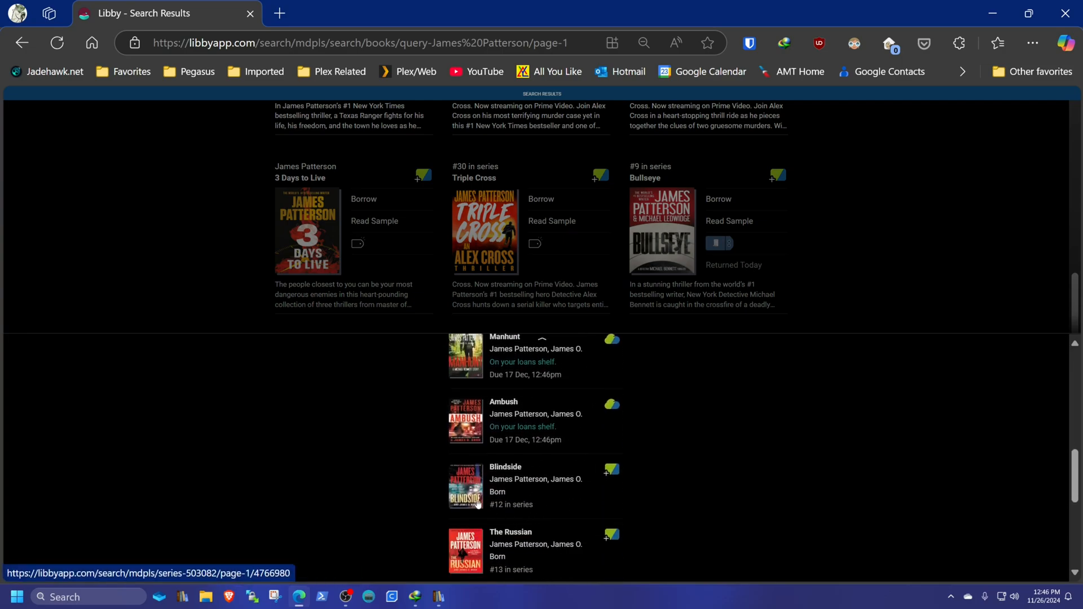
pyautogui.moveTo(605, 477)
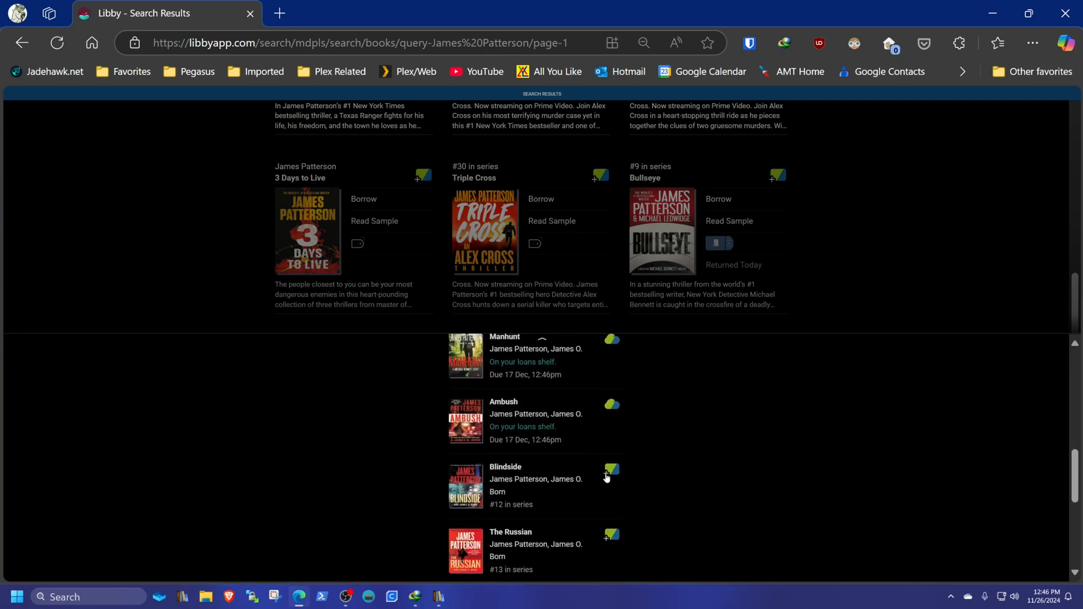
pyautogui.click(504, 466)
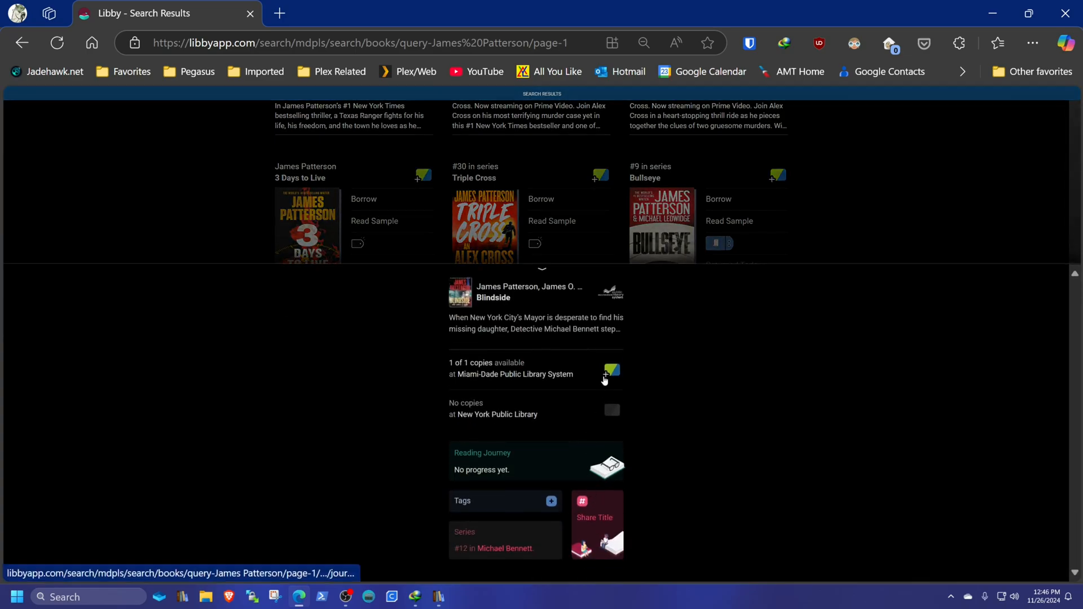
pyautogui.click(611, 372)
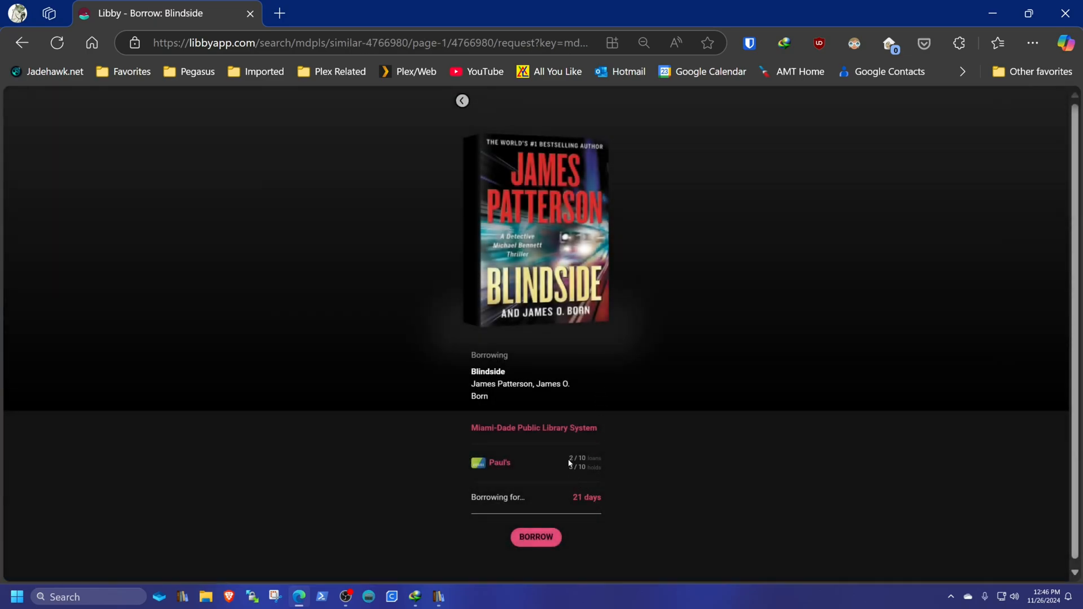
pyautogui.click(535, 537)
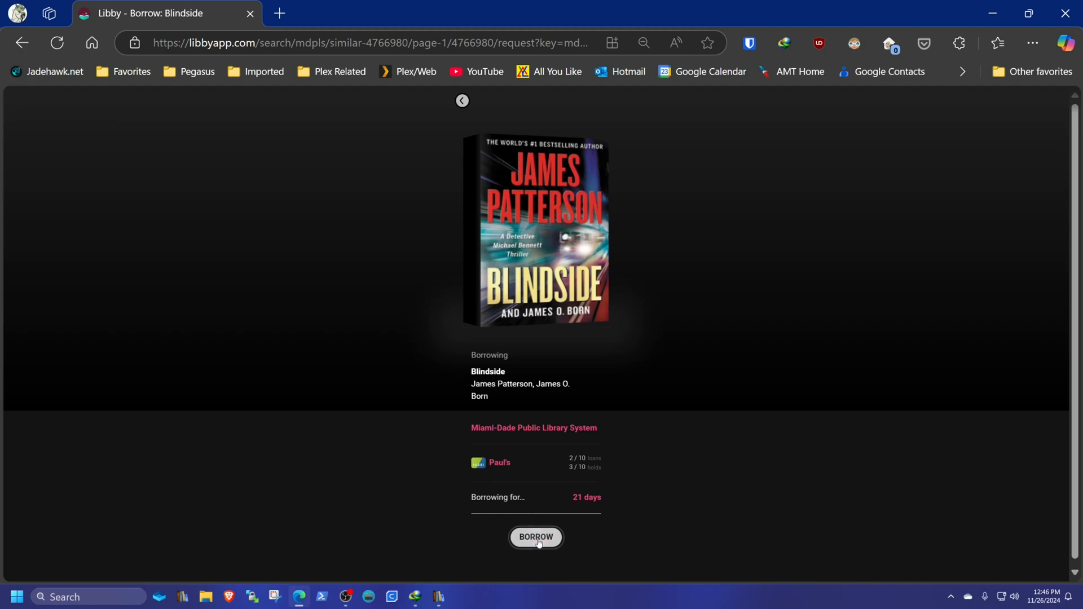
pyautogui.click(536, 537)
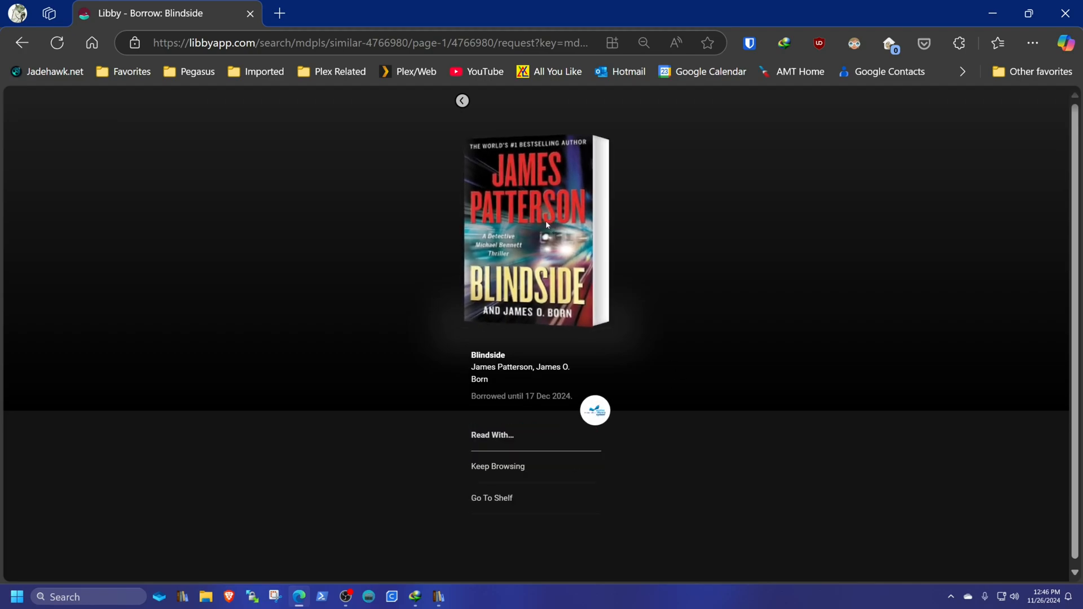
pyautogui.moveTo(462, 101)
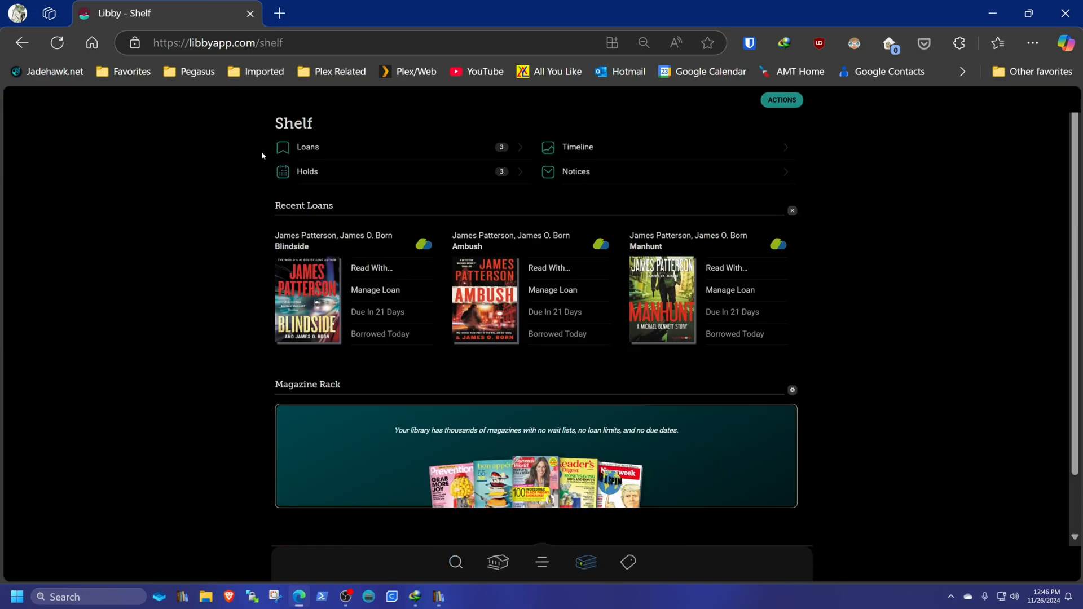
pyautogui.moveTo(501, 160)
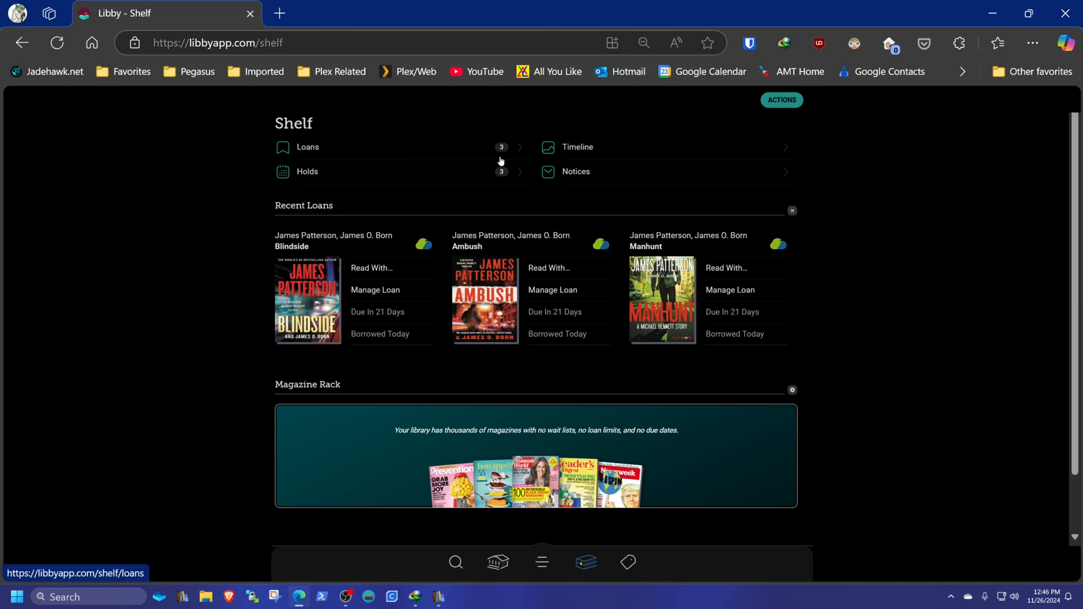
pyautogui.moveTo(308, 151)
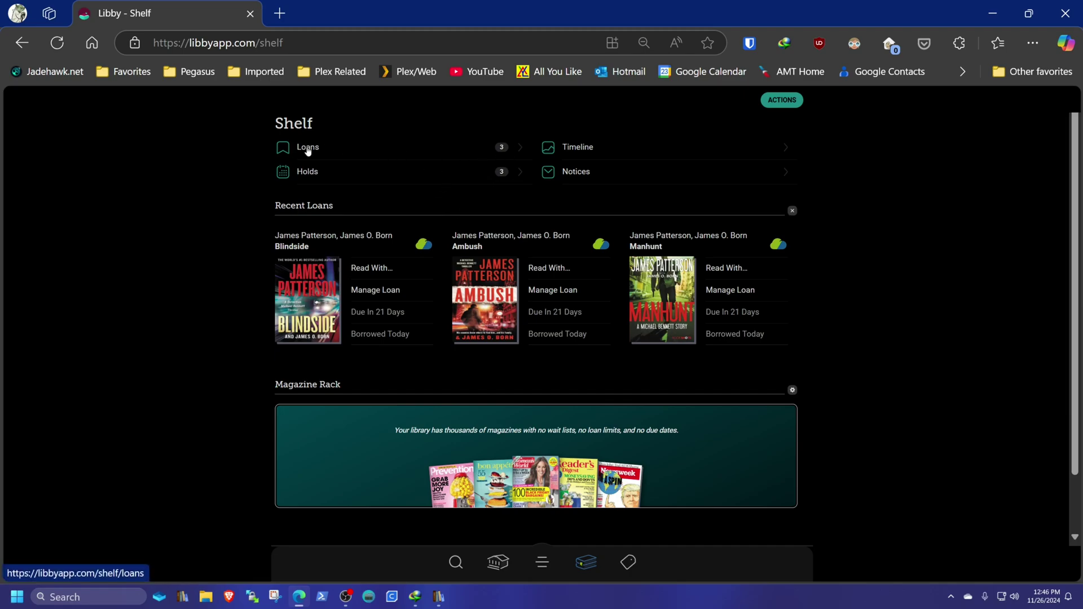
# - View Libby's Loans shelf listing Blindside, Ambush and Manhunt, each due in 21 days
pyautogui.click(307, 147)
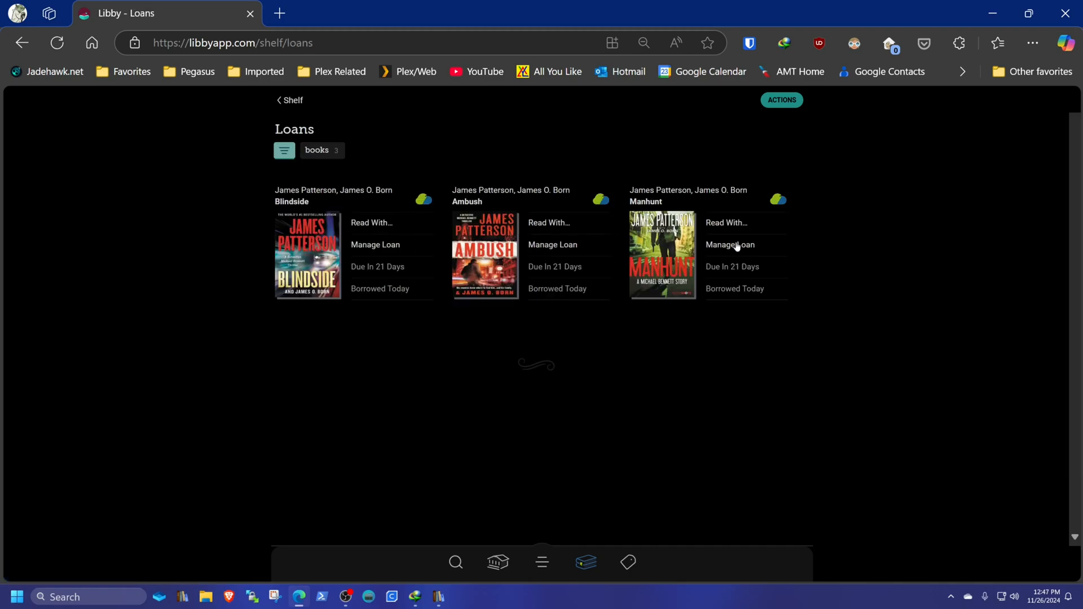
pyautogui.moveTo(556, 261)
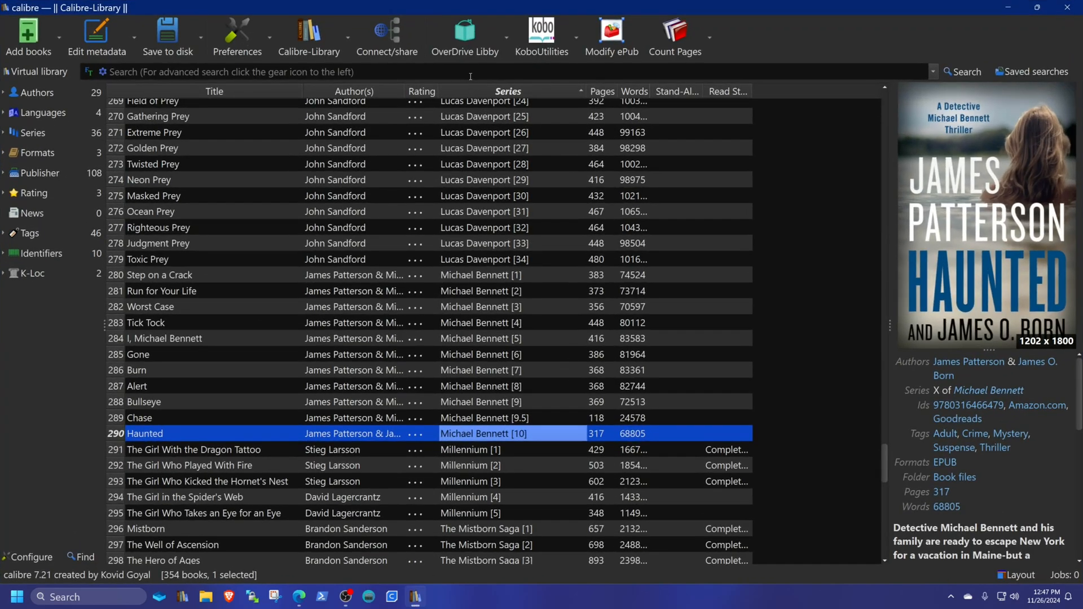
pyautogui.moveTo(465, 37)
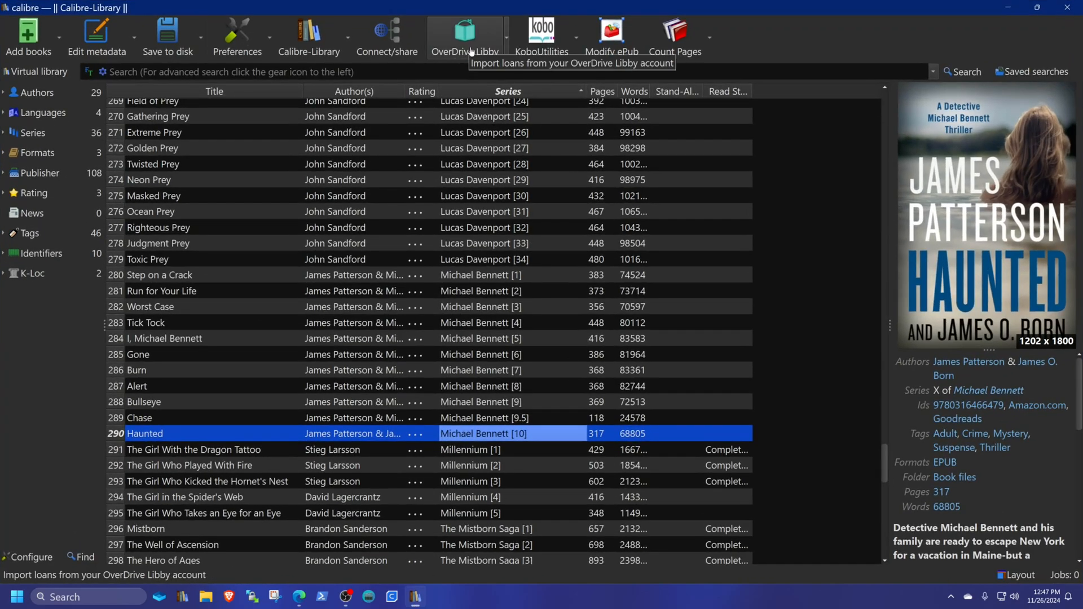
# - List the three Libby loans in calibre, select Manhunt and Blindside, and view Blindside online
pyautogui.click(464, 36)
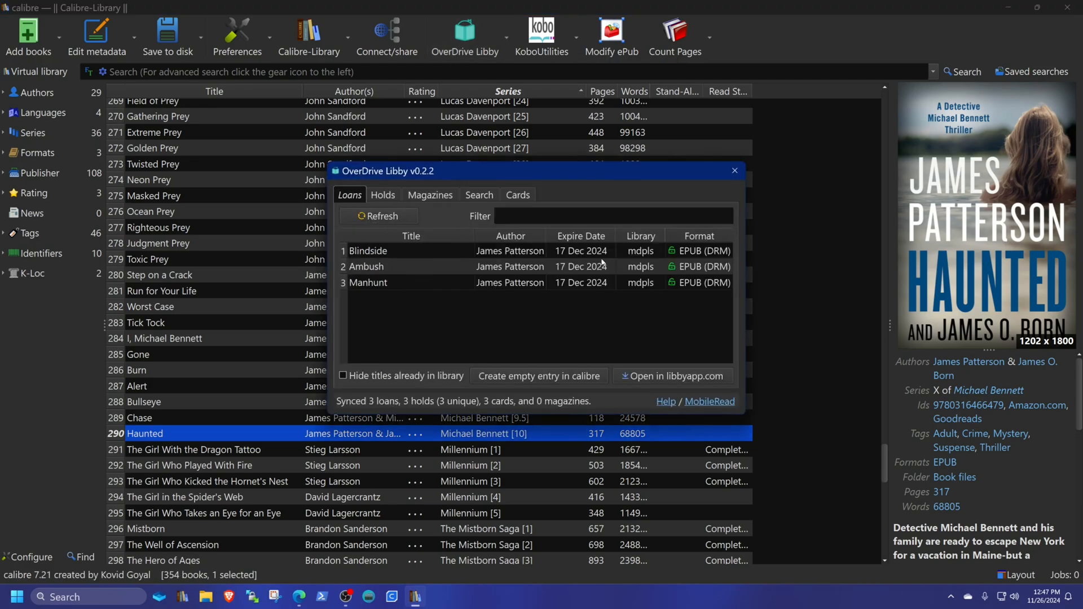
pyautogui.click(368, 283)
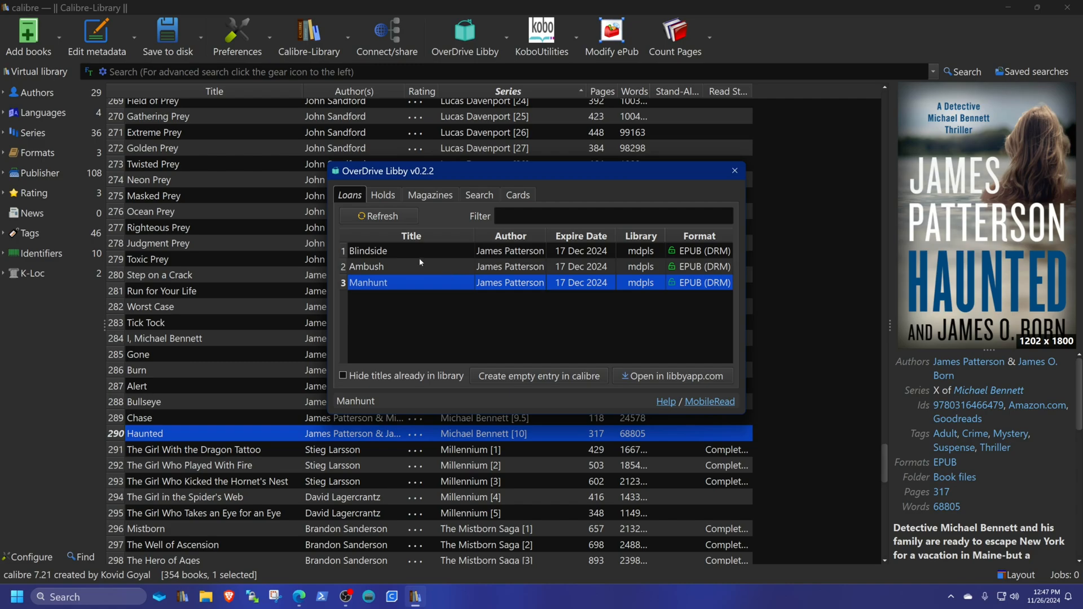
pyautogui.click(369, 250)
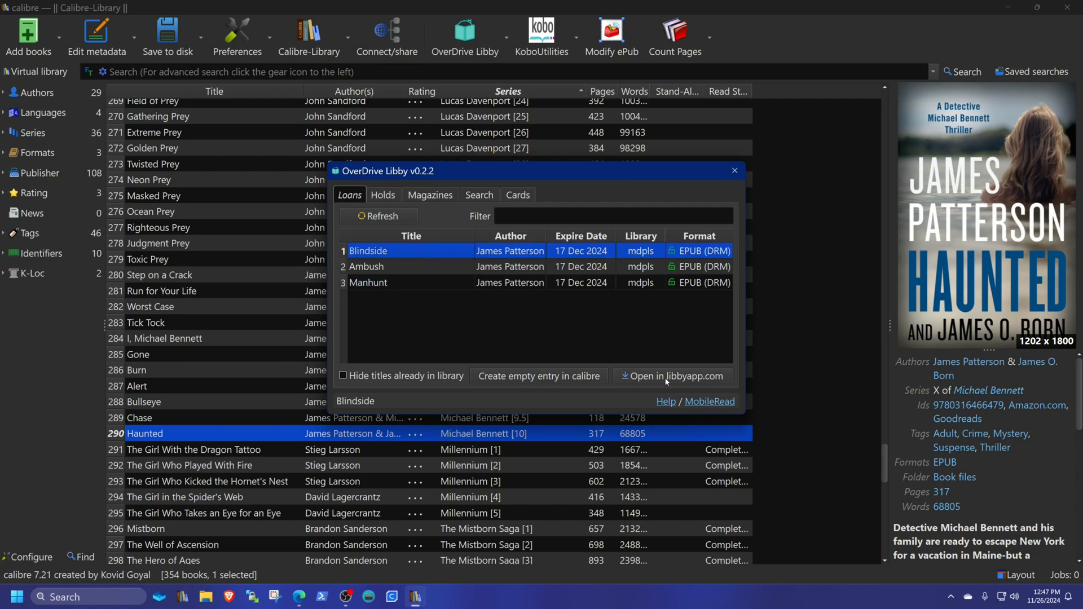
pyautogui.click(671, 375)
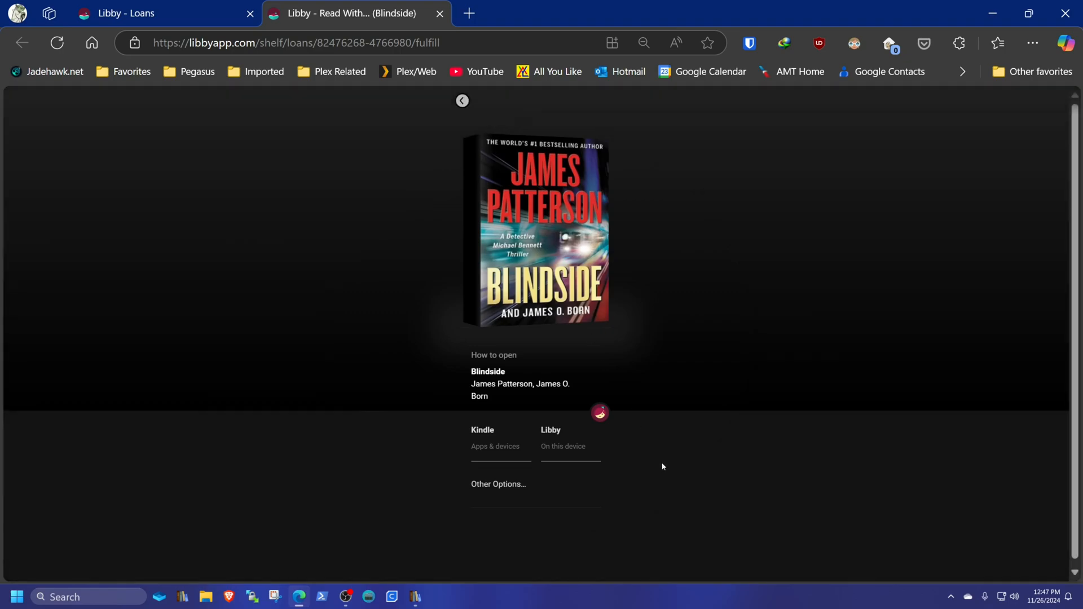
pyautogui.moveTo(498, 484)
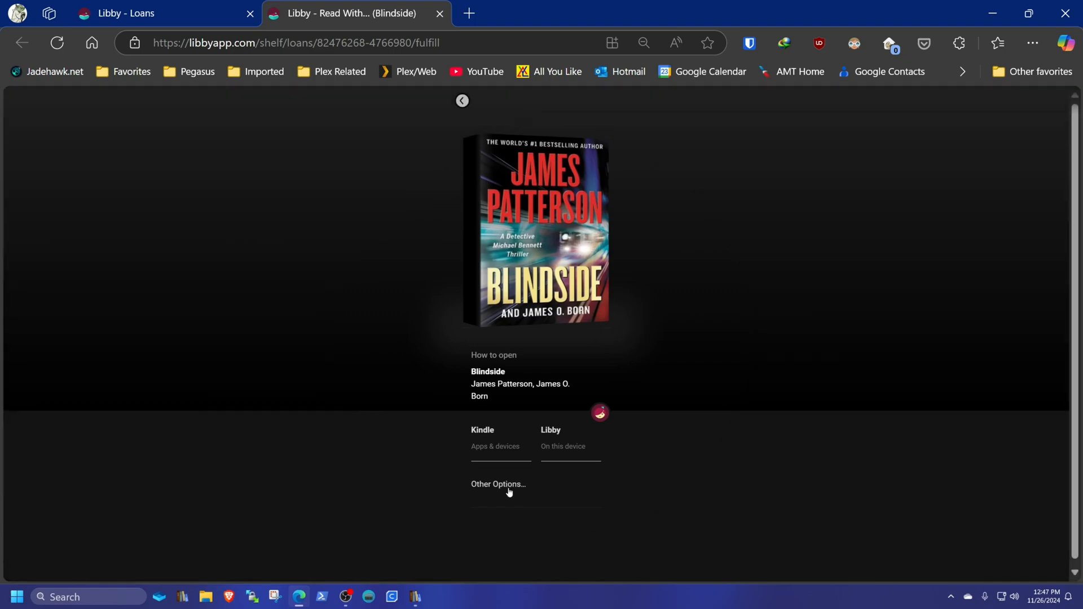
# - Download Blindside's EPUB as a .acsm file through Libby's Other Options
pyautogui.click(497, 483)
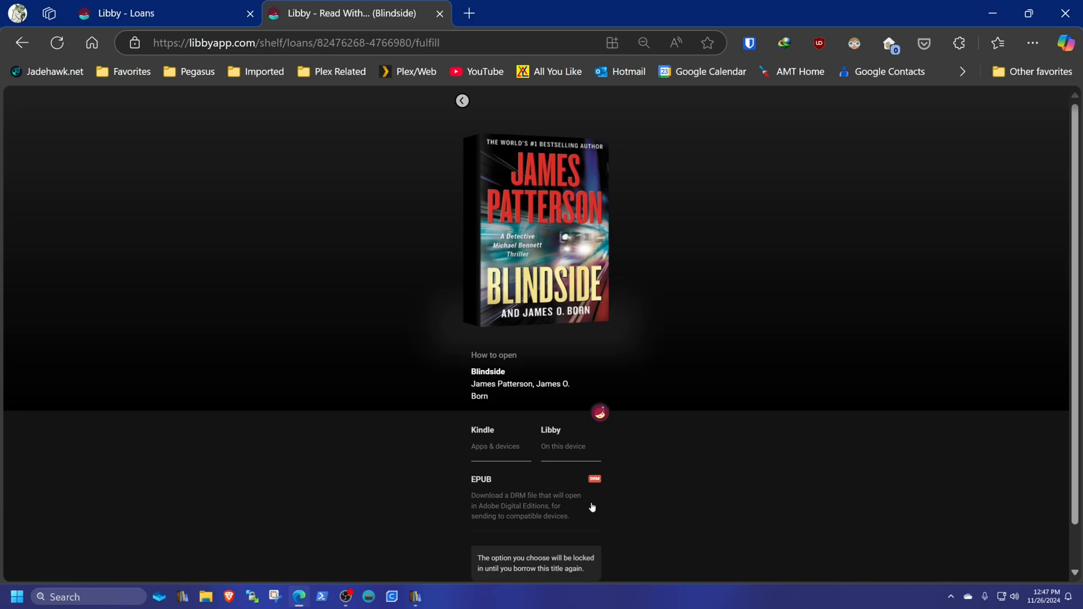
pyautogui.scroll(3)
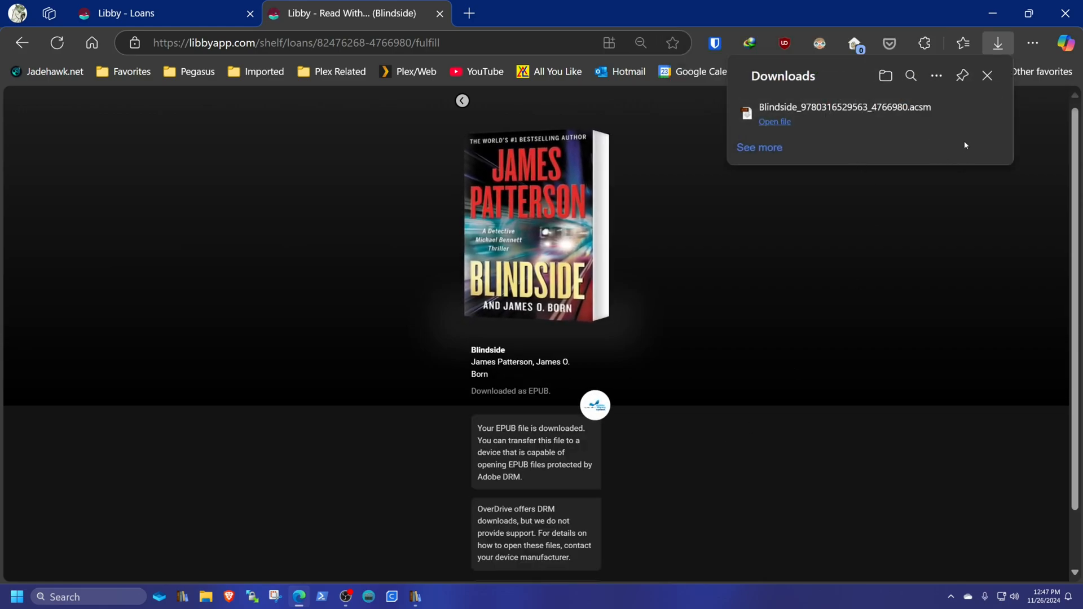
pyautogui.moveTo(910, 150)
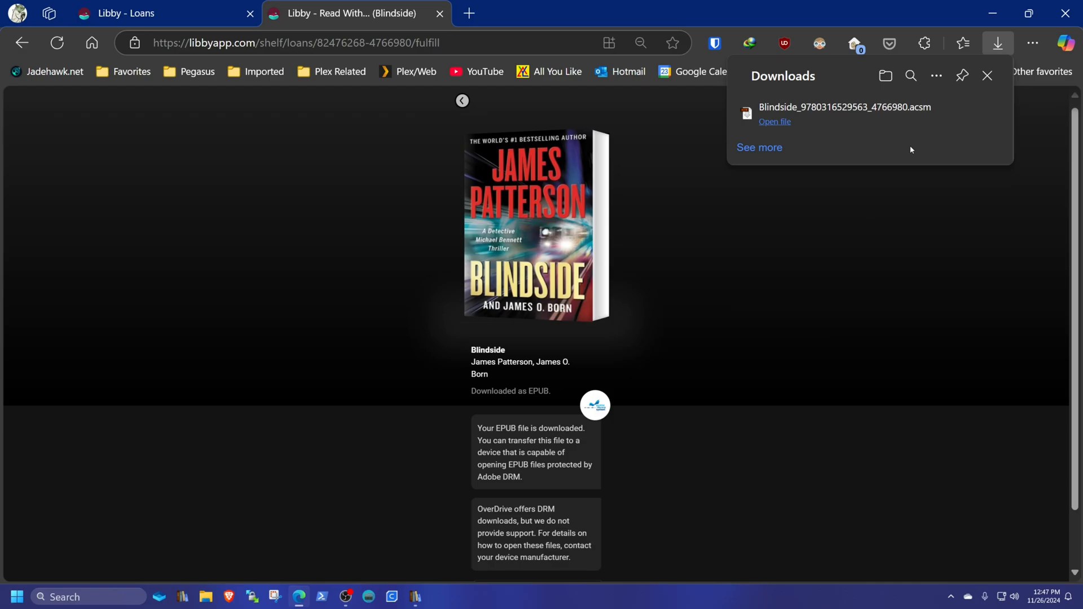
pyautogui.moveTo(843, 111)
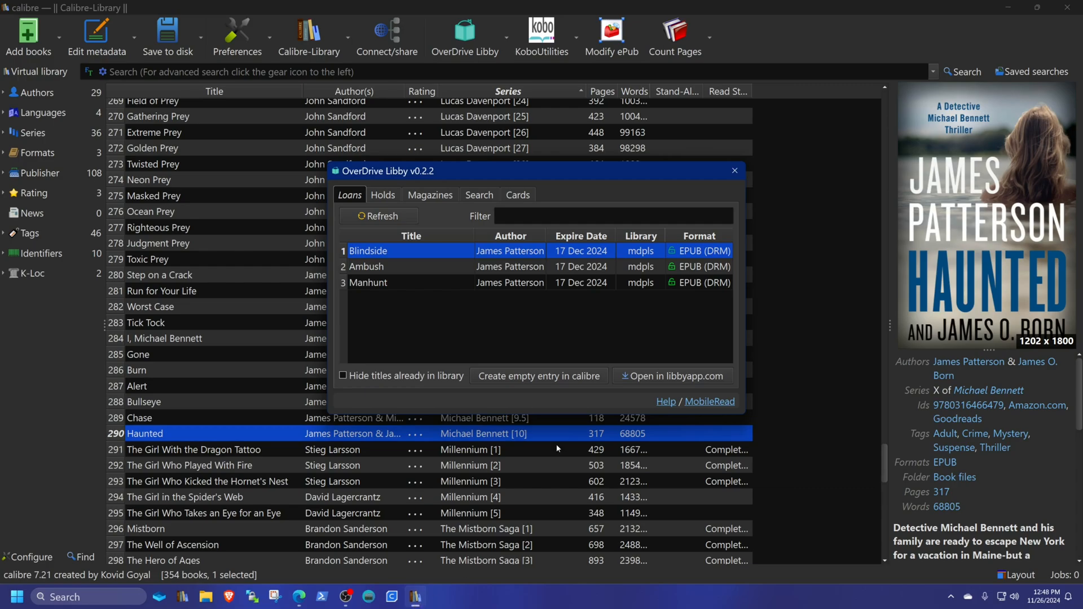
pyautogui.click(670, 375)
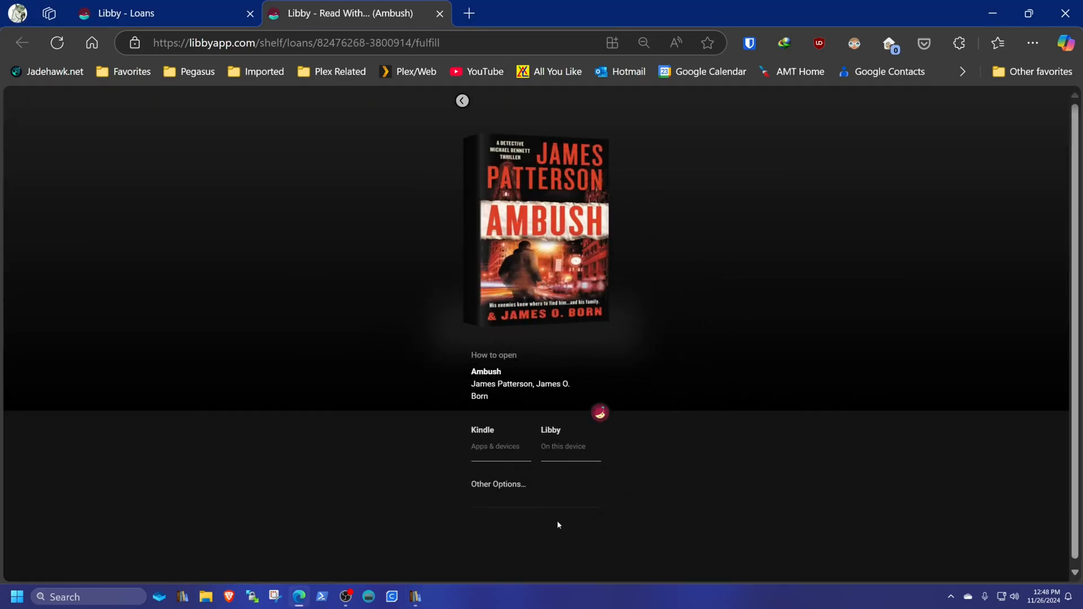
# - Download Ambush and Manhunt from Libby as EPUB .acsm files, then close calibre's Libby loans window
pyautogui.click(497, 484)
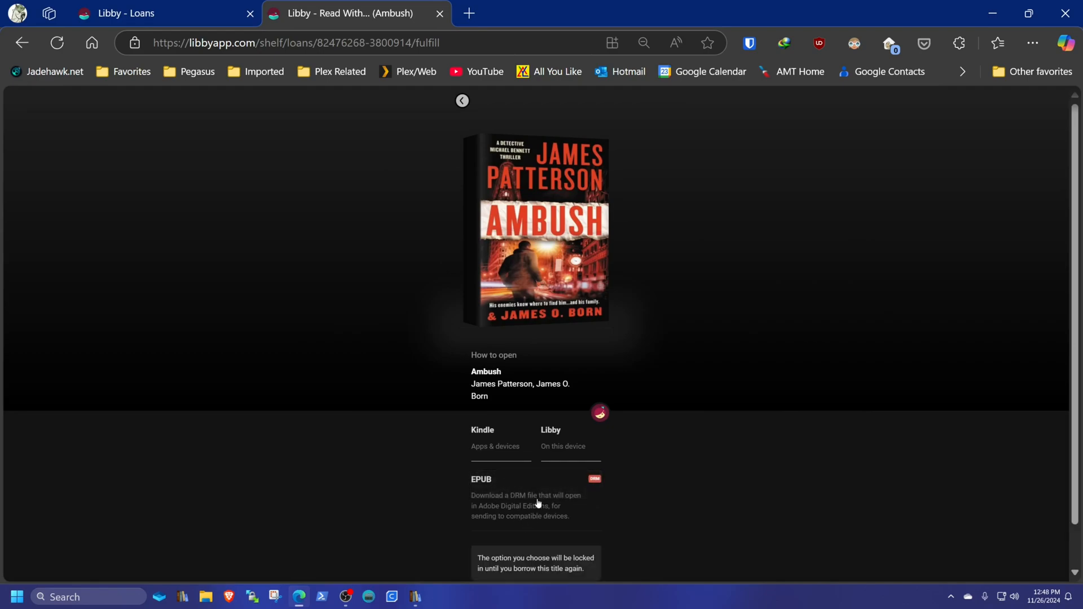
pyautogui.click(526, 487)
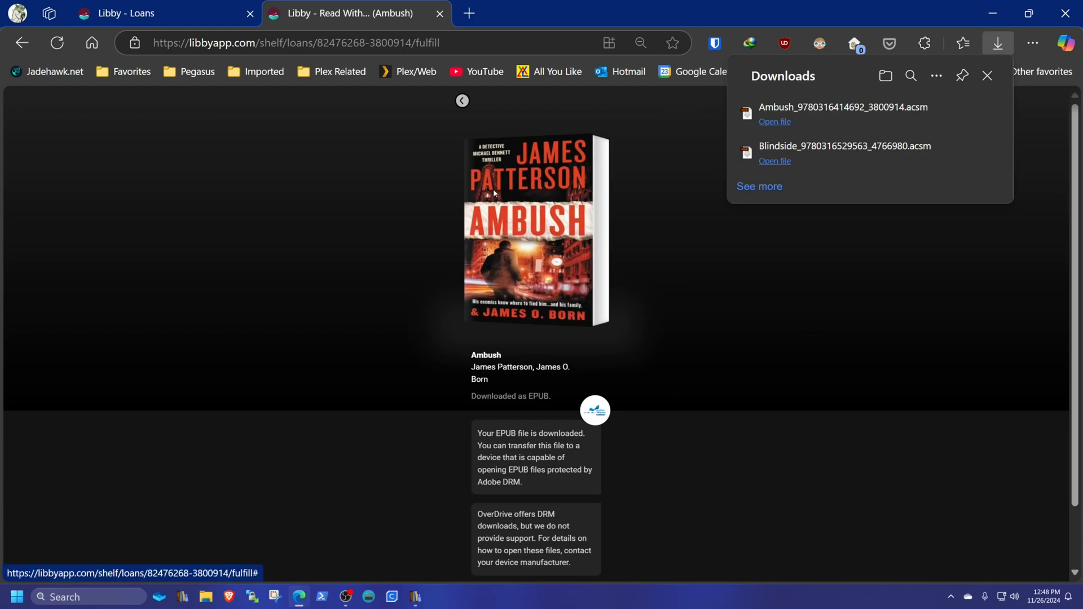
pyautogui.click(415, 596)
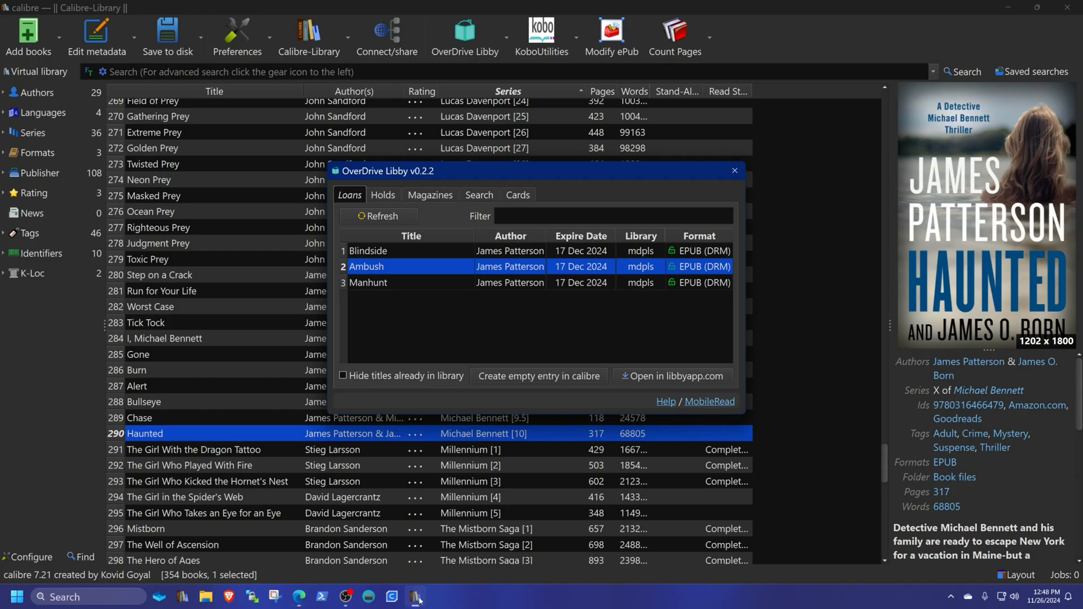
pyautogui.click(369, 283)
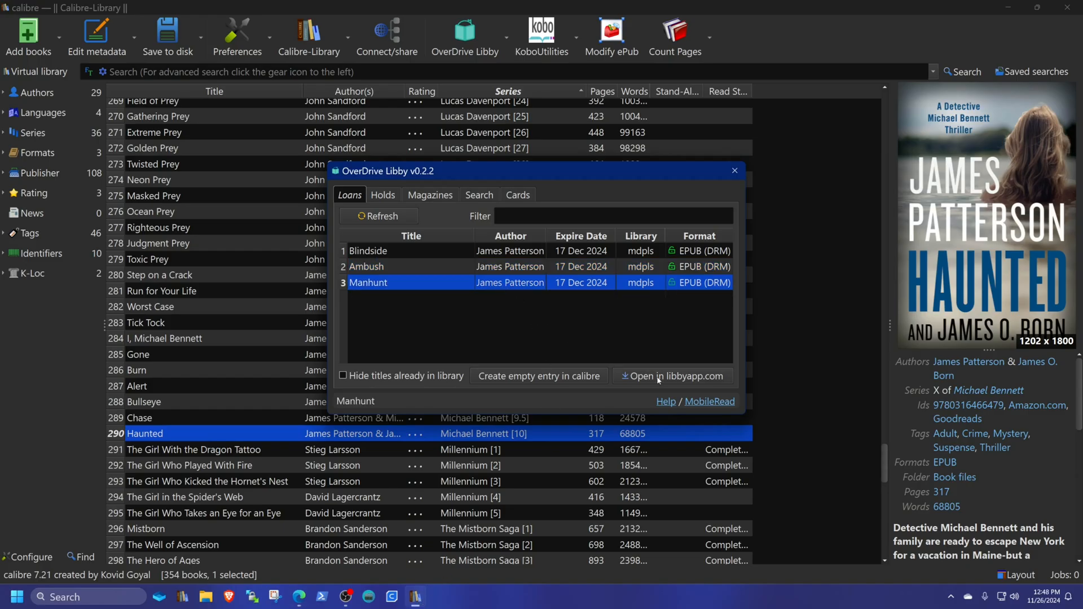
pyautogui.click(672, 376)
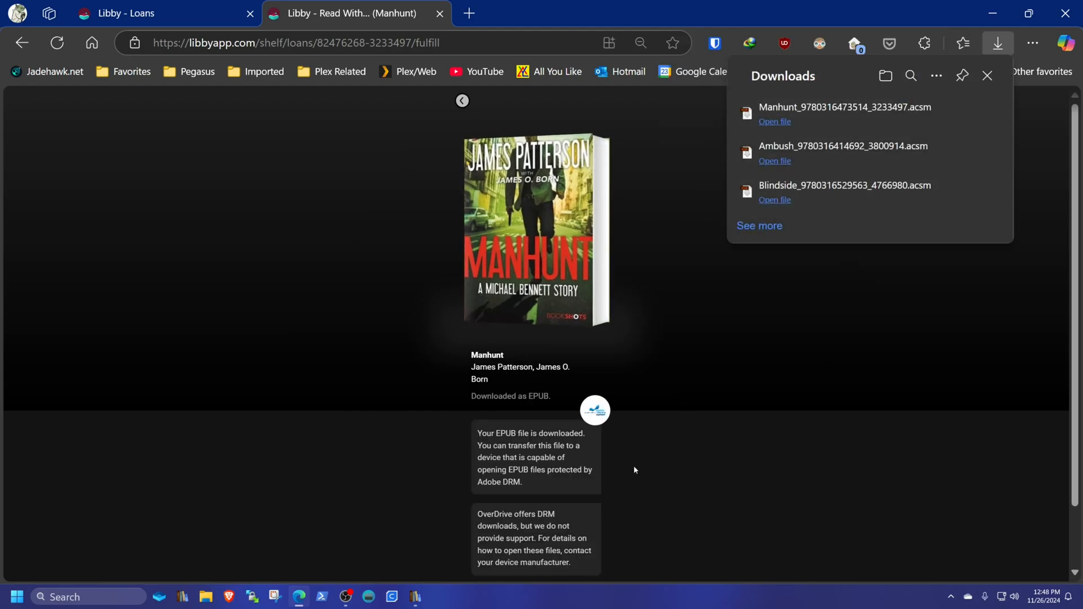
pyautogui.click(165, 13)
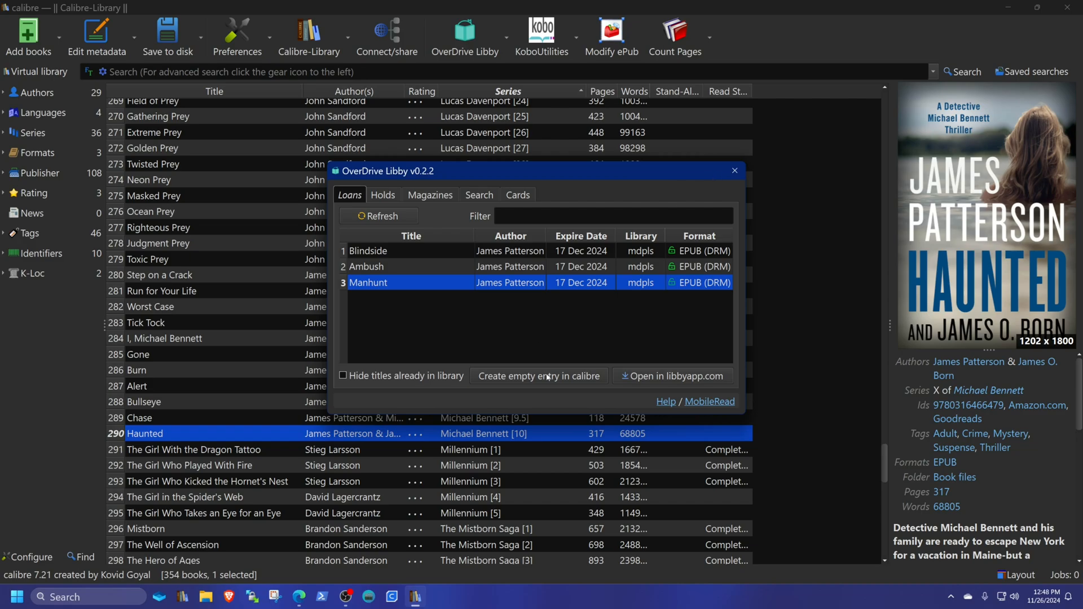
pyautogui.click(734, 170)
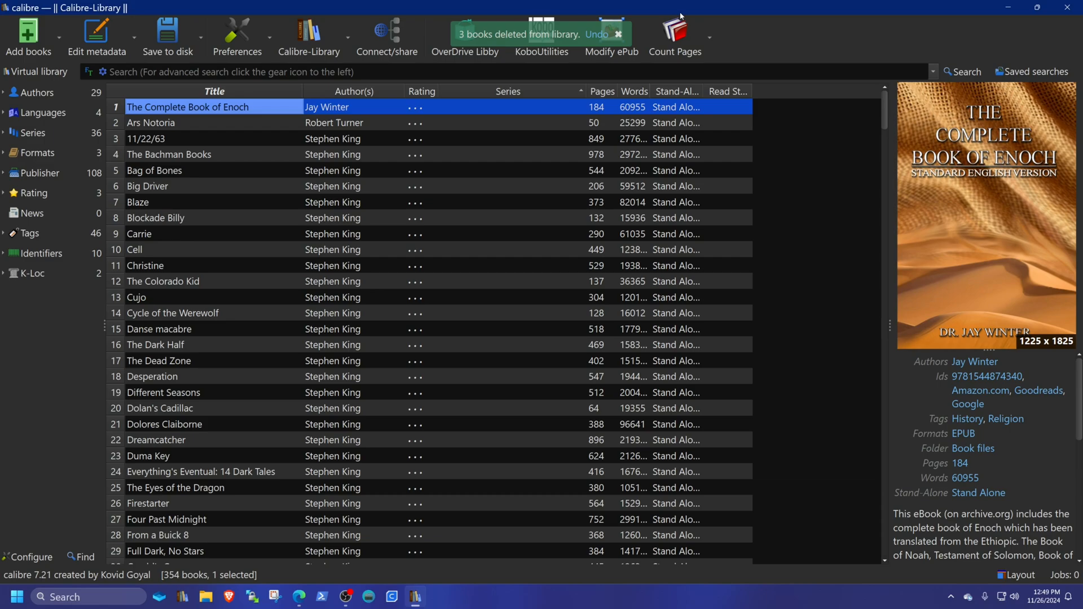
# - Show only user-installed plugins in calibre's plugin preferences and expand the File type group
pyautogui.click(237, 35)
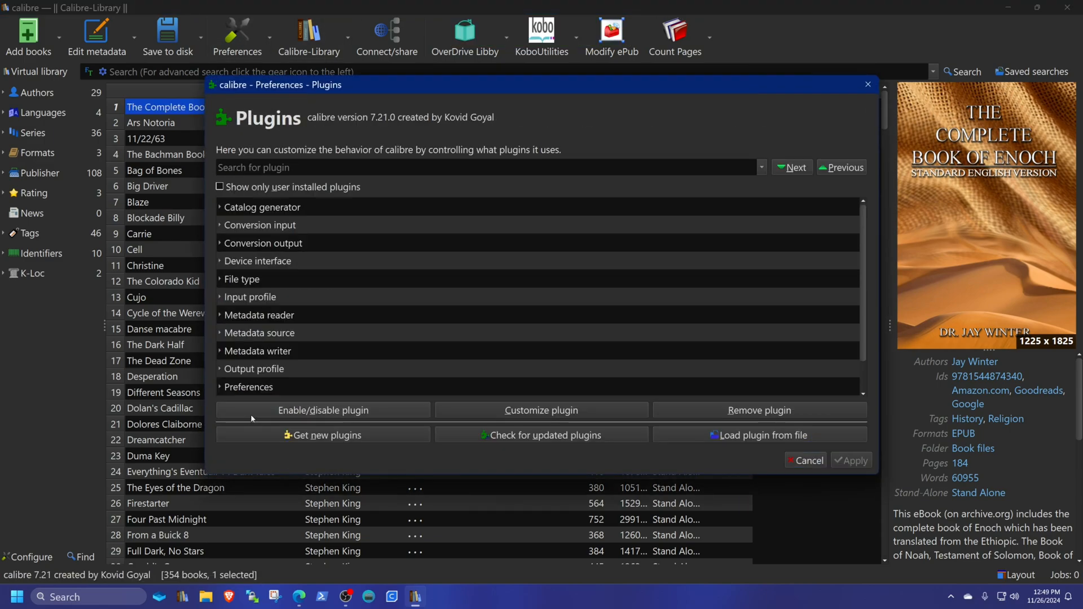
pyautogui.moveTo(222, 304)
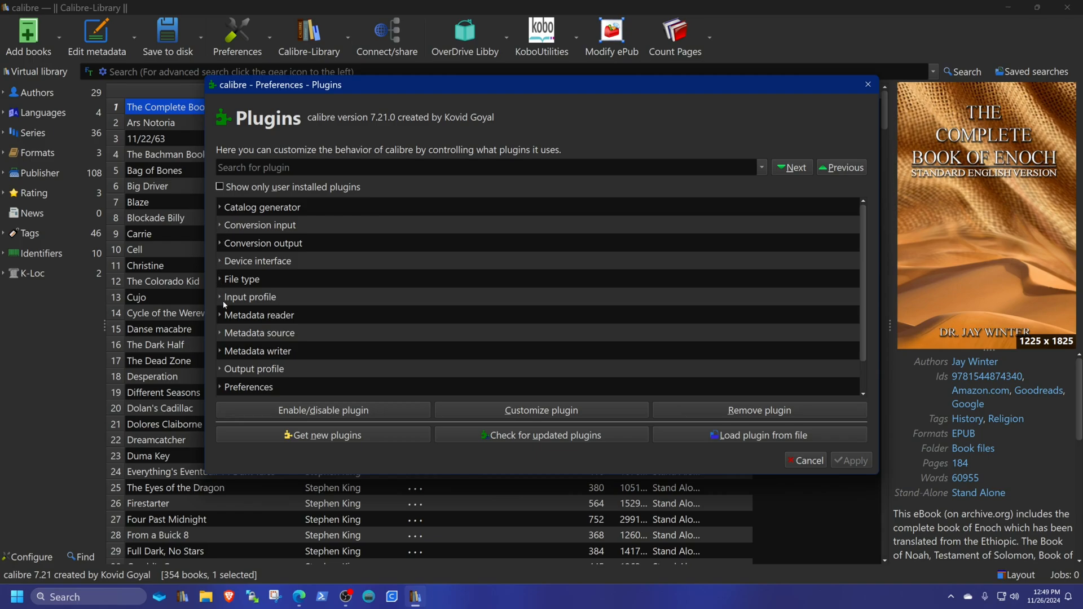
pyautogui.click(220, 187)
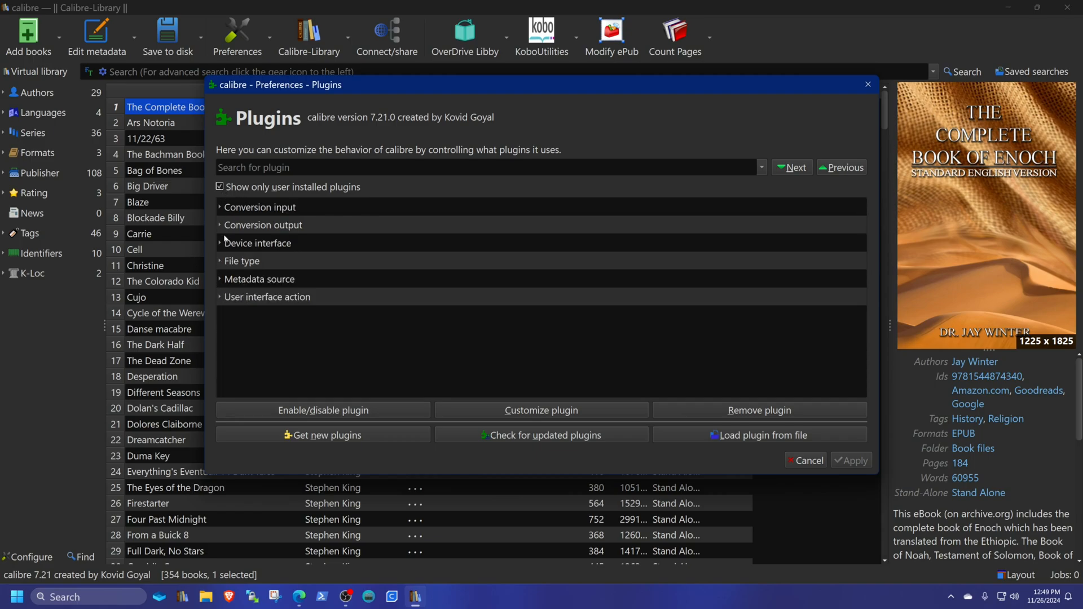
pyautogui.click(242, 261)
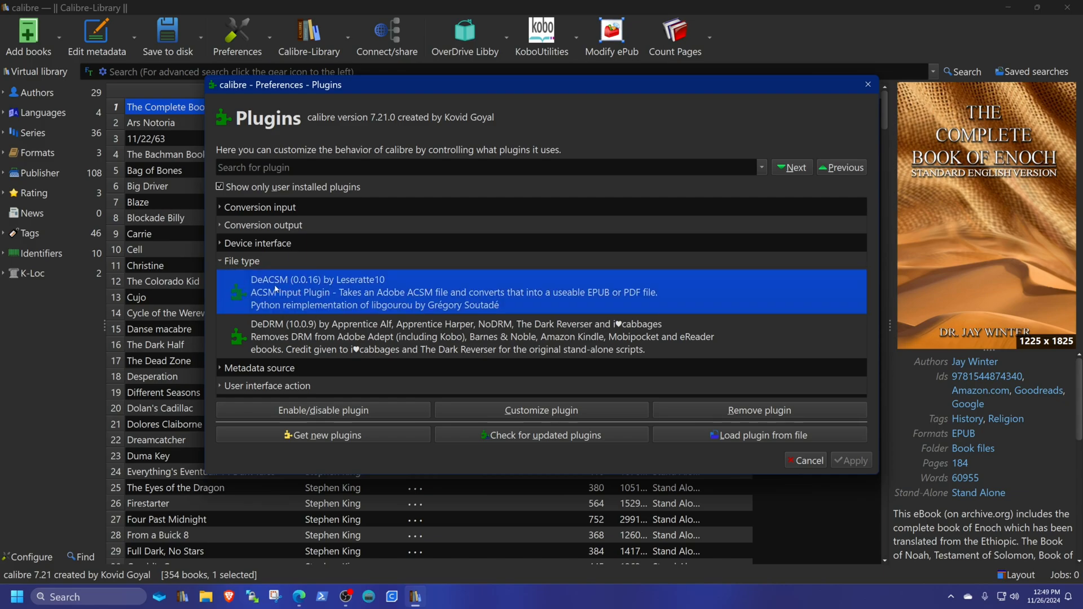
pyautogui.moveTo(518, 288)
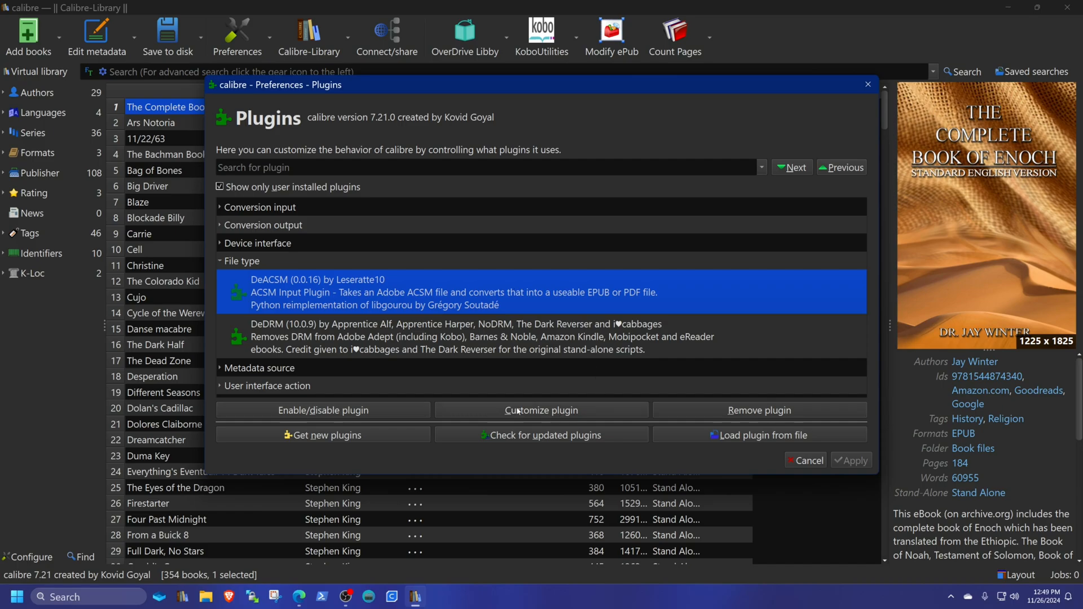
# - In the DeACSM plugin settings, start linking an Adobe ID account
pyautogui.click(541, 409)
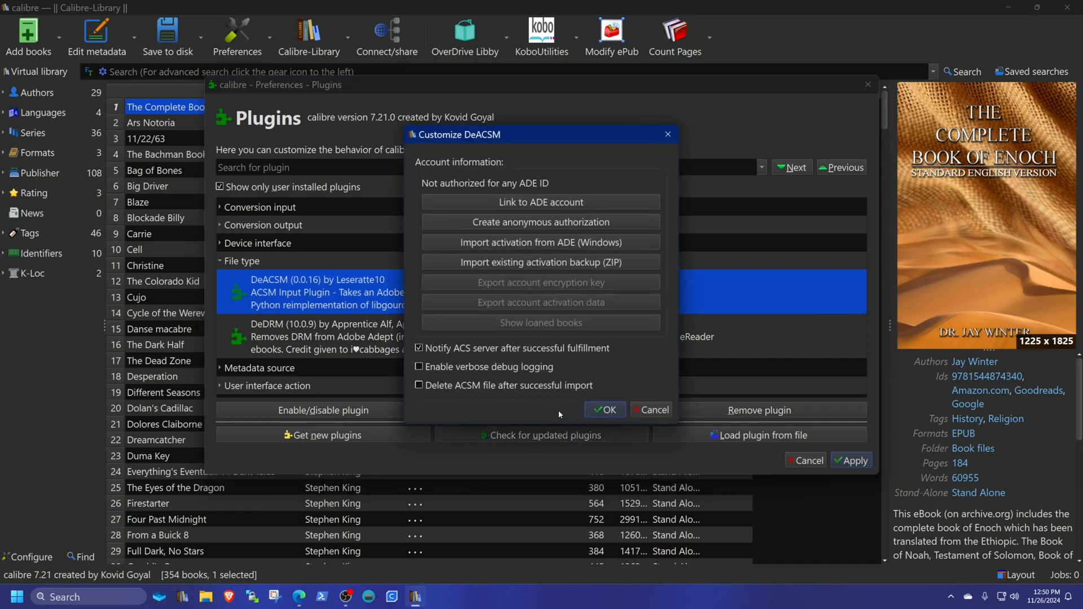
pyautogui.moveTo(541, 202)
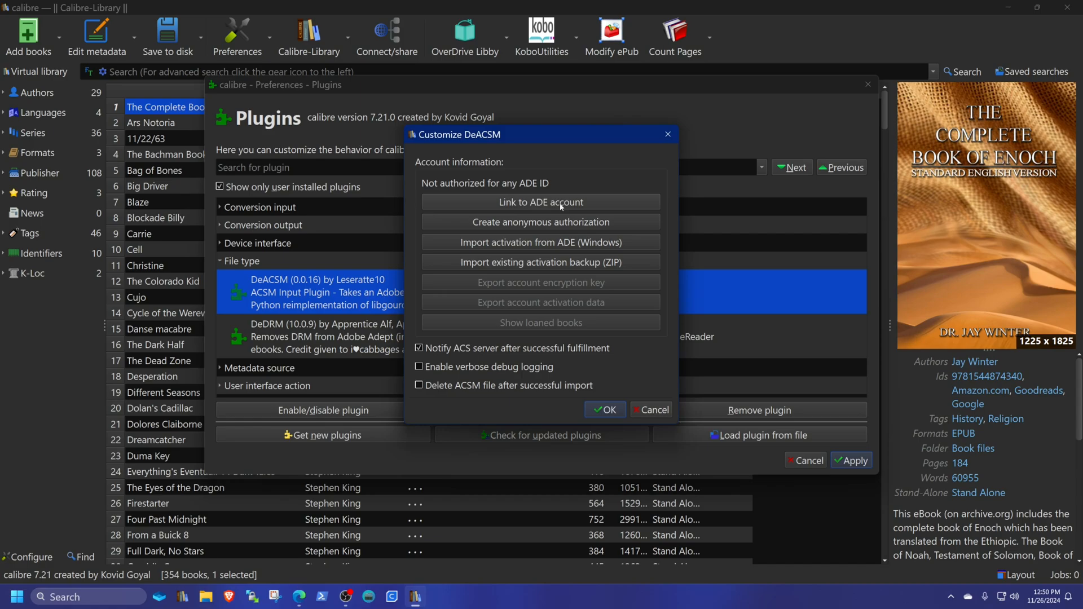
pyautogui.moveTo(521, 206)
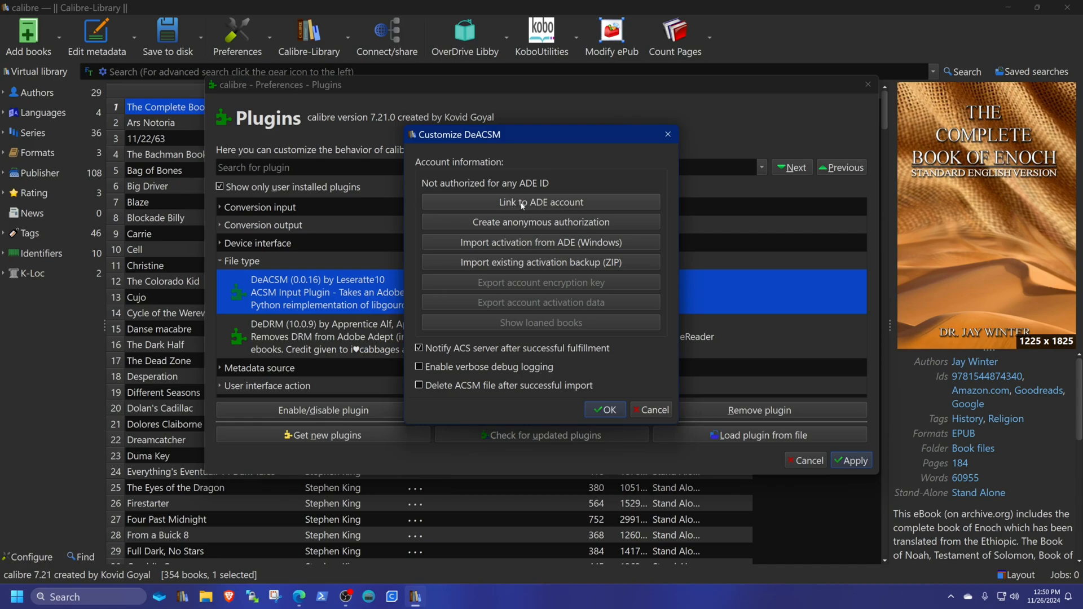
pyautogui.moveTo(572, 207)
pyautogui.write('a')
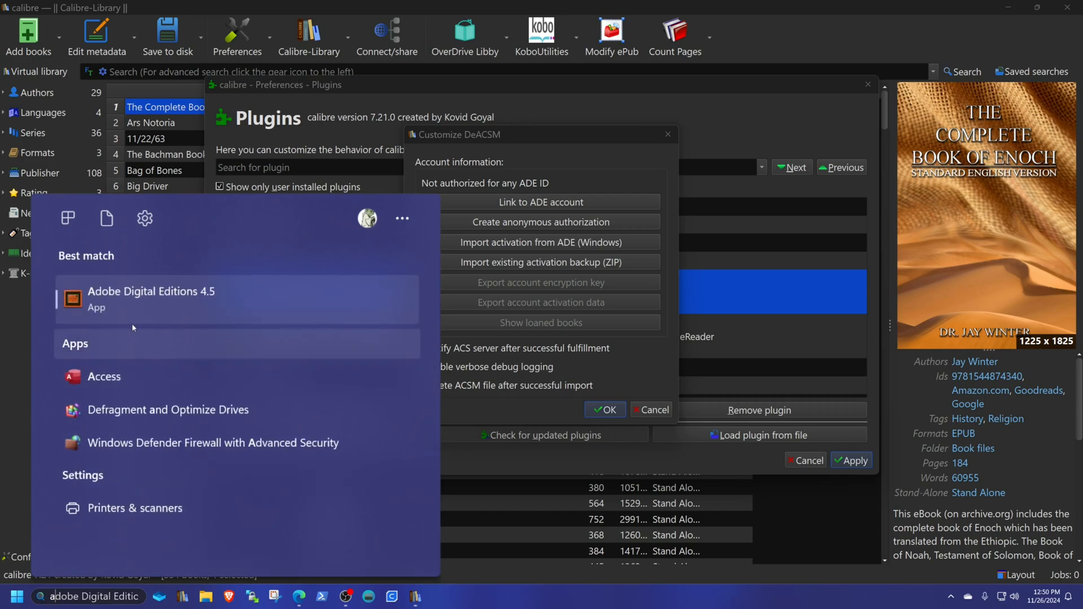
pyautogui.moveTo(142, 314)
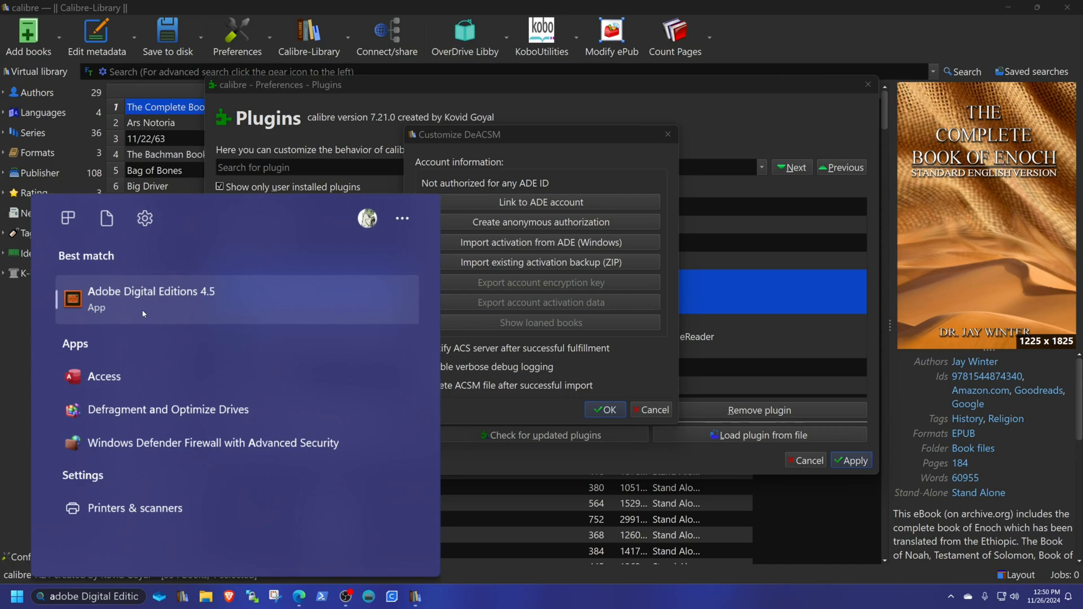
pyautogui.moveTo(233, 314)
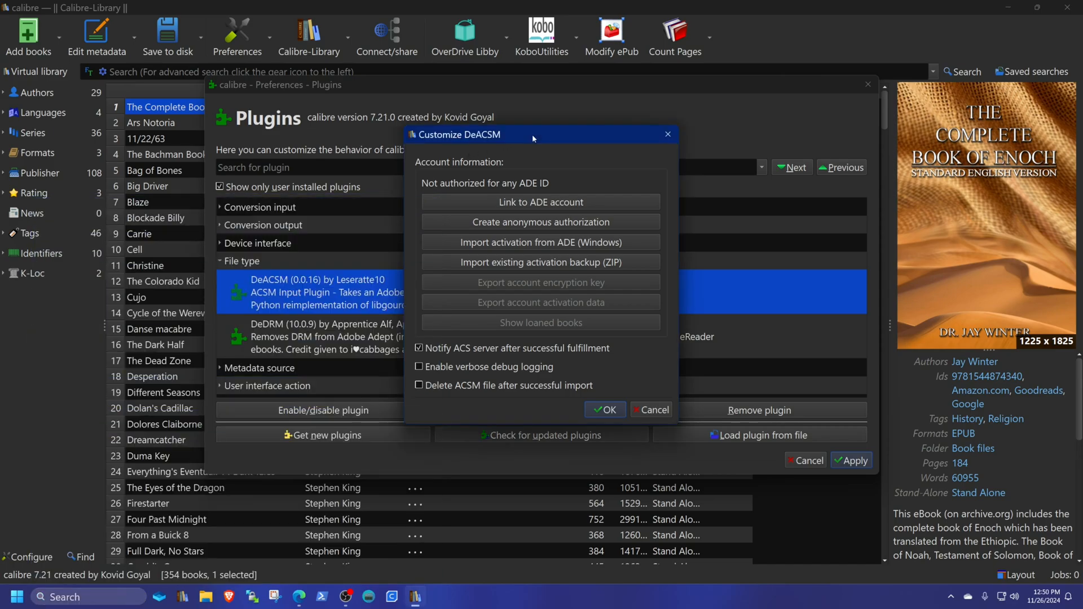
pyautogui.moveTo(521, 249)
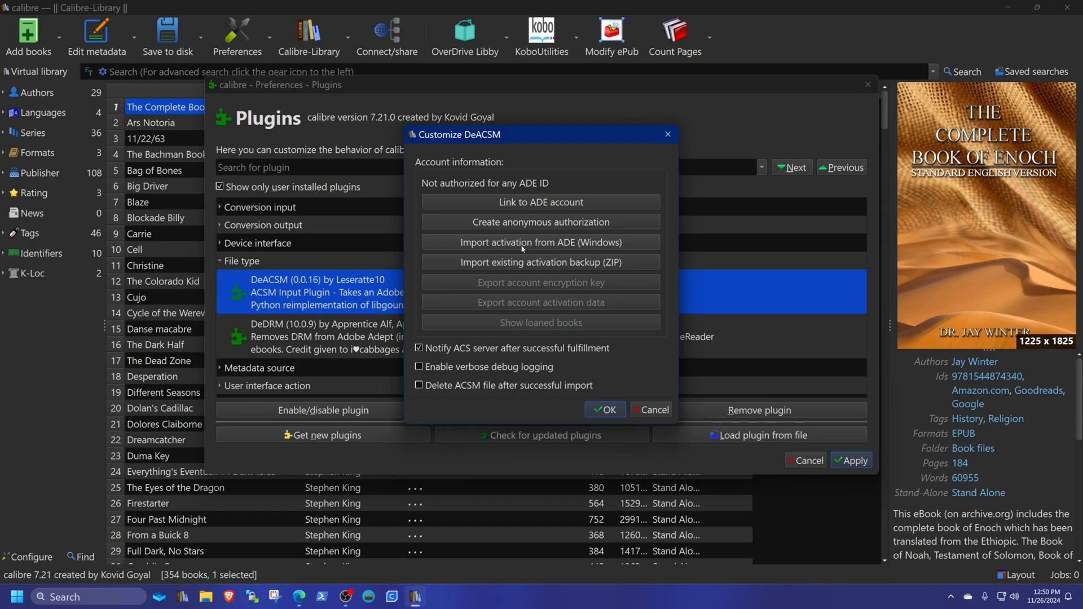
pyautogui.moveTo(562, 248)
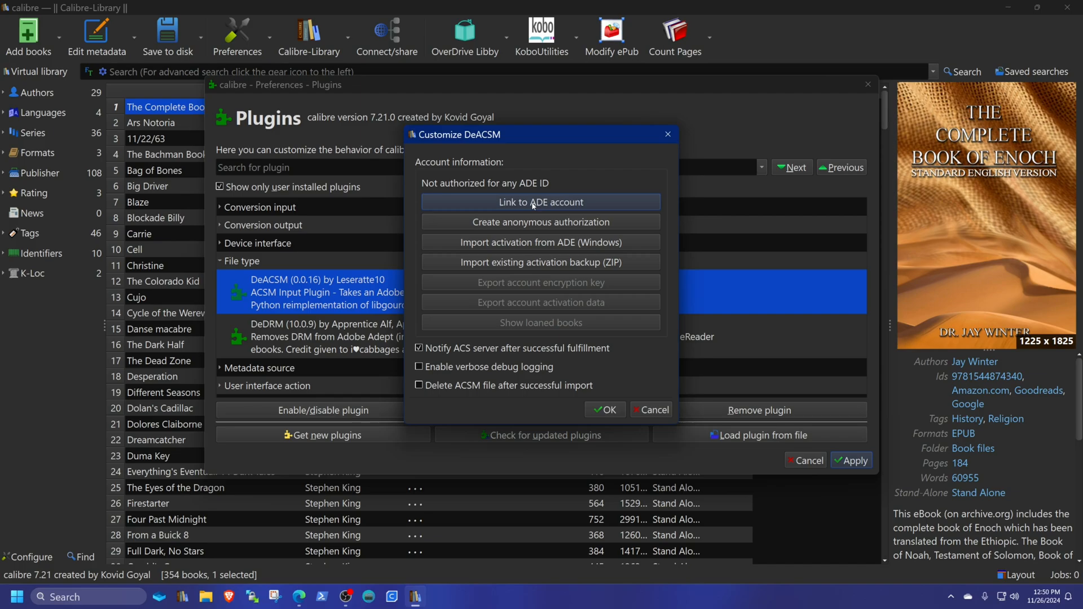
pyautogui.moveTo(557, 221)
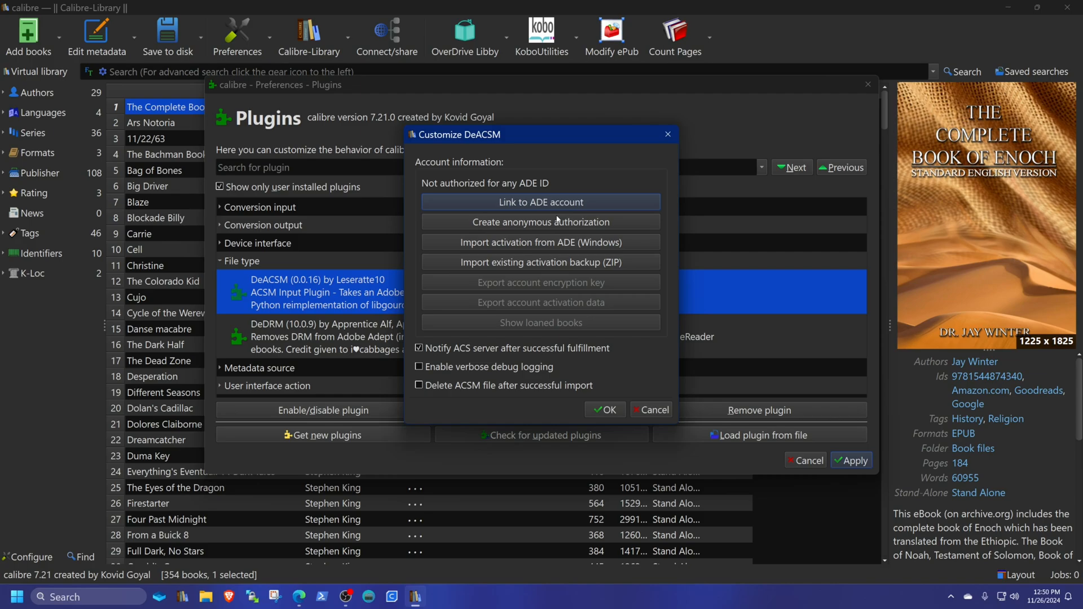
pyautogui.click(541, 202)
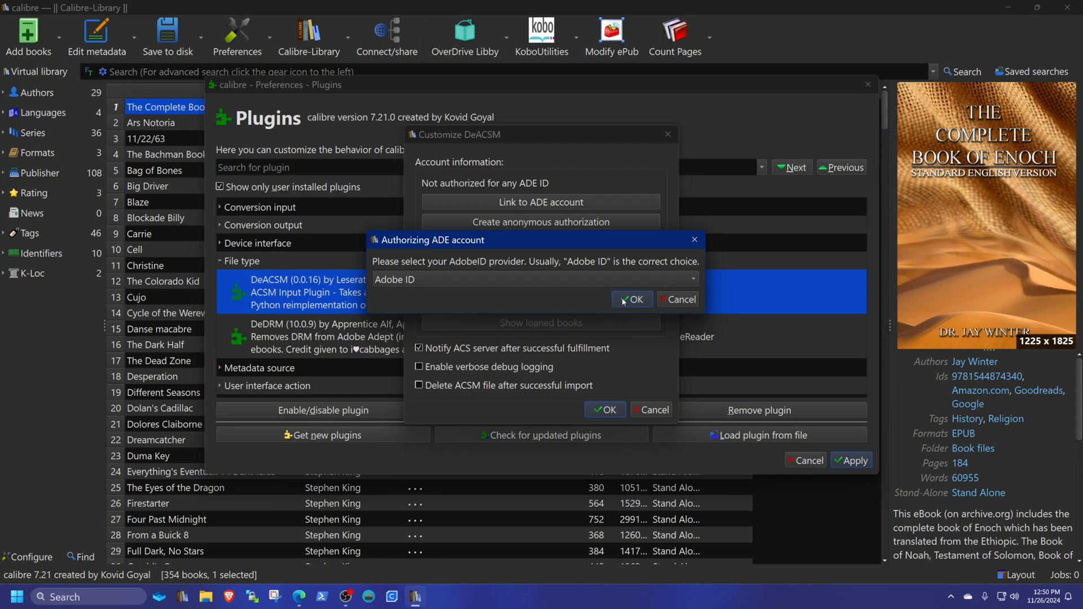
pyautogui.click(630, 299)
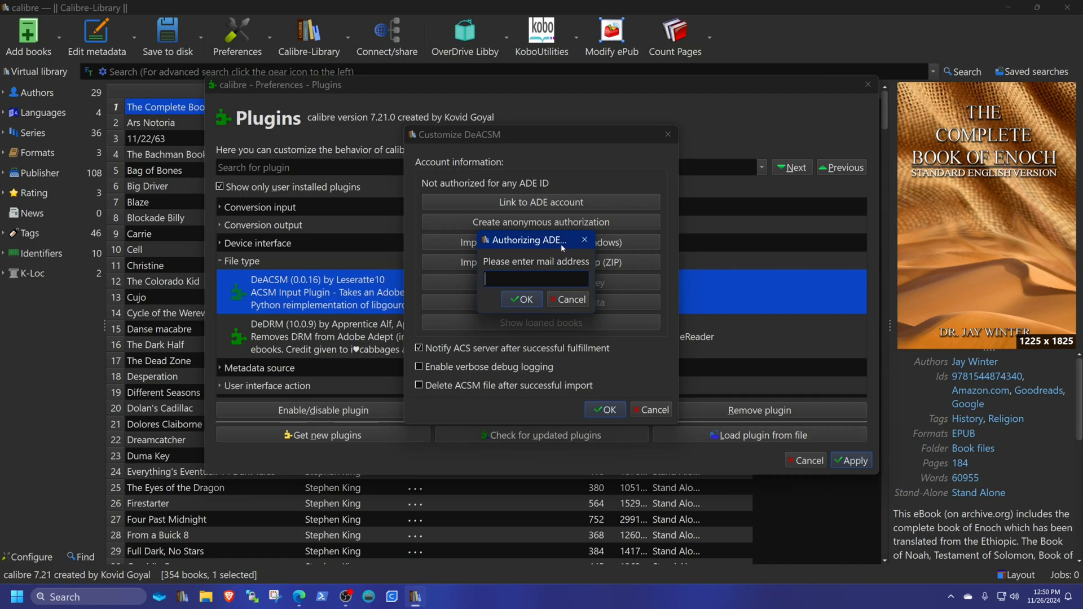
pyautogui.moveTo(584, 240)
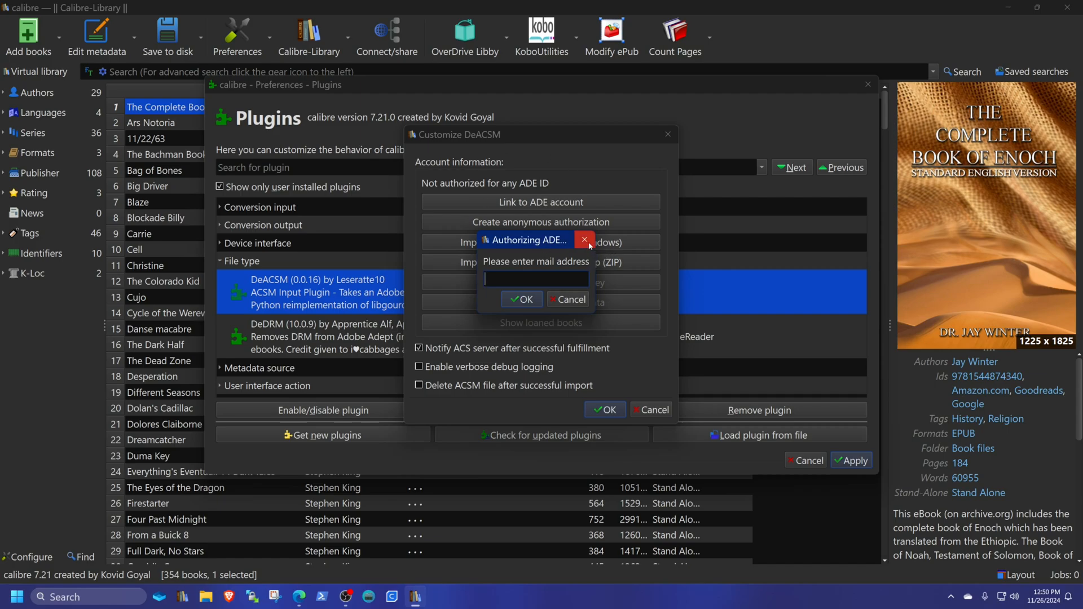
pyautogui.moveTo(584, 240)
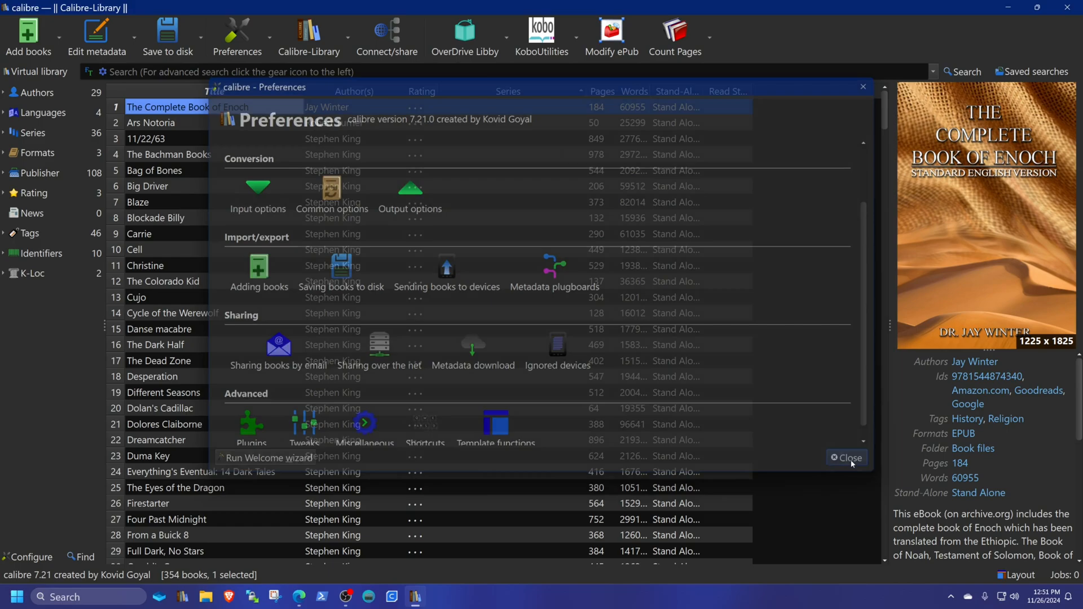
# - Close Preferences and import the Manhunt, Ambush and Blindside .acsm files from Downloads
pyautogui.click(845, 458)
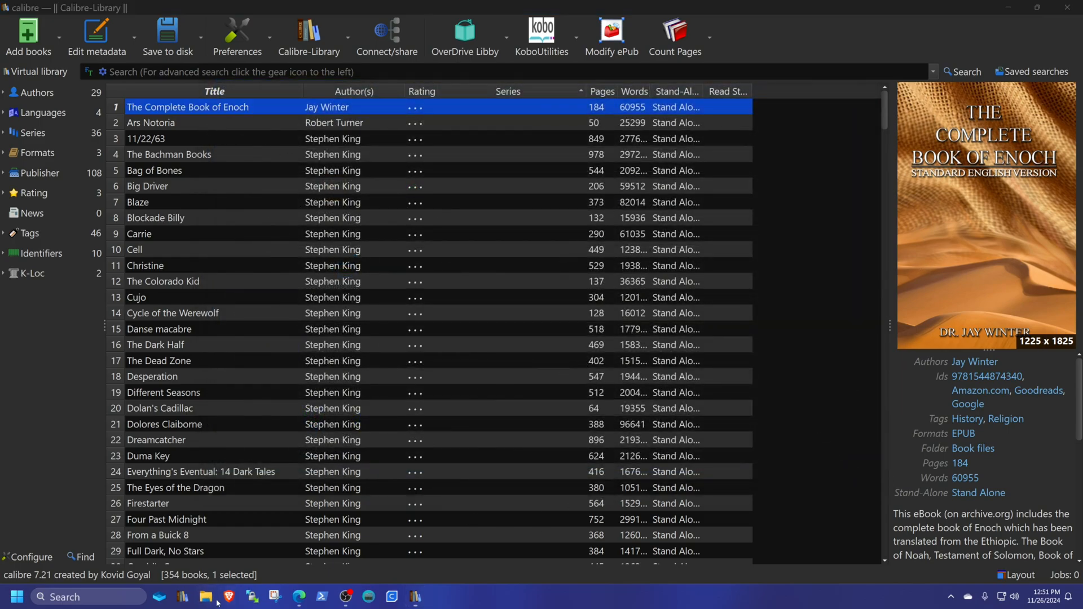
pyautogui.click(206, 597)
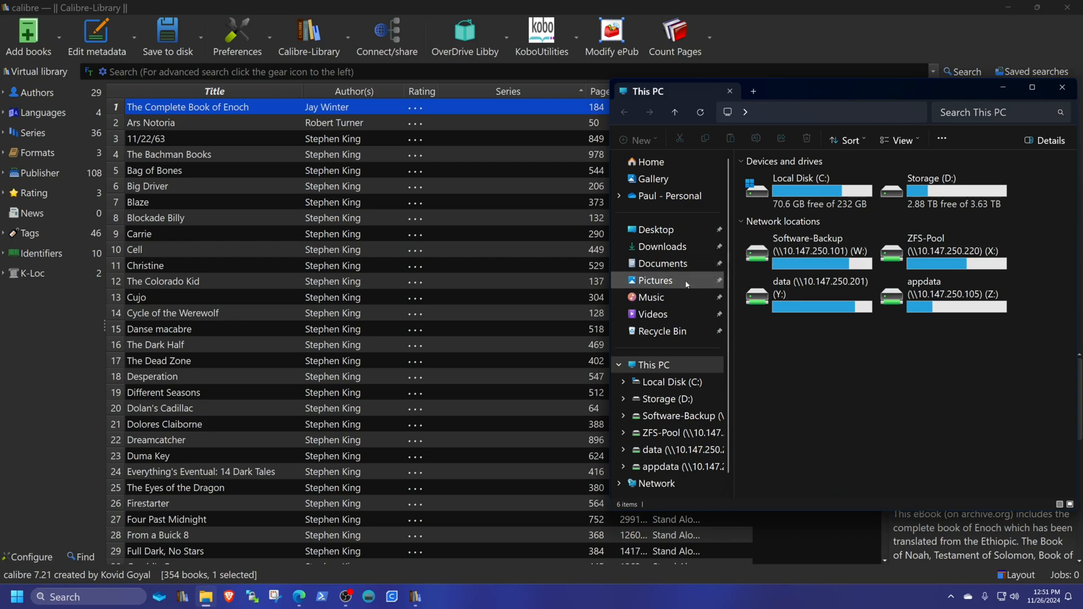
pyautogui.click(659, 246)
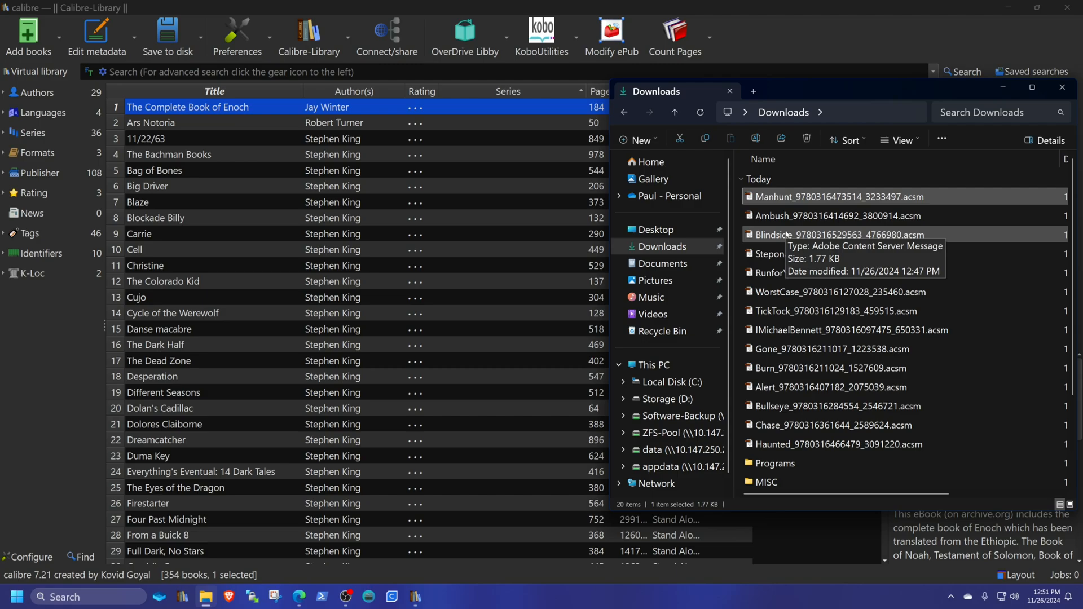
pyautogui.click(829, 235)
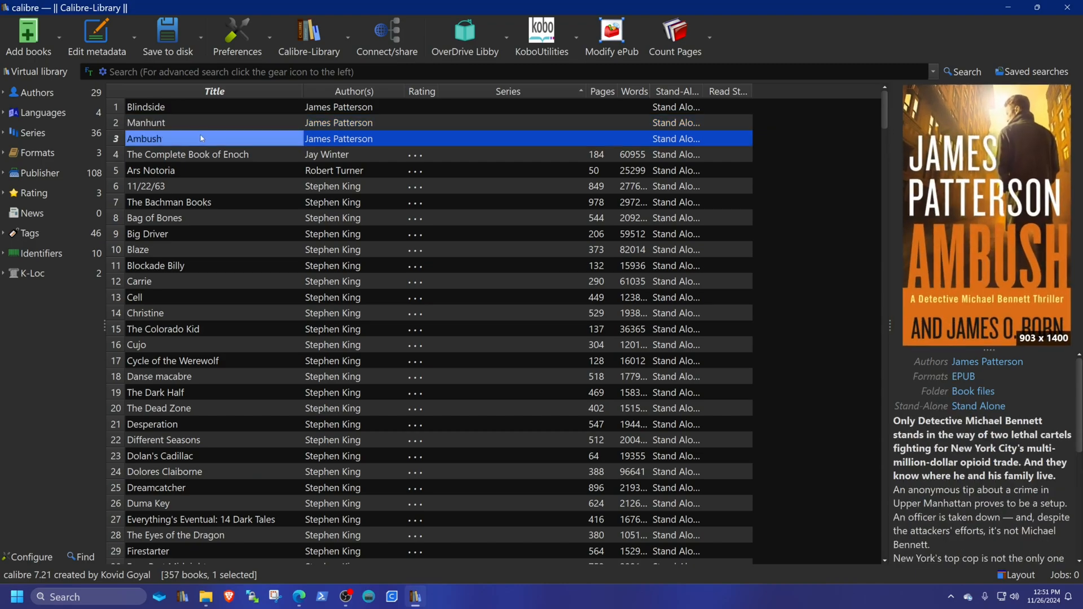
pyautogui.click(145, 108)
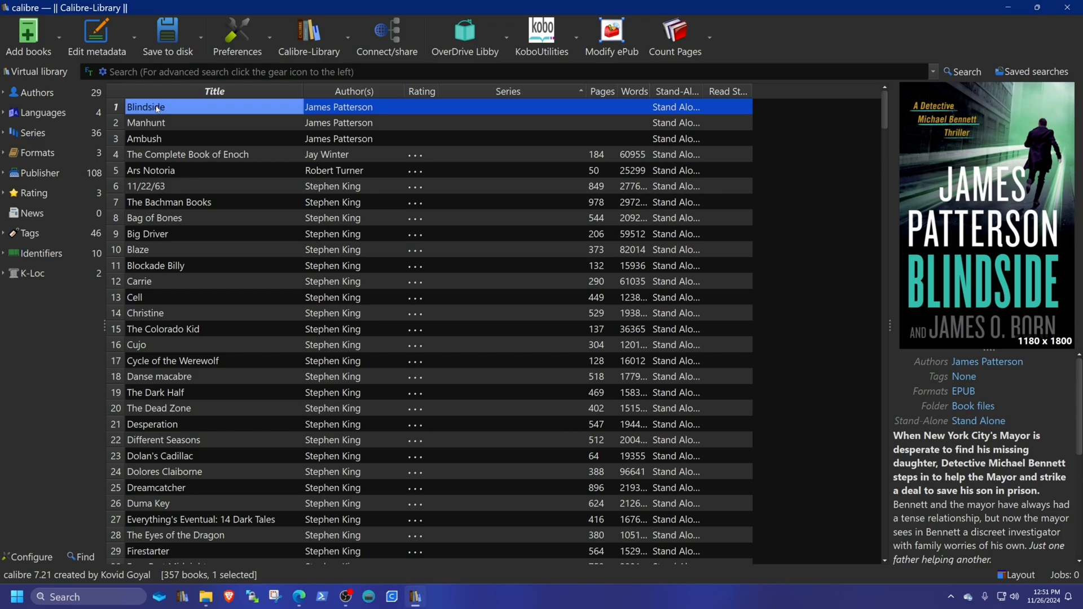
pyautogui.doubleClick(145, 107)
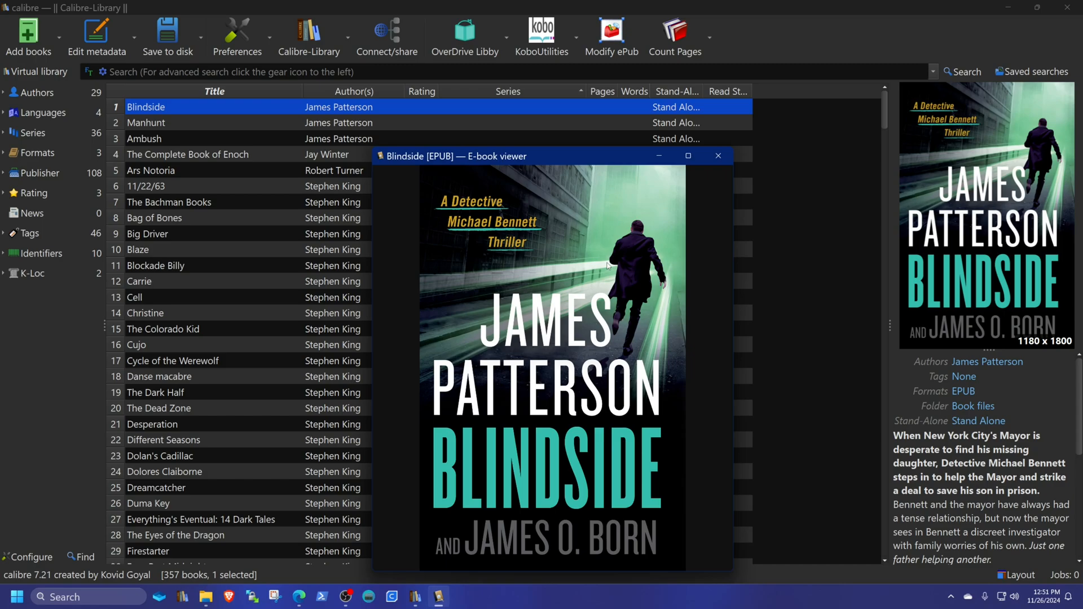
pyautogui.click(717, 156)
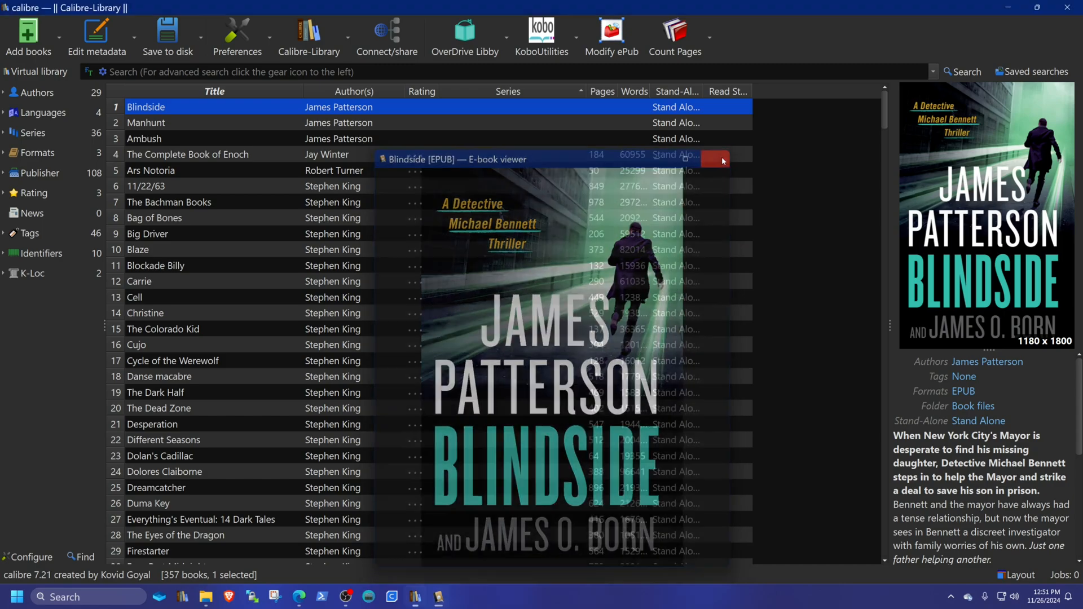
pyautogui.click(714, 159)
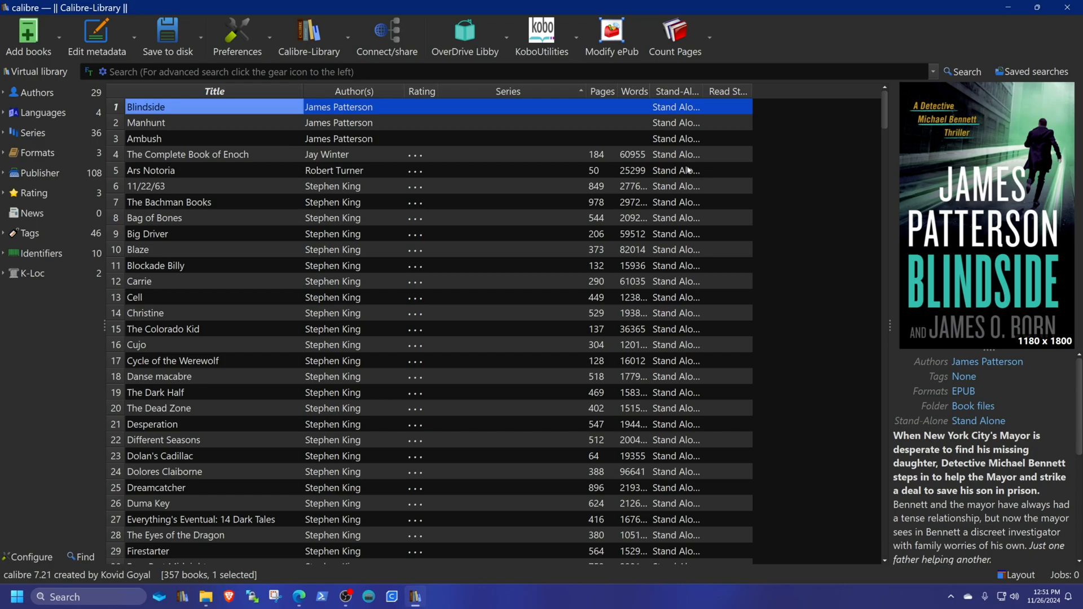
pyautogui.moveTo(687, 170)
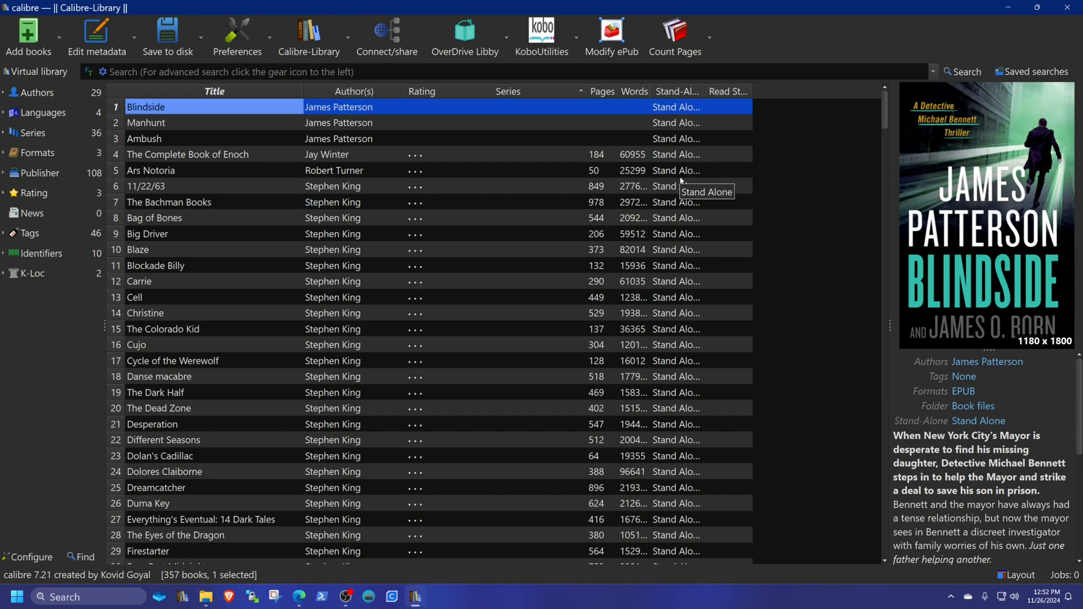
pyautogui.moveTo(571, 178)
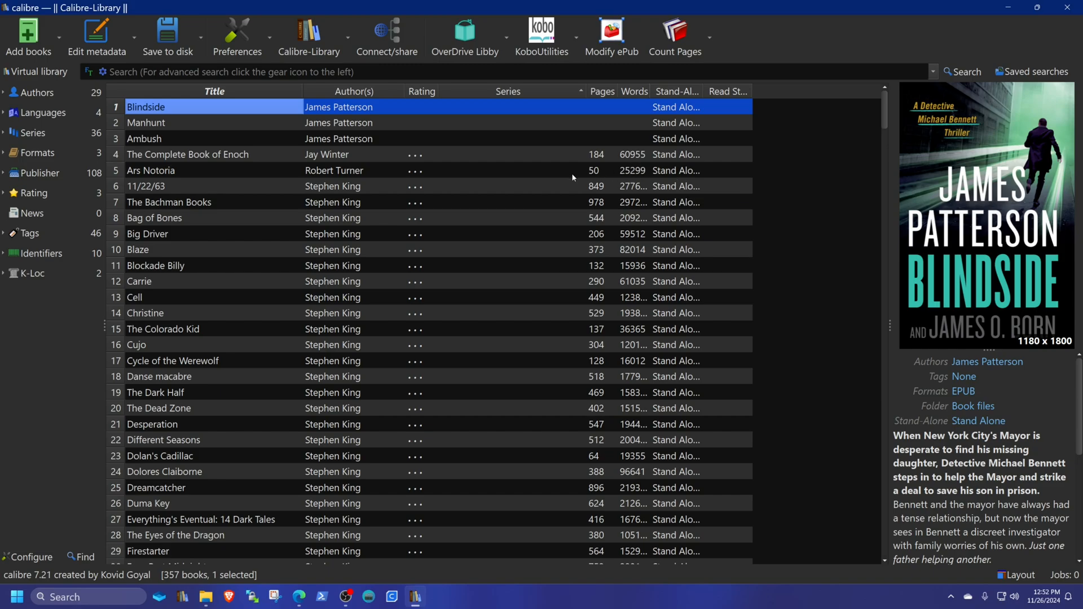
pyautogui.moveTo(495, 109)
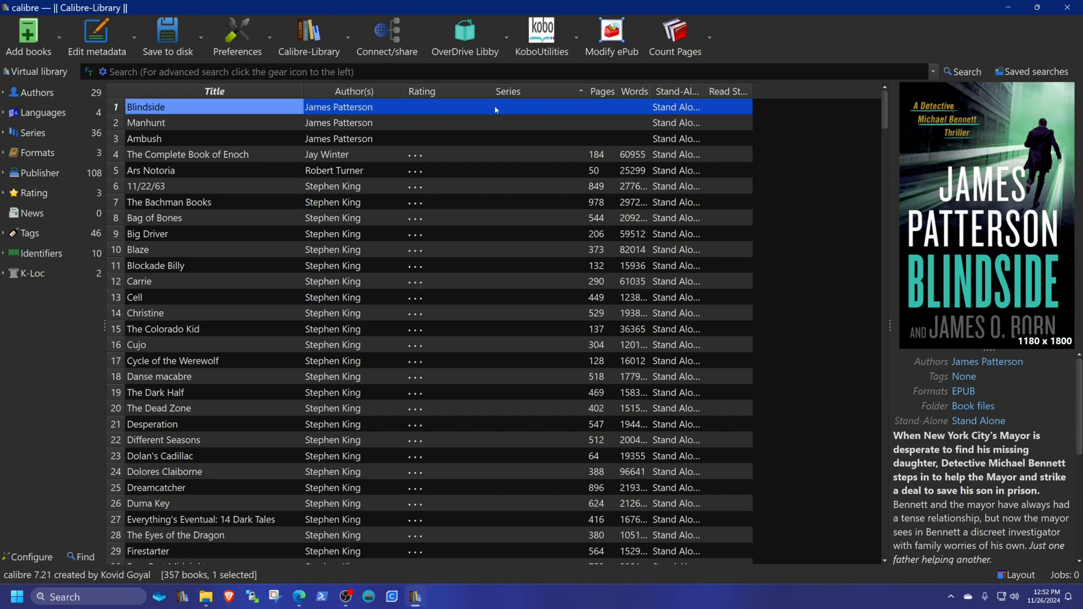
# - Send Blindside, Manhunt and Ambush to the connected Kobo Libra Colour
pyautogui.scroll(-3)
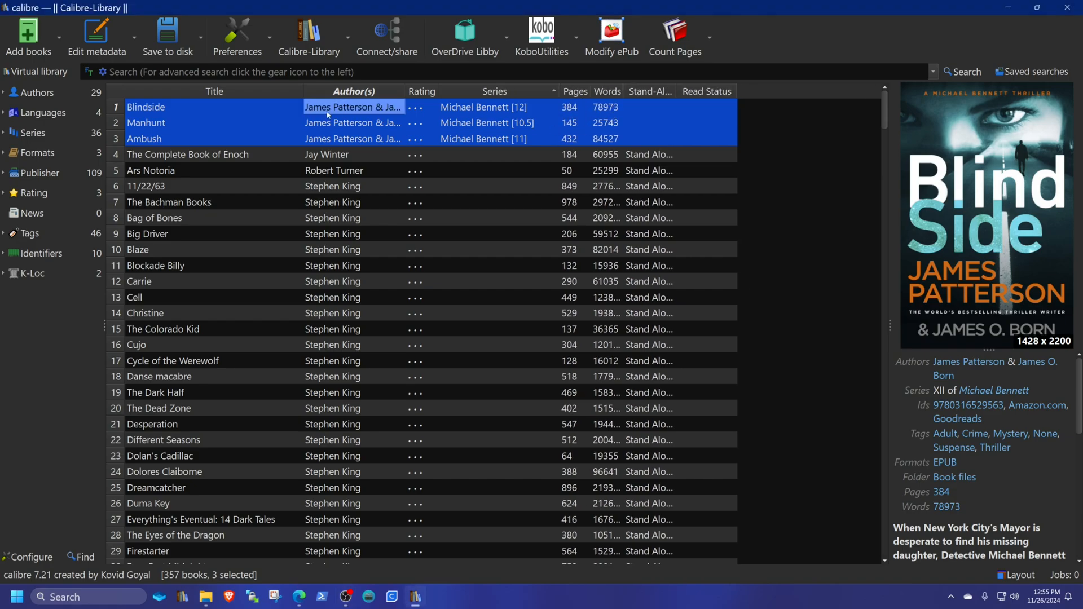
pyautogui.moveTo(530, 128)
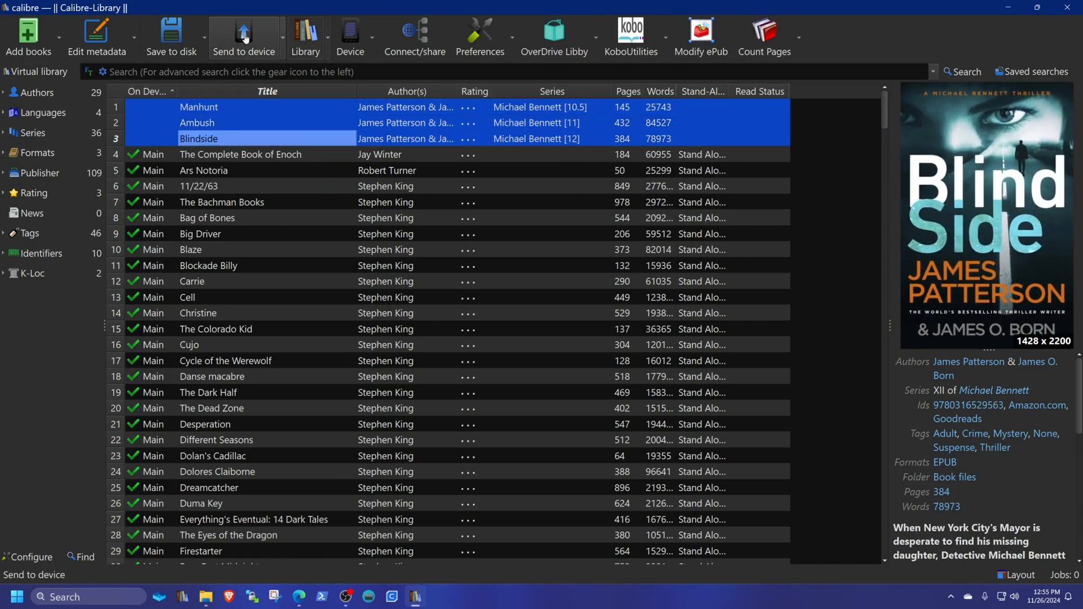
pyautogui.click(243, 38)
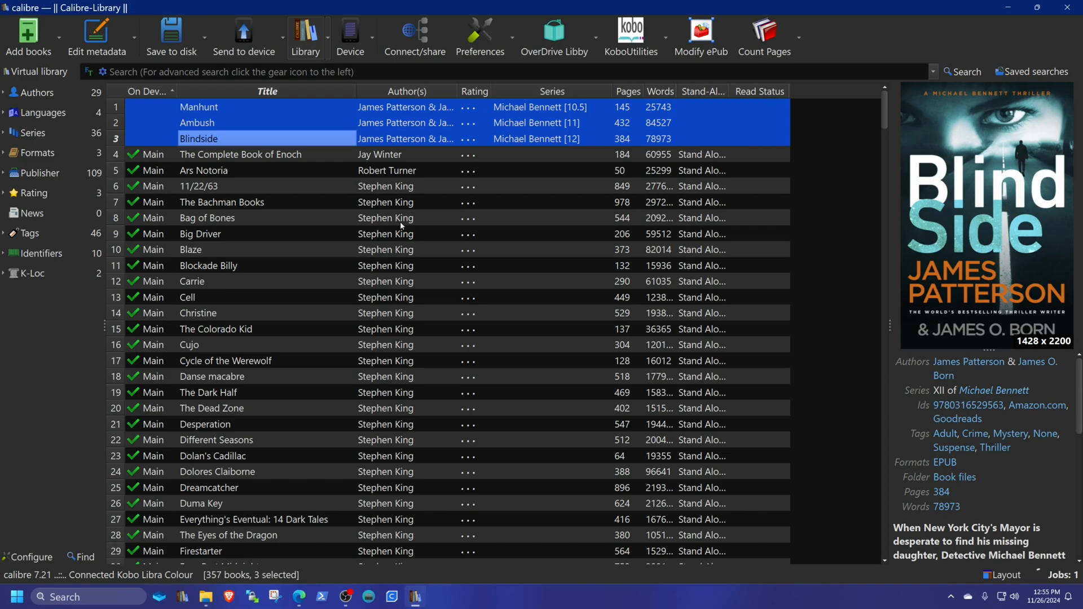
pyautogui.moveTo(385, 234)
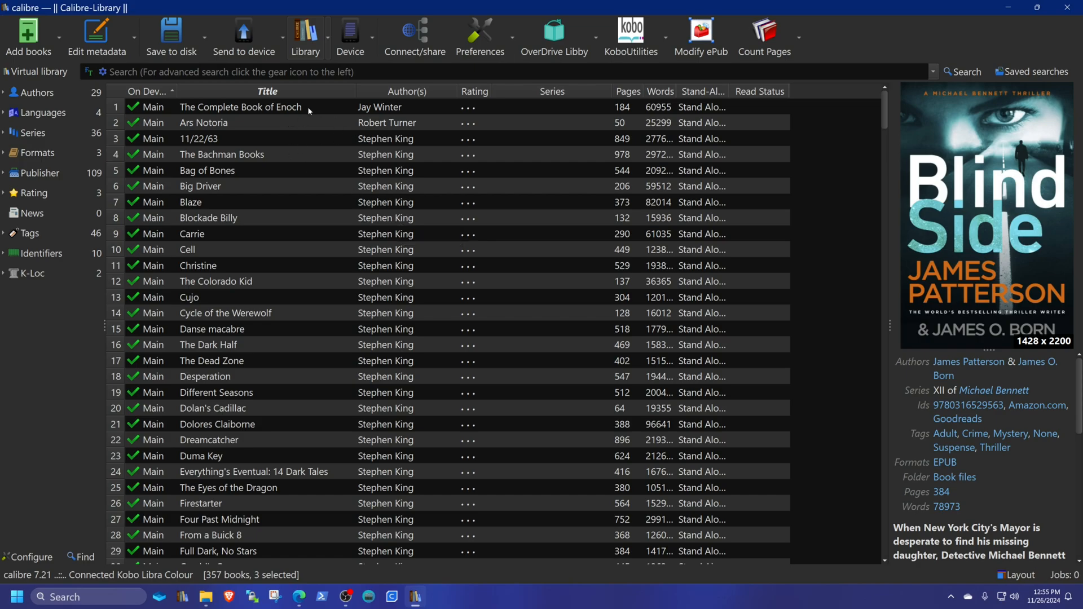
pyautogui.moveTo(453, 289)
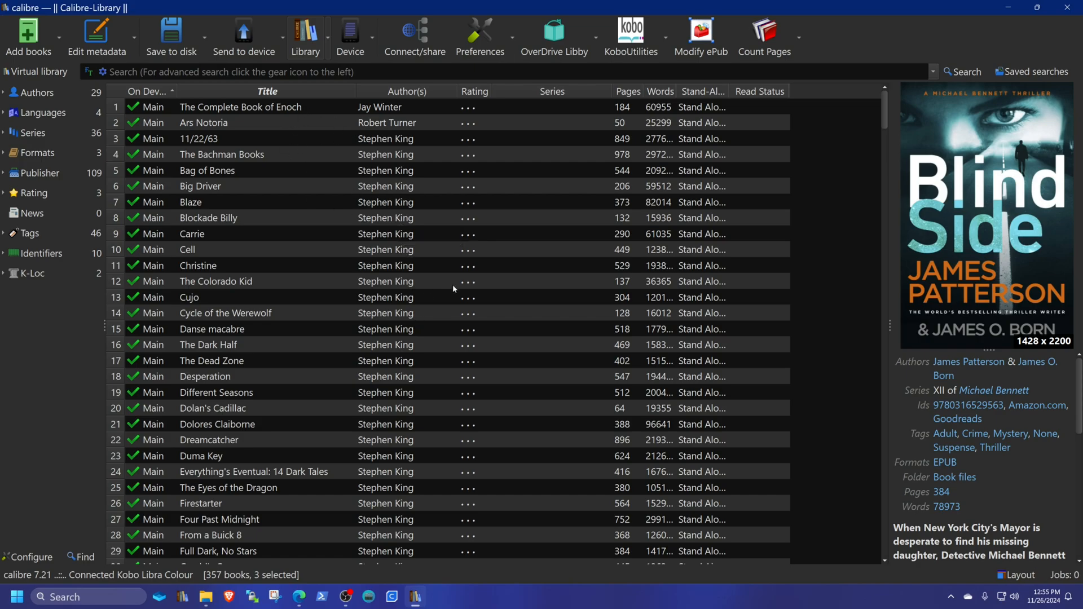
# - Return the Blindside, Ambush and Manhunt Libby loans and close the loans window
pyautogui.click(553, 37)
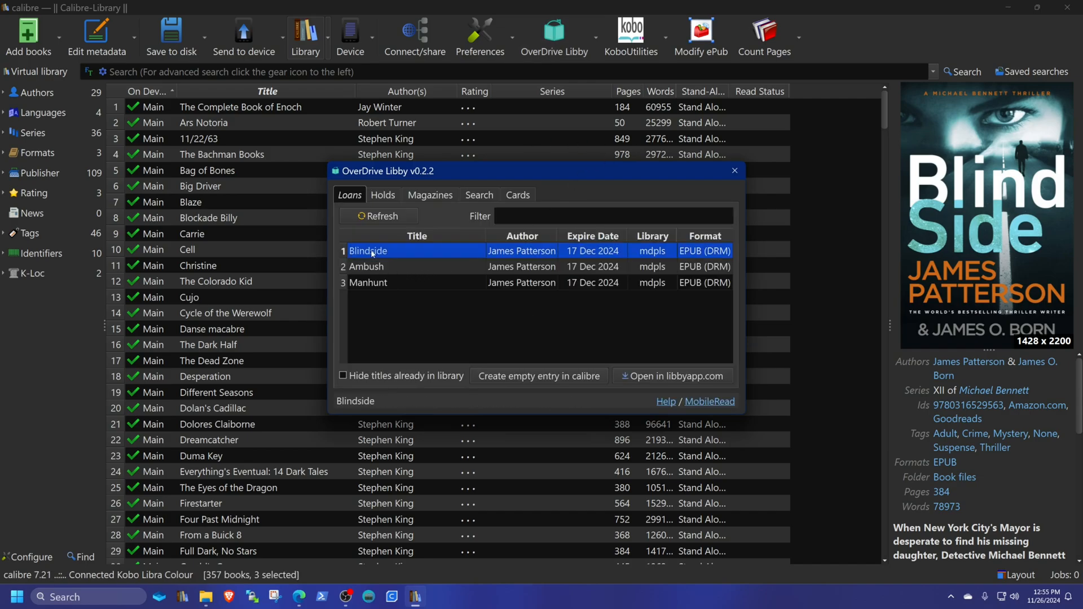
pyautogui.click(368, 283)
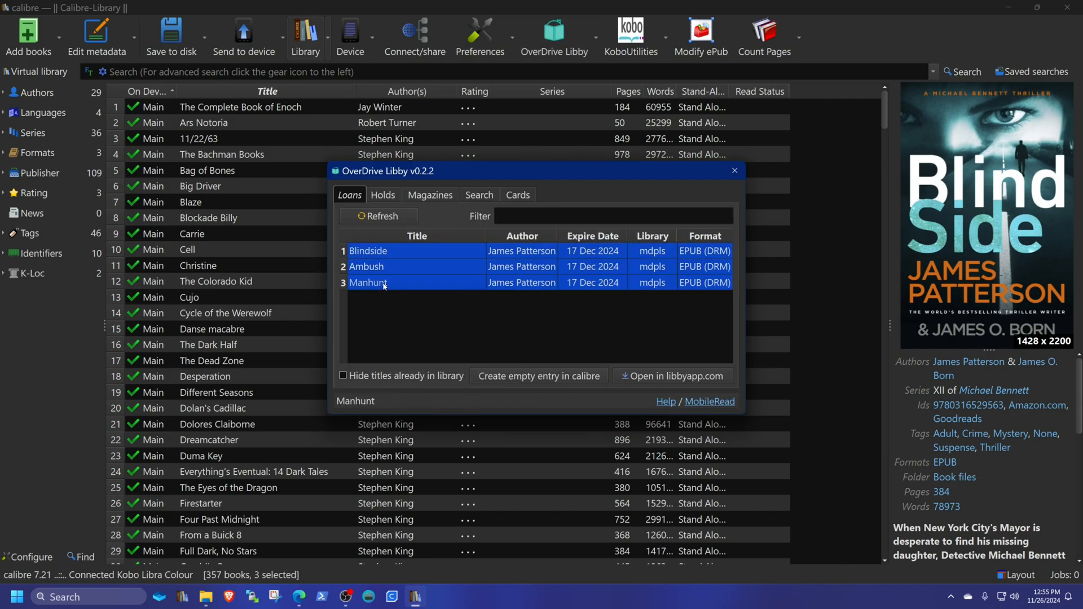
pyautogui.rightClick(384, 283)
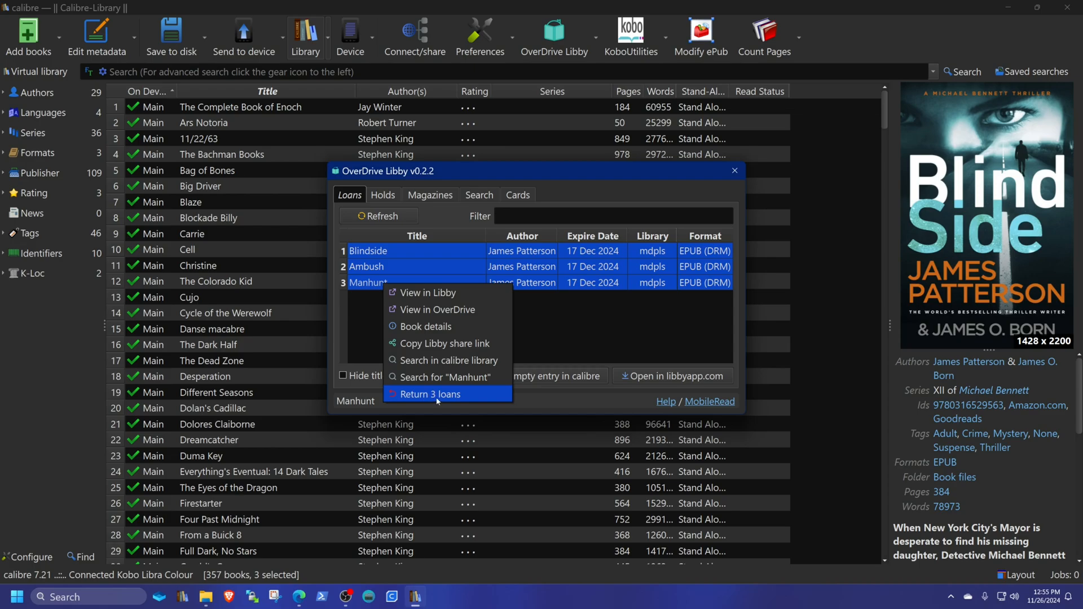
pyautogui.click(428, 394)
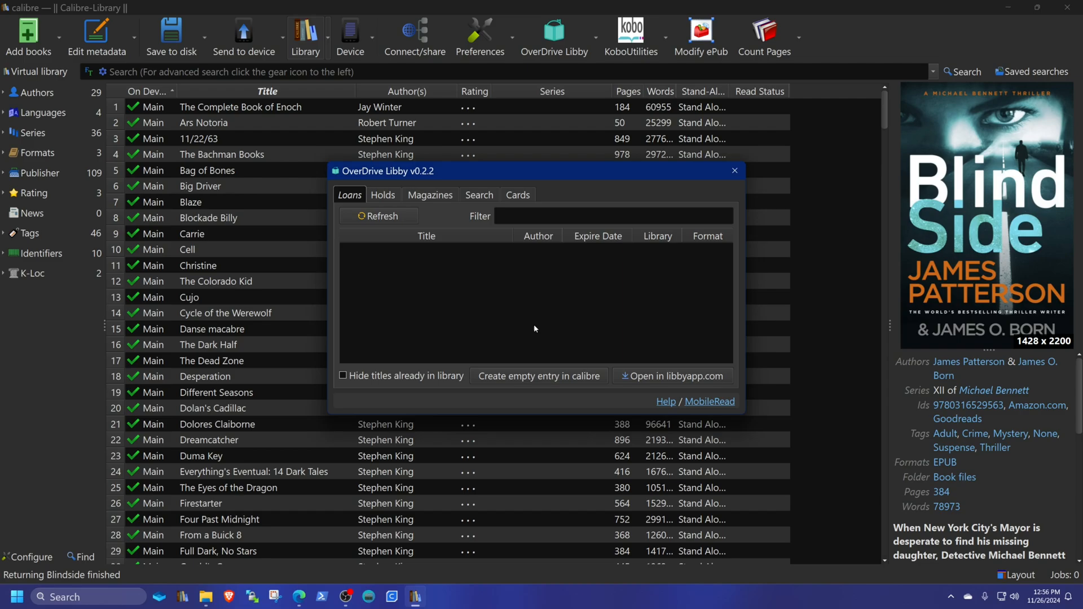
pyautogui.click(734, 171)
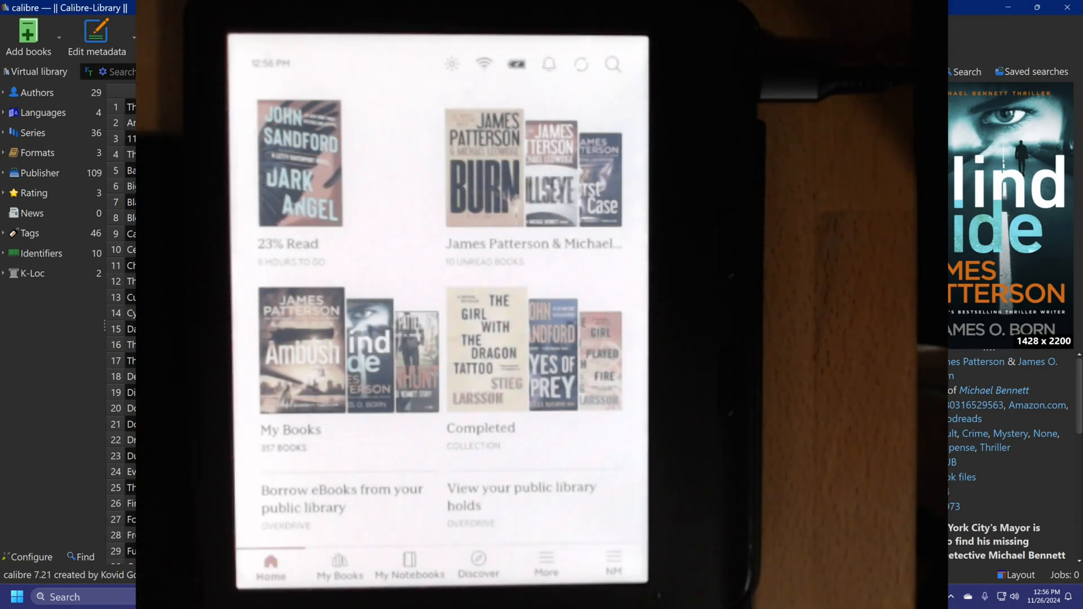
# - On the Kobo, open the Michael Bennett series and scroll to Manhunt, Ambush and Blindside
pyautogui.click(339, 565)
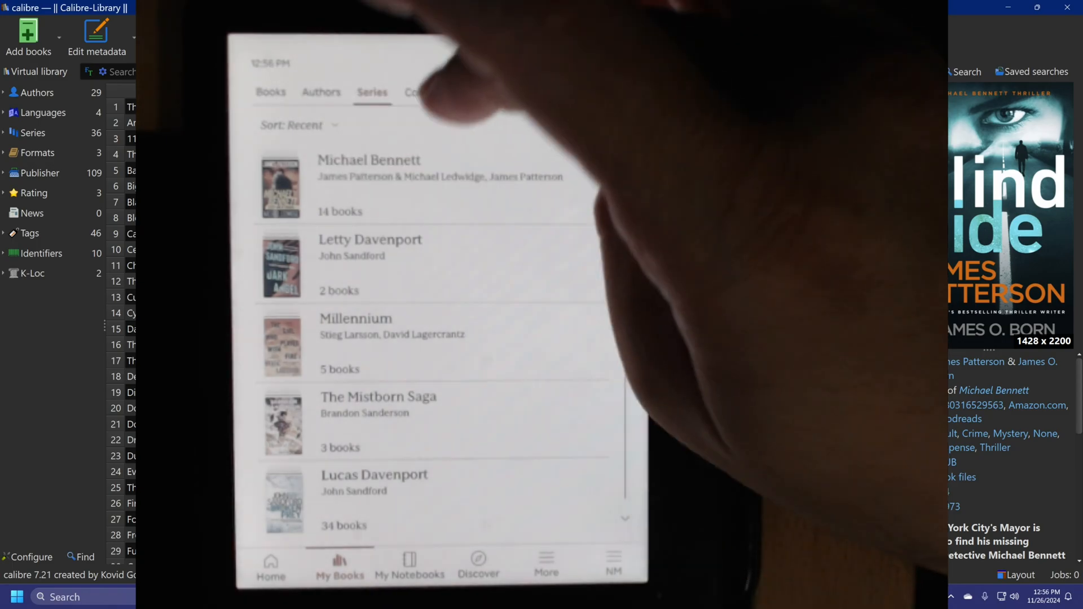
pyautogui.click(369, 185)
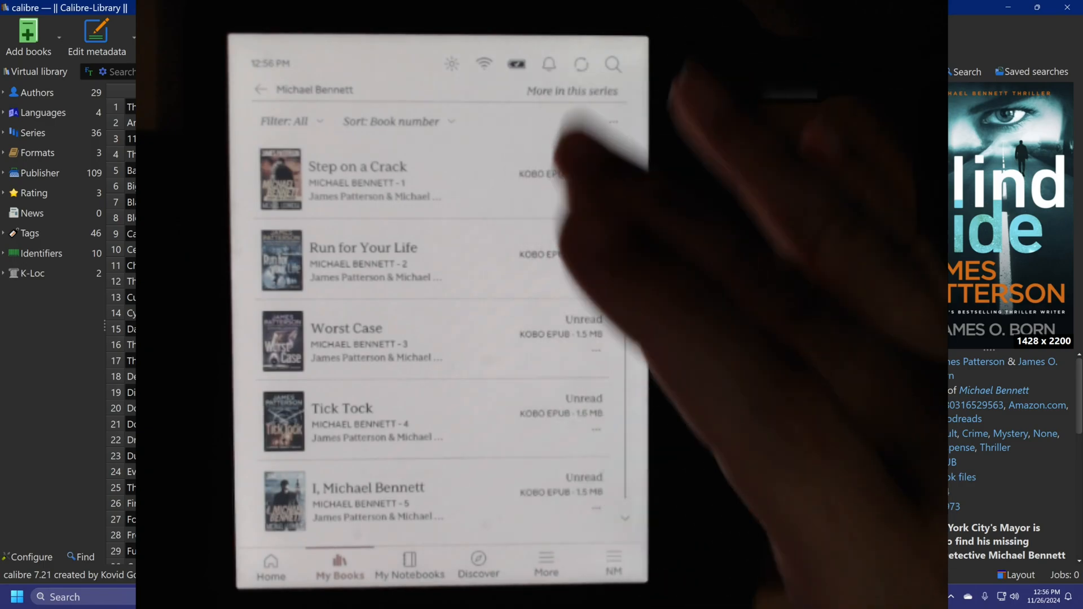
pyautogui.scroll(-3)
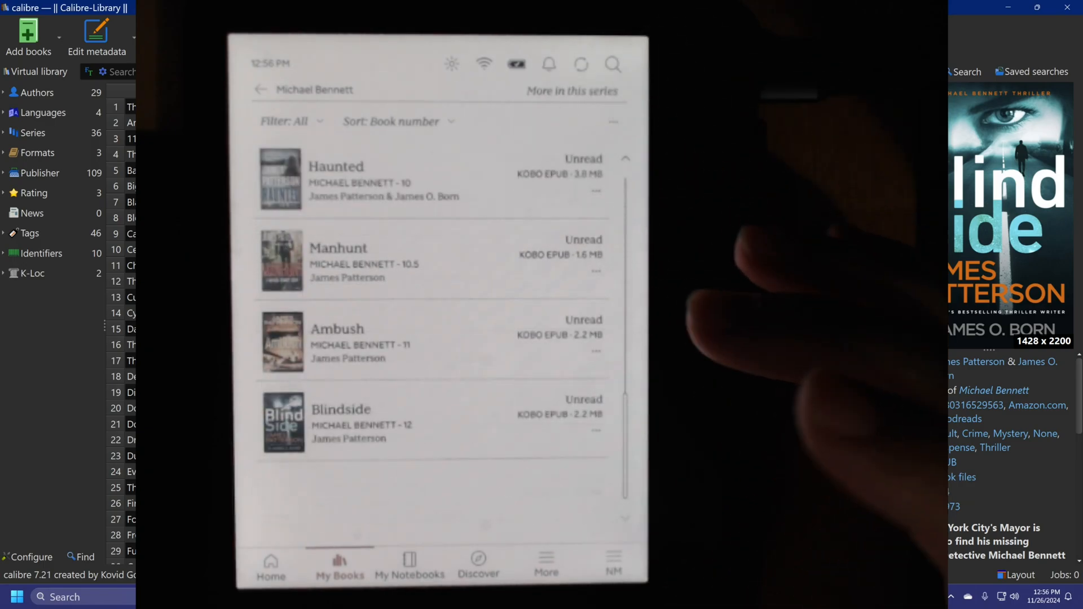